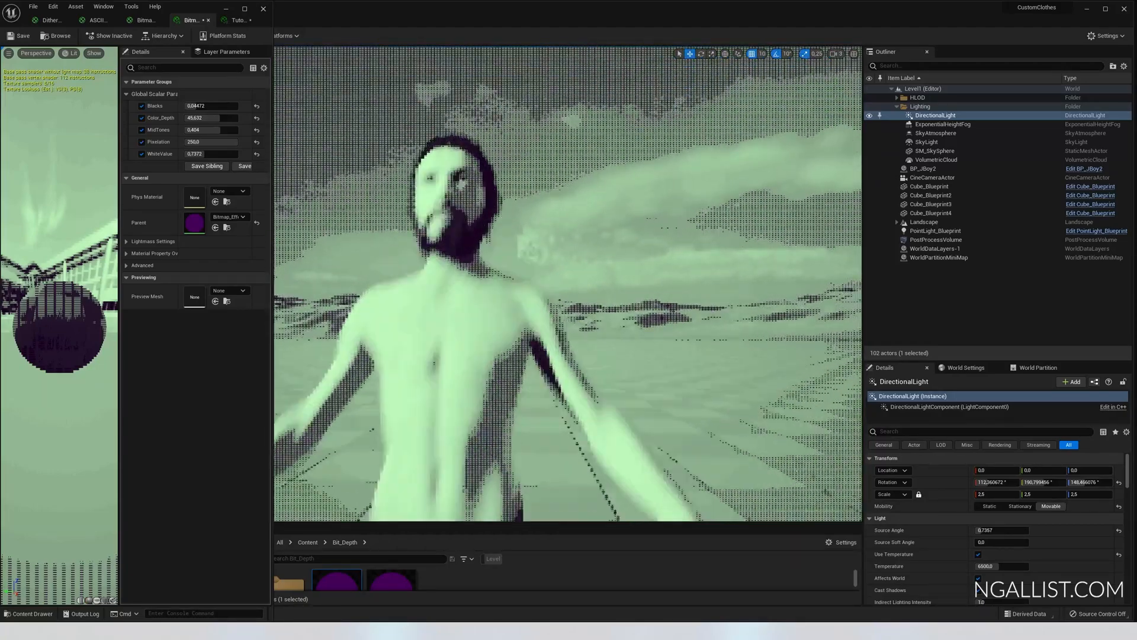
Step: Drag a Bitmap_Effect_Inst global scalar parameter value to preview the two-colour look
drag(508, 291, 508, 217)
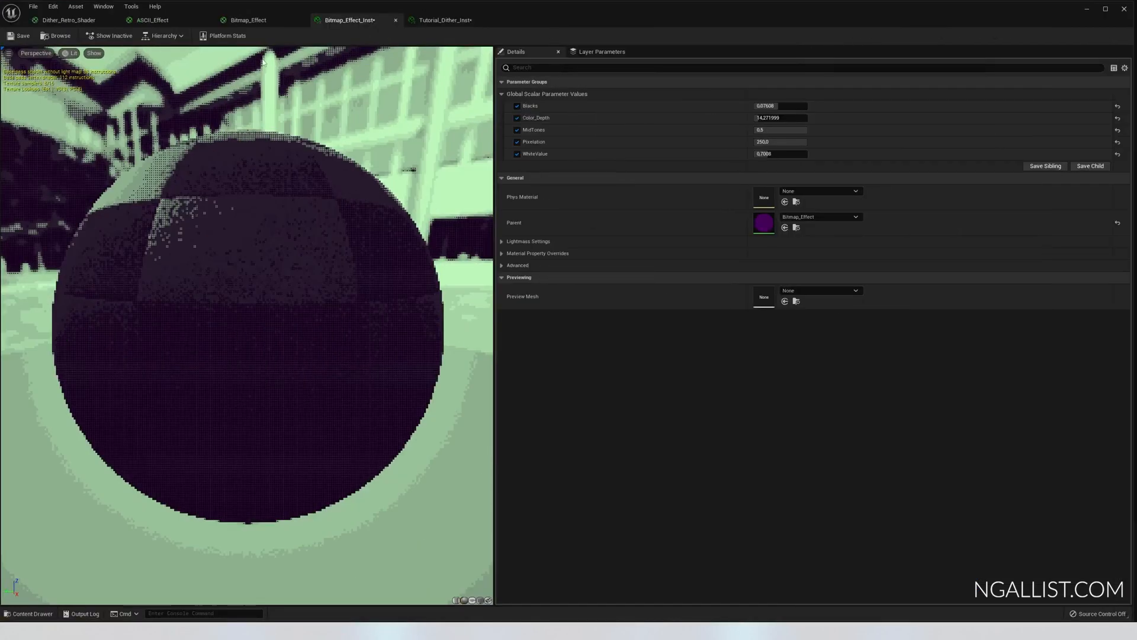
Step: Scroll through the Bitmap_Effect material graph, then return to the level editor
click(248, 19)
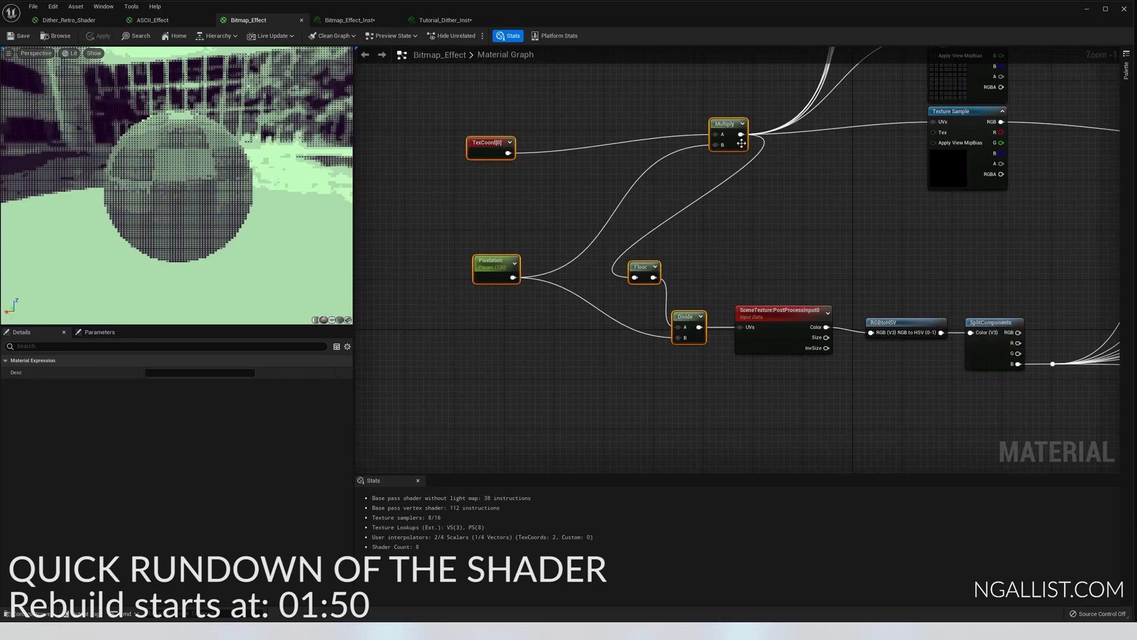
mouse_move(782, 334)
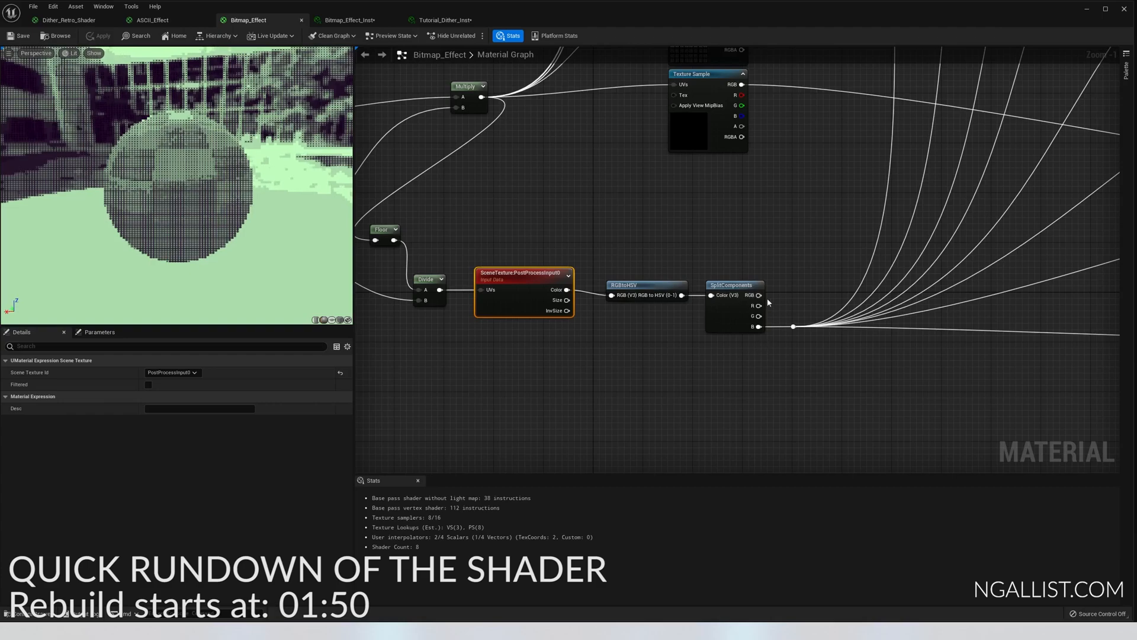
scroll(down, 3)
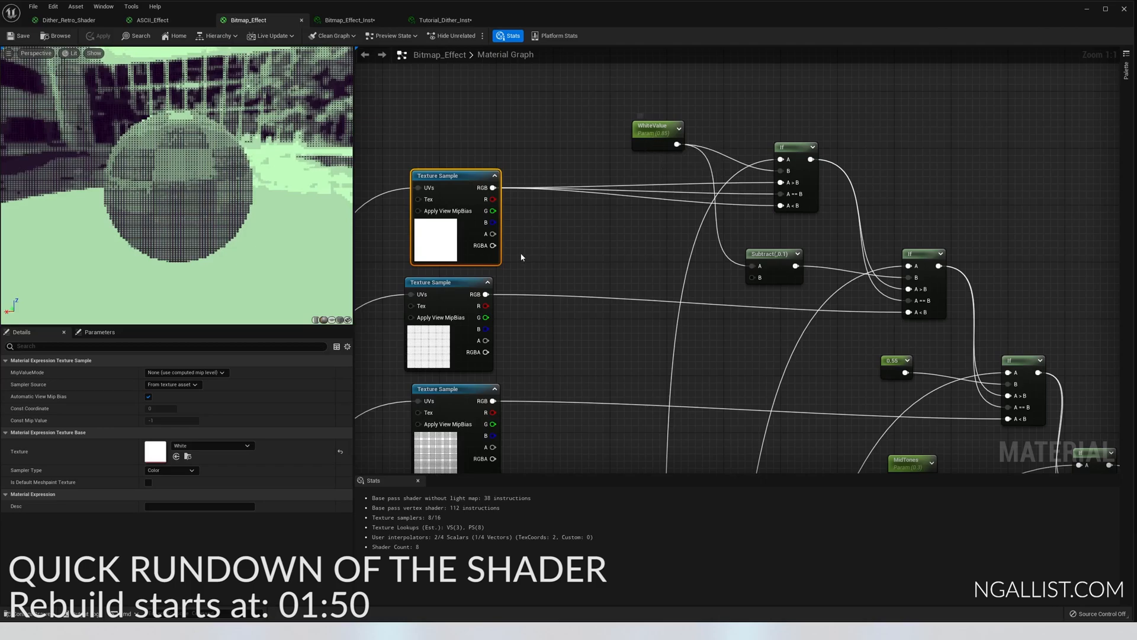
mouse_move(130, 472)
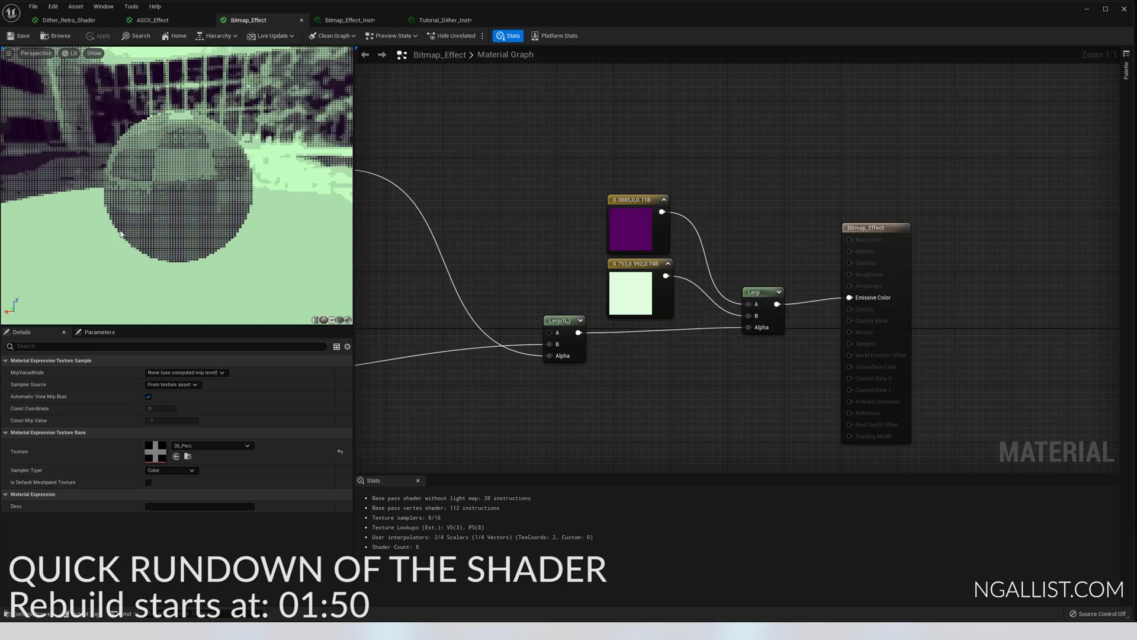
click(875, 241)
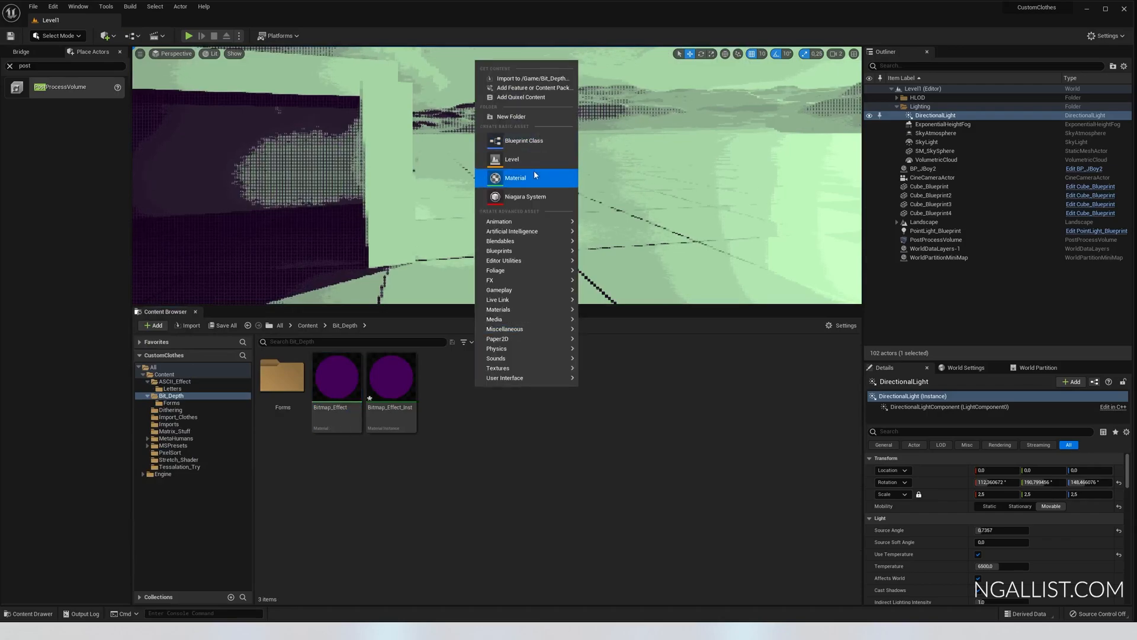
Step: Create and open the Bitmap_Tutoiral material maximized, with Material Domain set to Post Process
click(514, 178)
text(Bitmap_Tutorial)
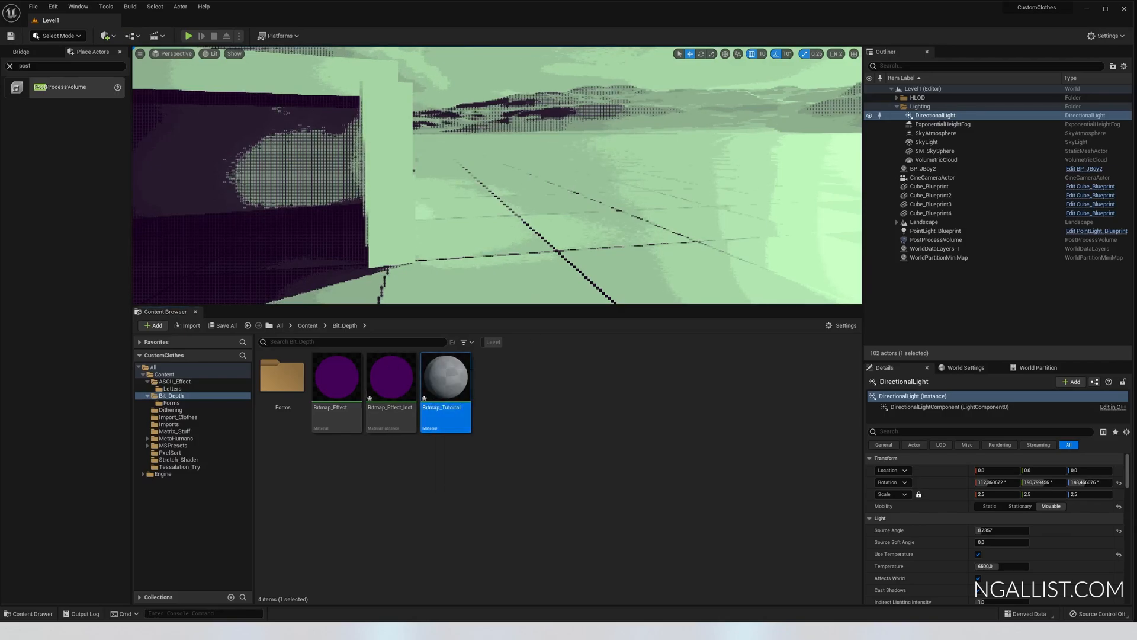
double_click(444, 375)
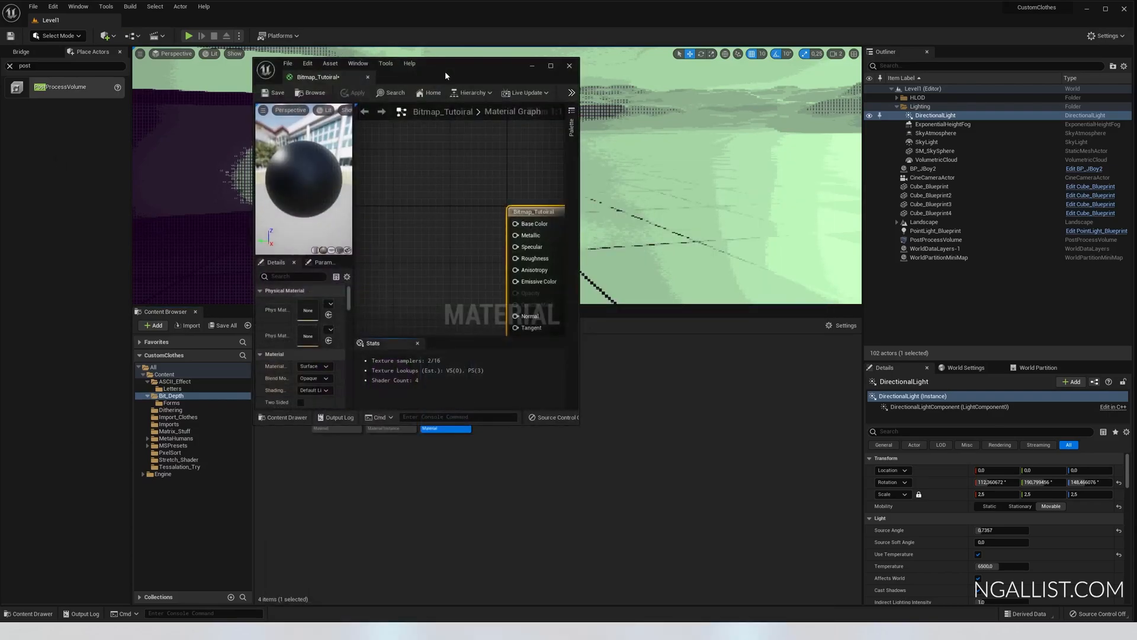
click(550, 66)
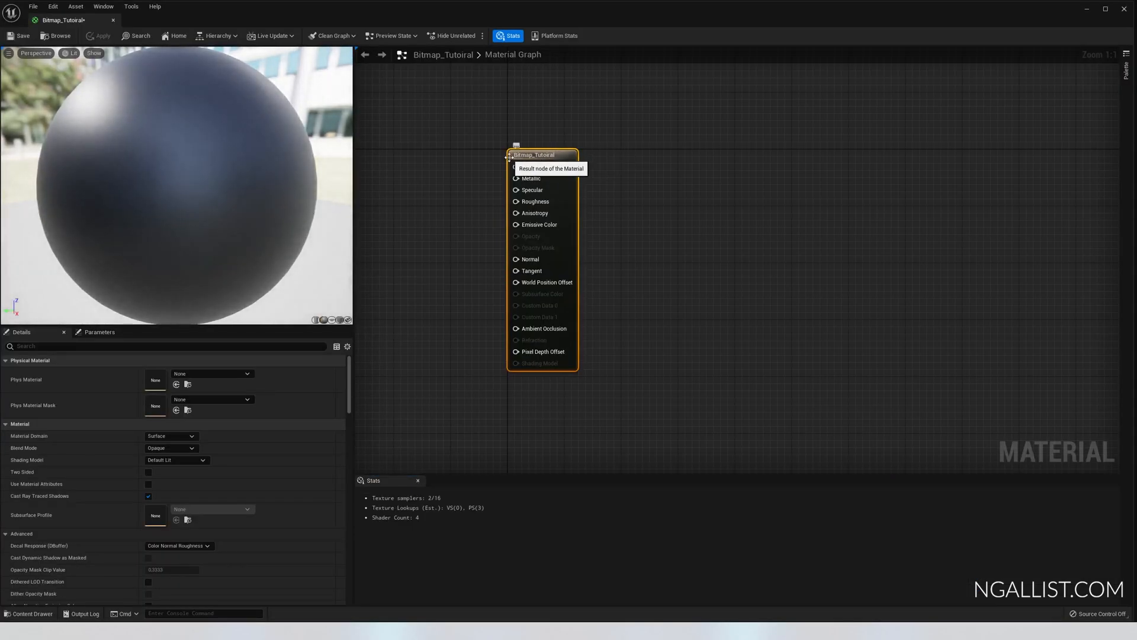
click(170, 436)
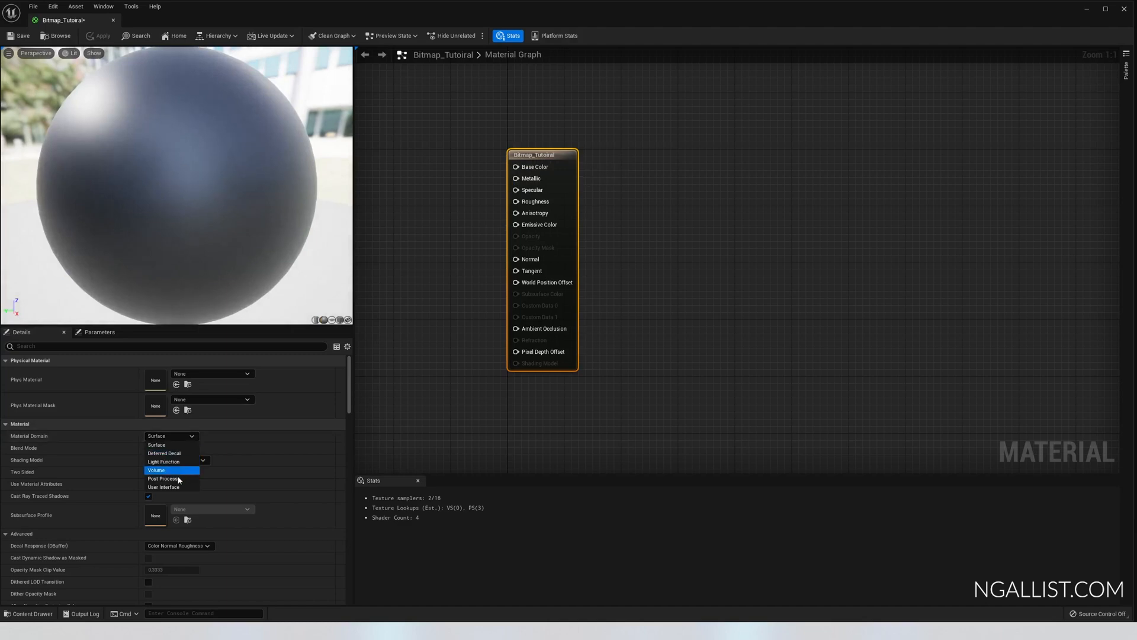
click(162, 478)
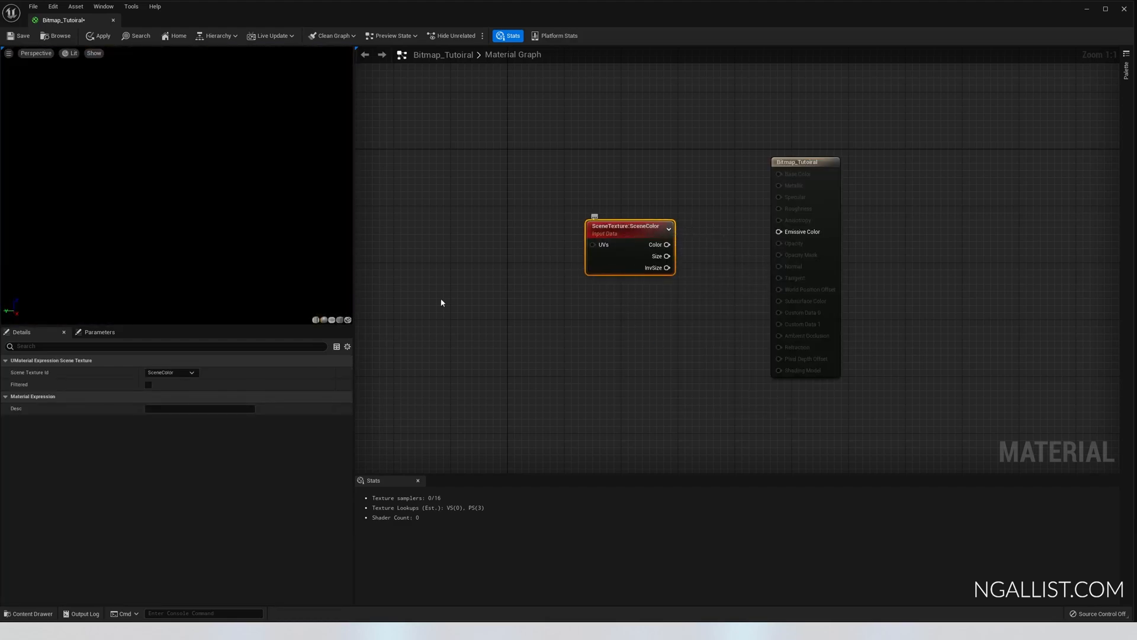
Step: Set SceneTexture to PostProcessInput0 and add ScreenPosition, Multiply and Divide nodes for pixelation
click(170, 372)
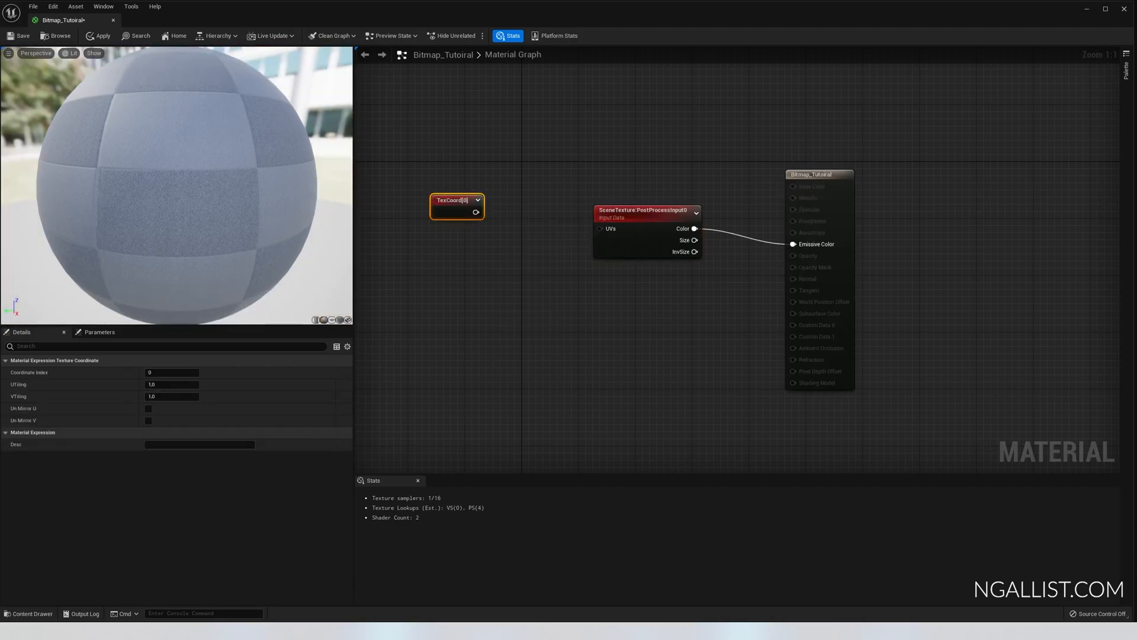
mouse_move(426, 290)
text(screen)
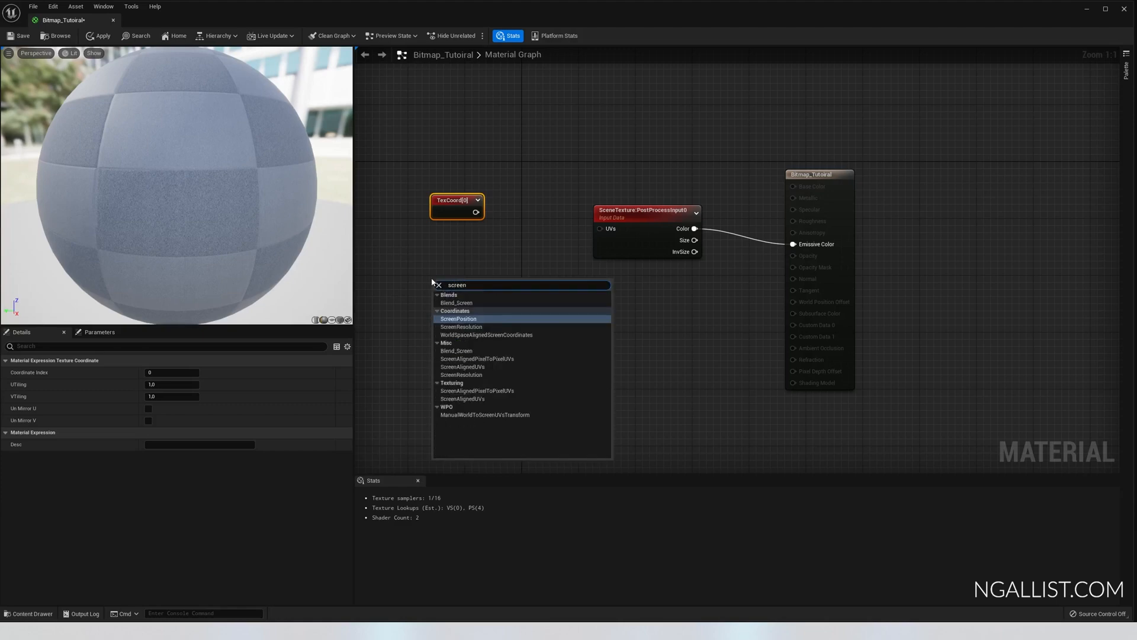
click(458, 319)
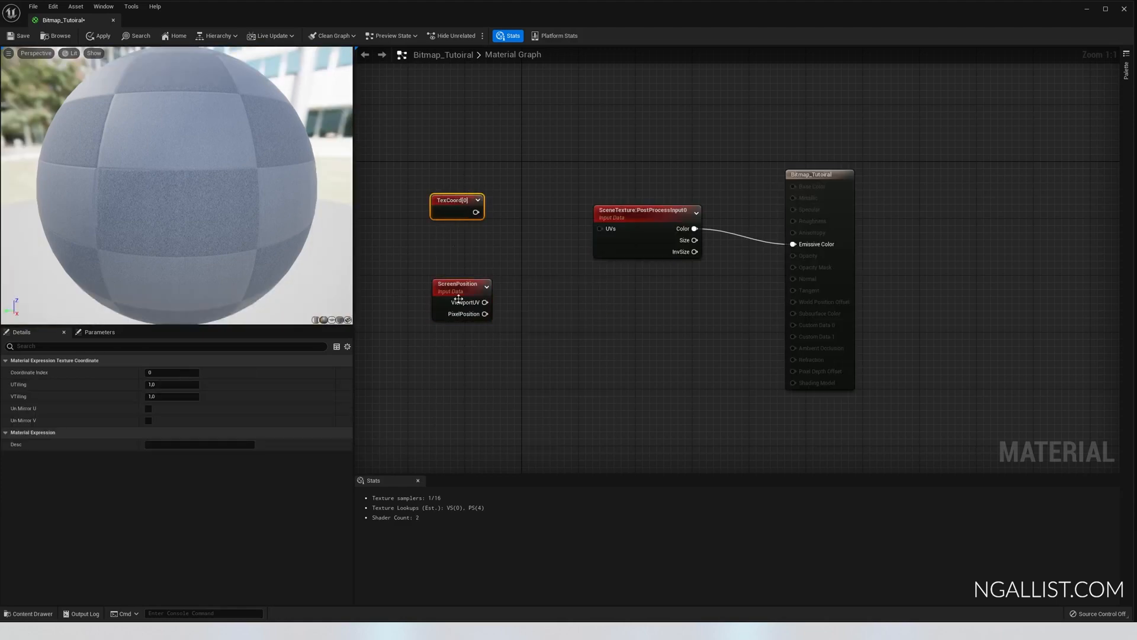
mouse_move(458, 302)
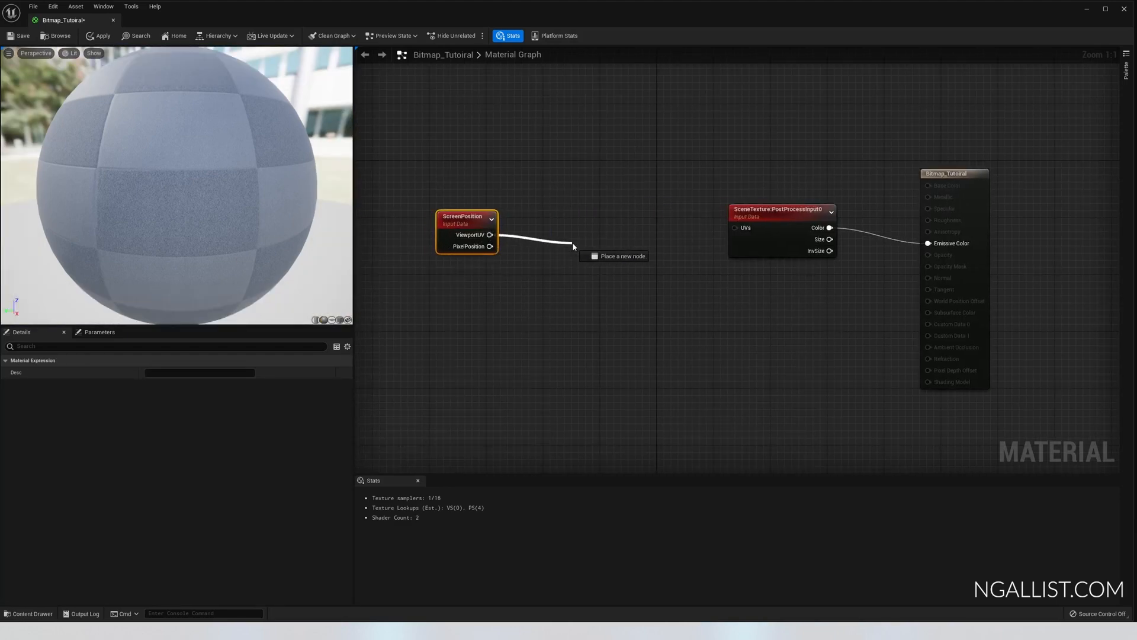
click(623, 255)
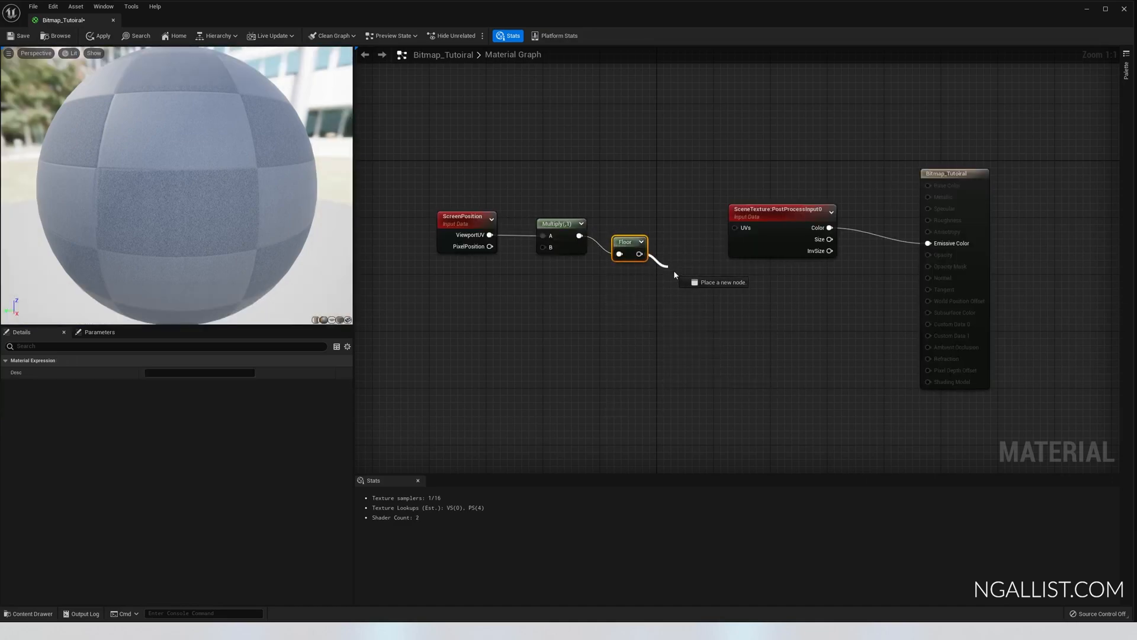
click(722, 282)
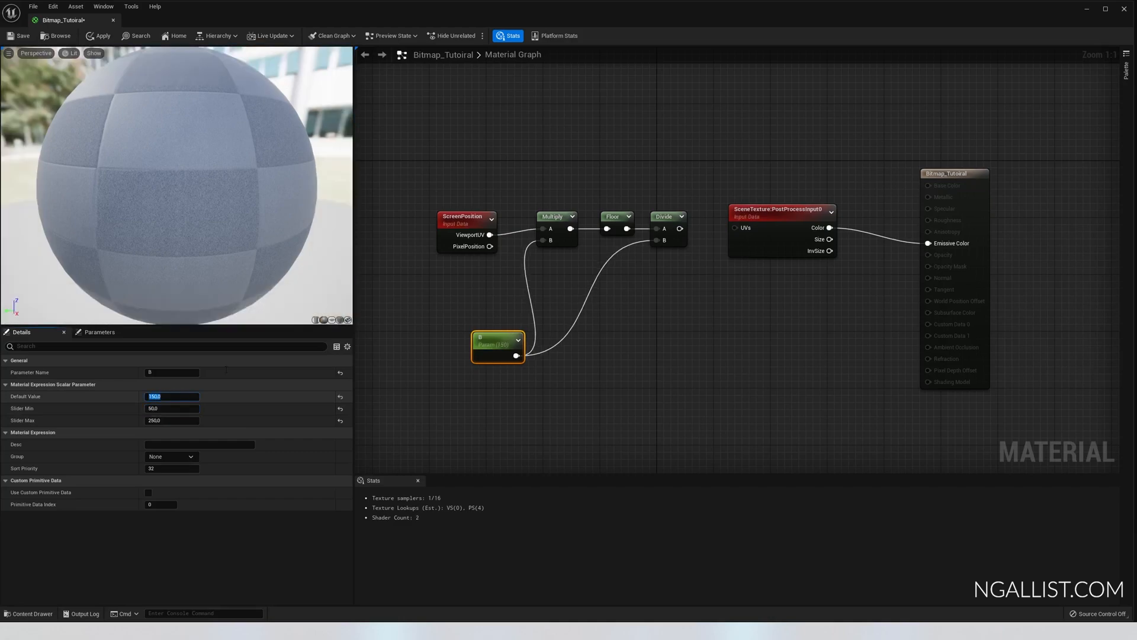
mouse_move(622, 218)
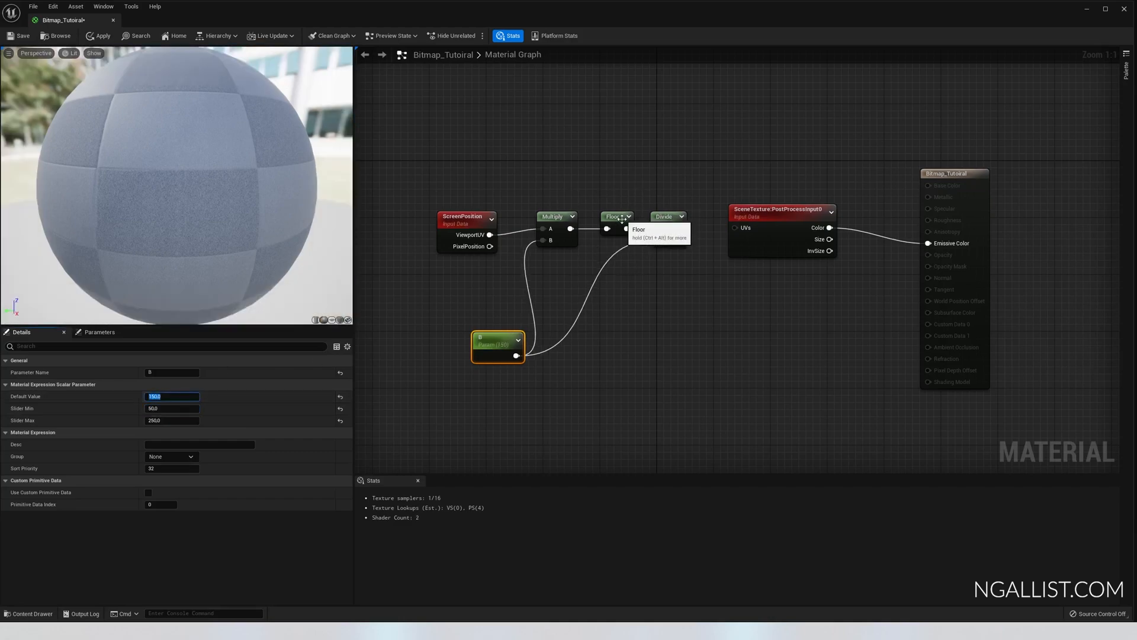
click(610, 217)
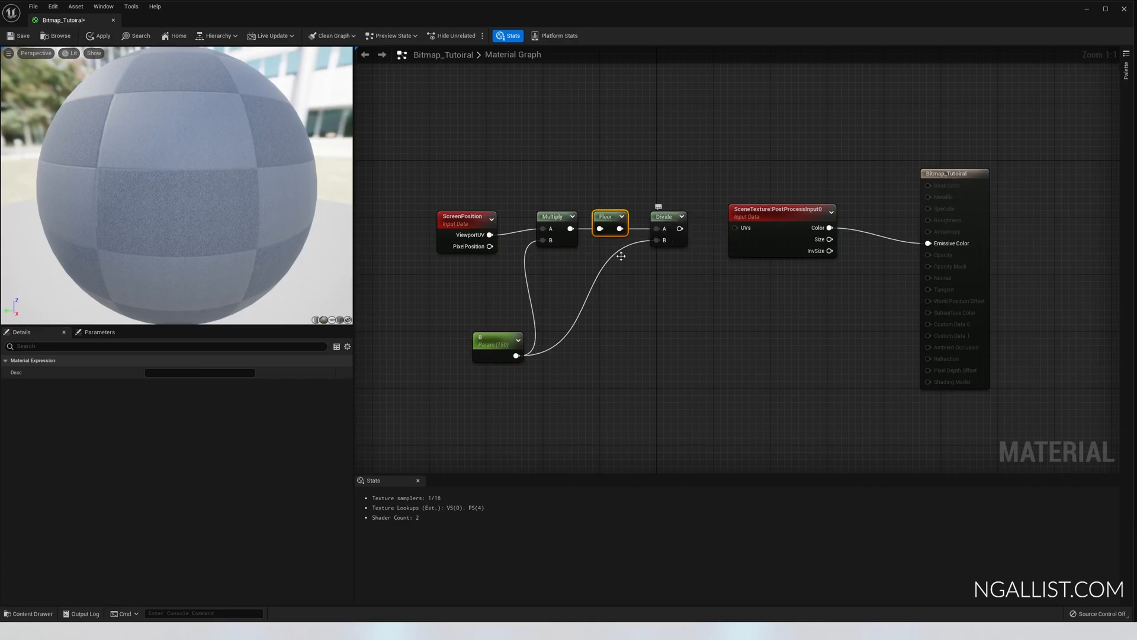
click(497, 342)
text(Pixelation)
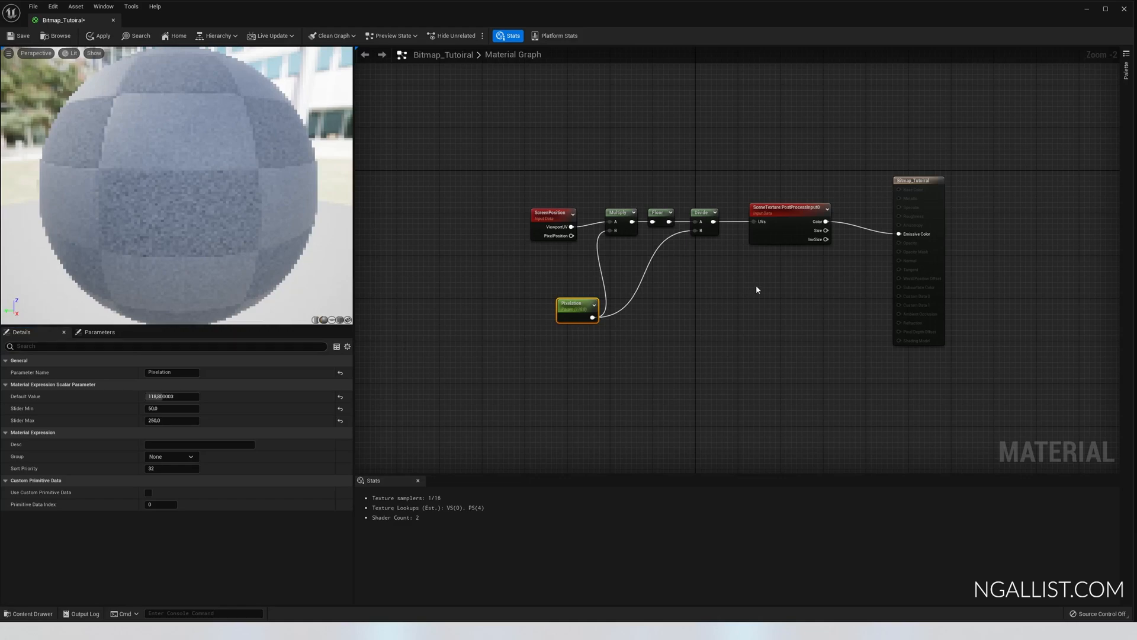
Step: Run the SceneTexture colour through an RGBtoHSV node and wire it into Emissive Color
click(917, 180)
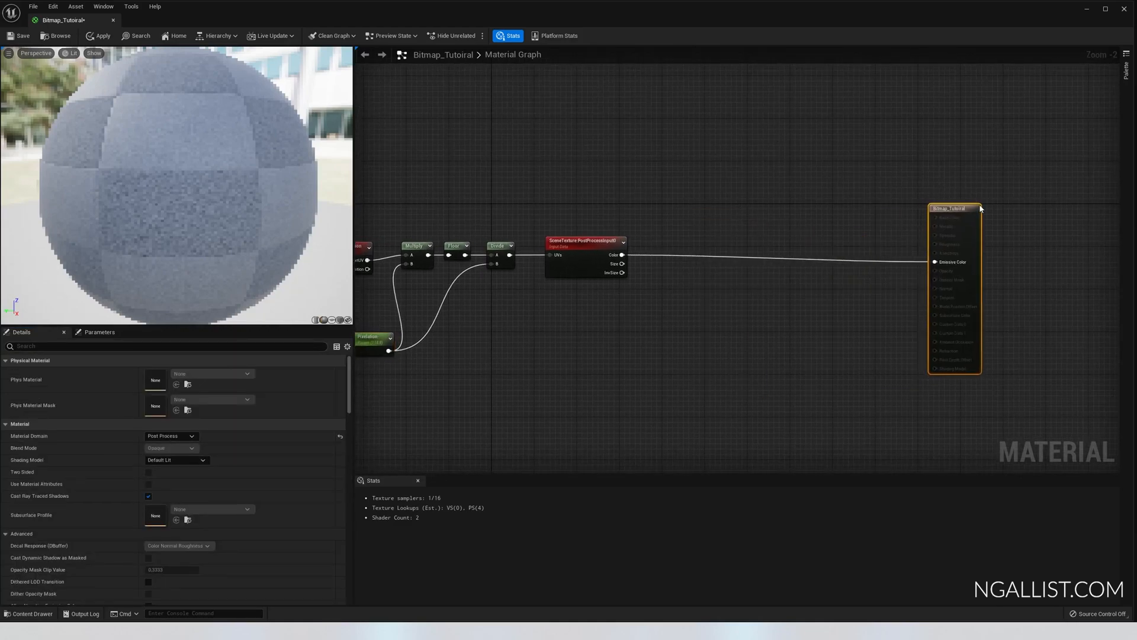
mouse_move(621, 255)
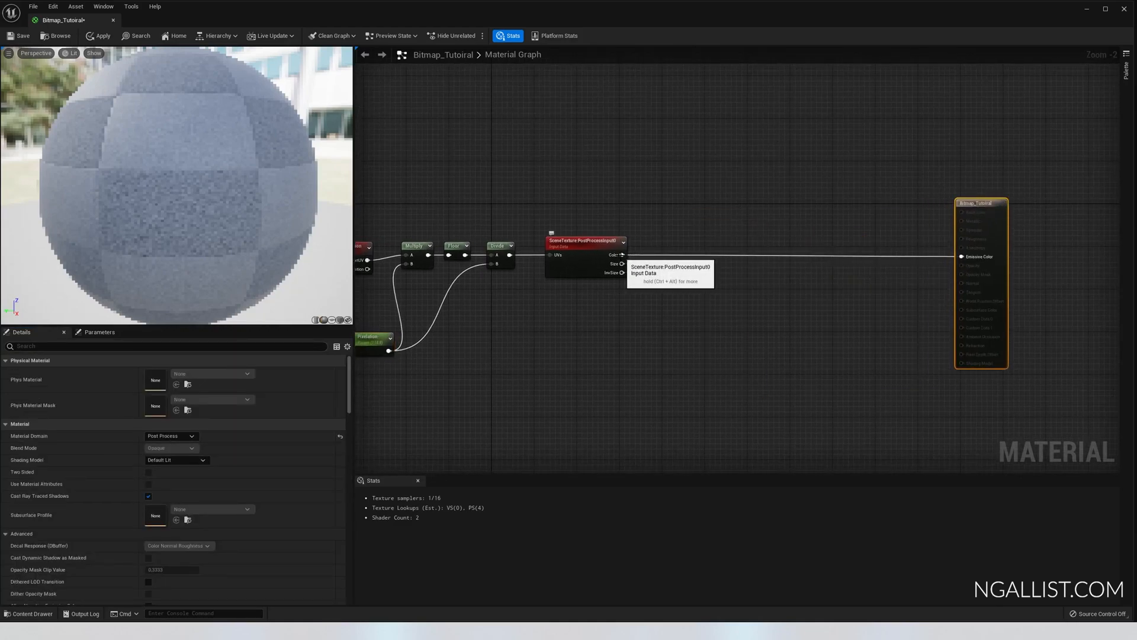
mouse_move(512, 213)
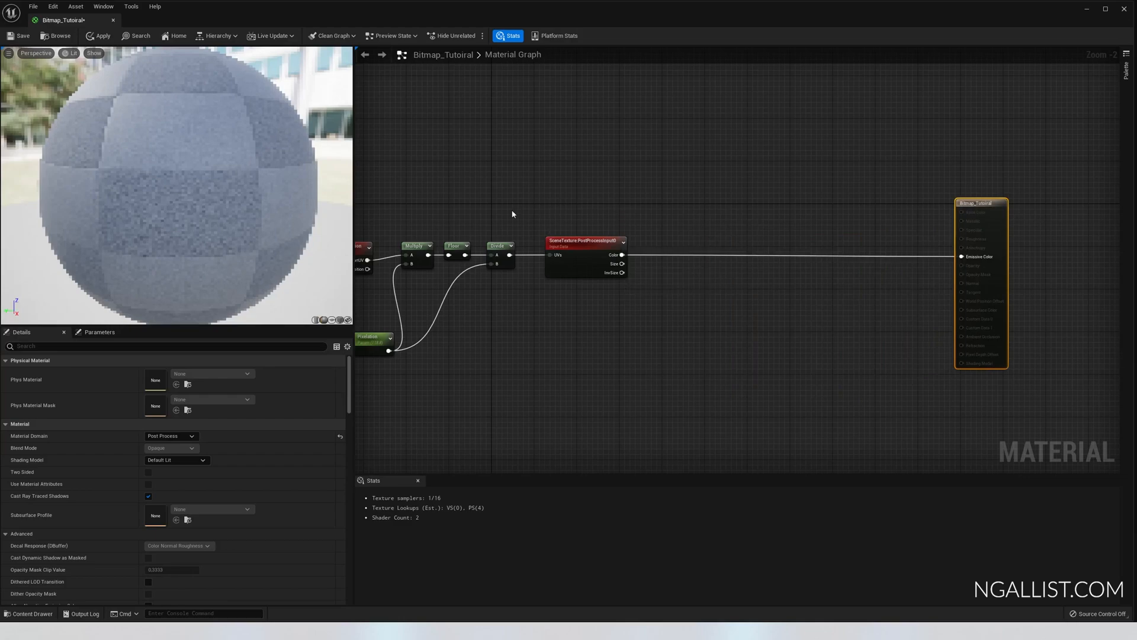
mouse_move(617, 254)
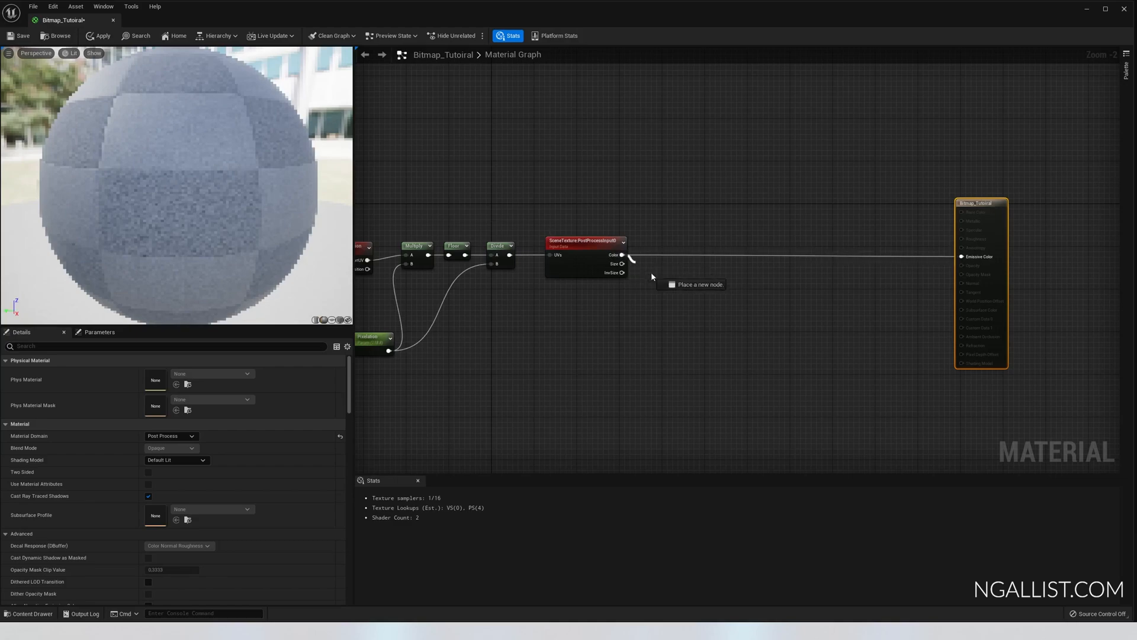
click(670, 284)
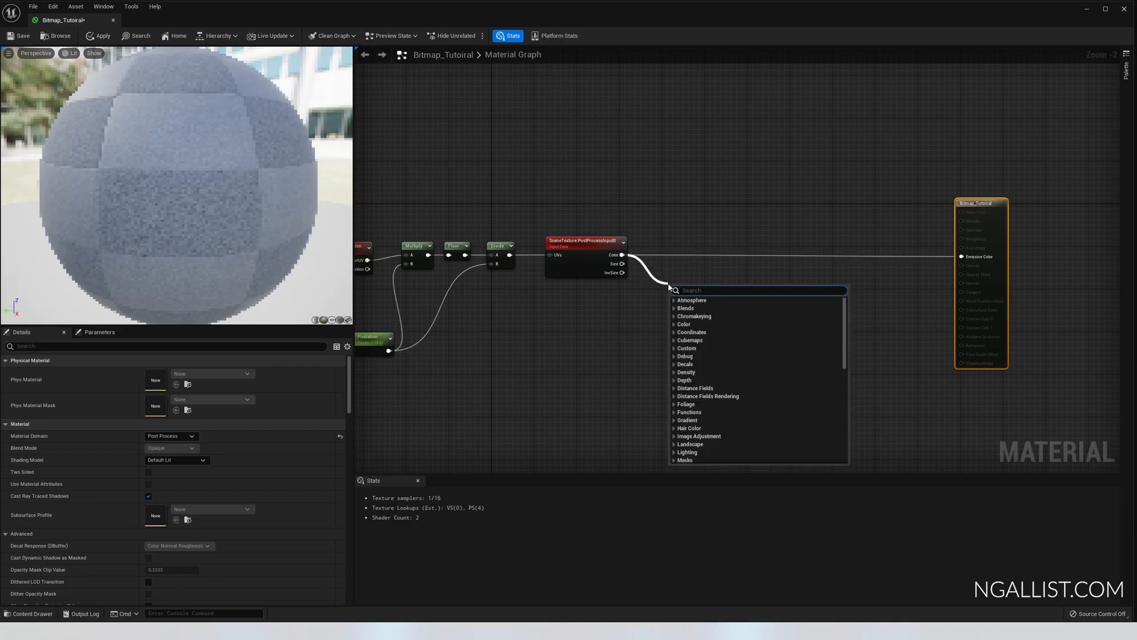
text(rgb)
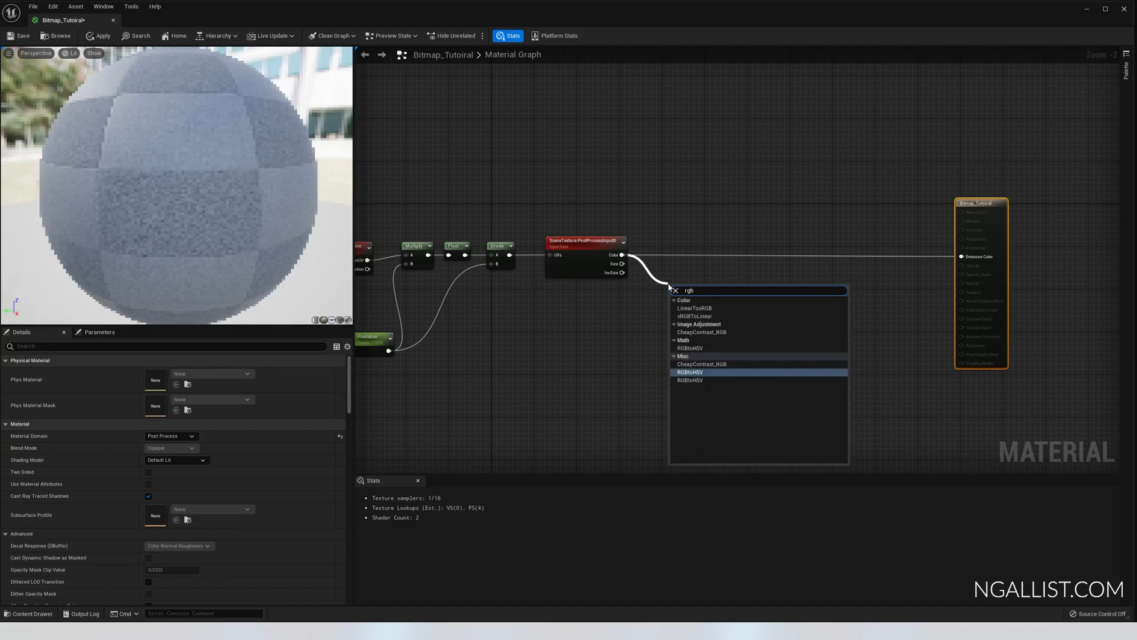
click(689, 372)
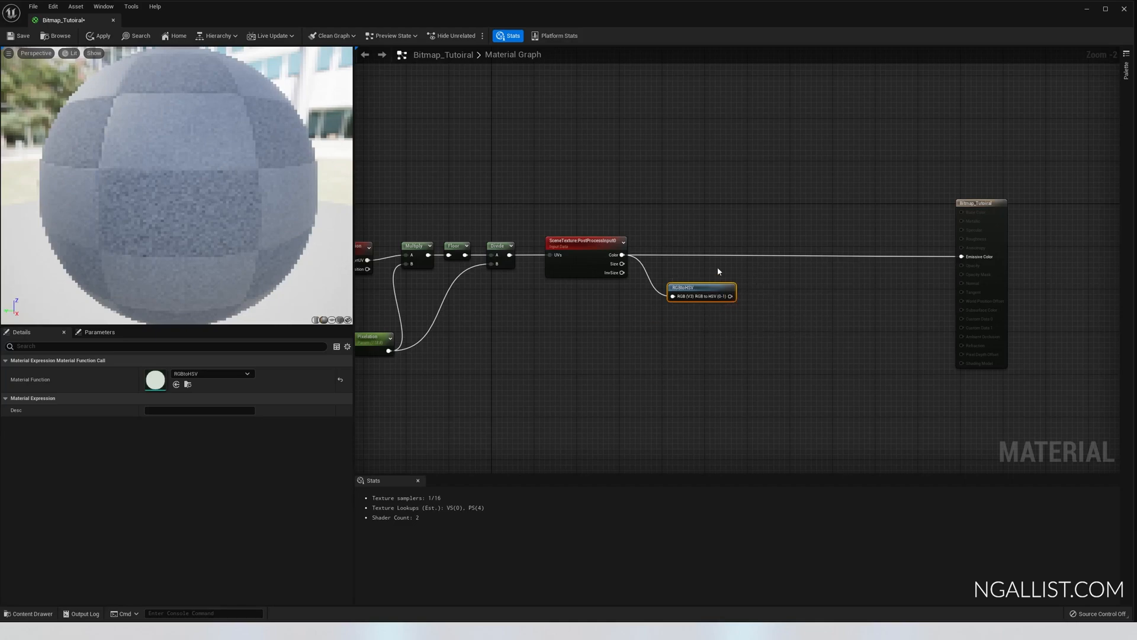
mouse_move(733, 297)
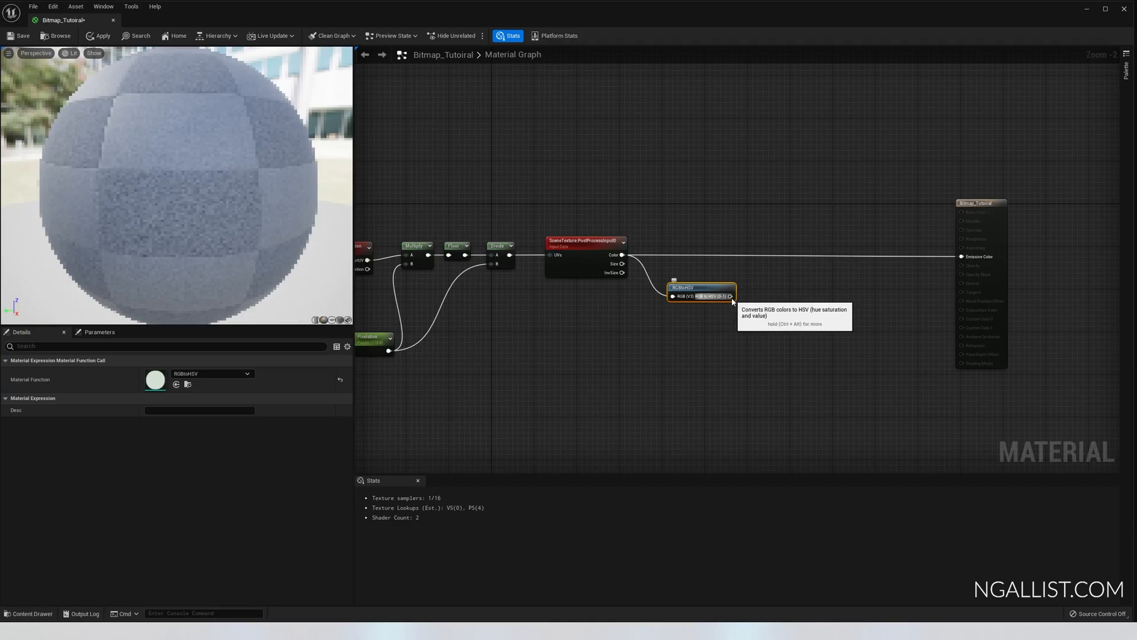
mouse_move(299, 68)
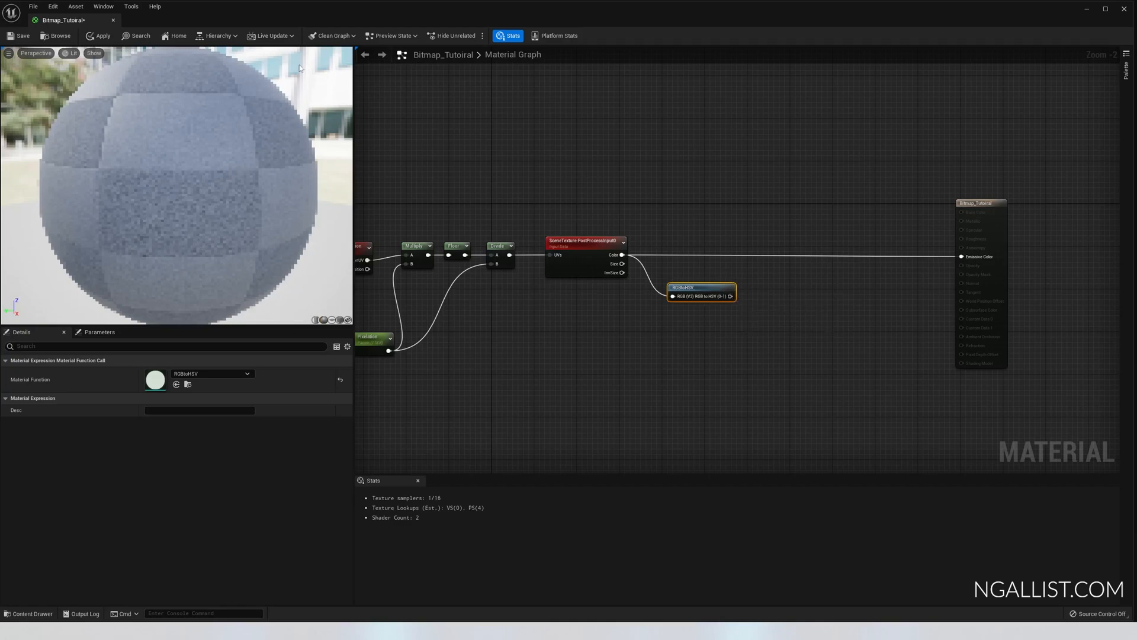
mouse_move(267, 187)
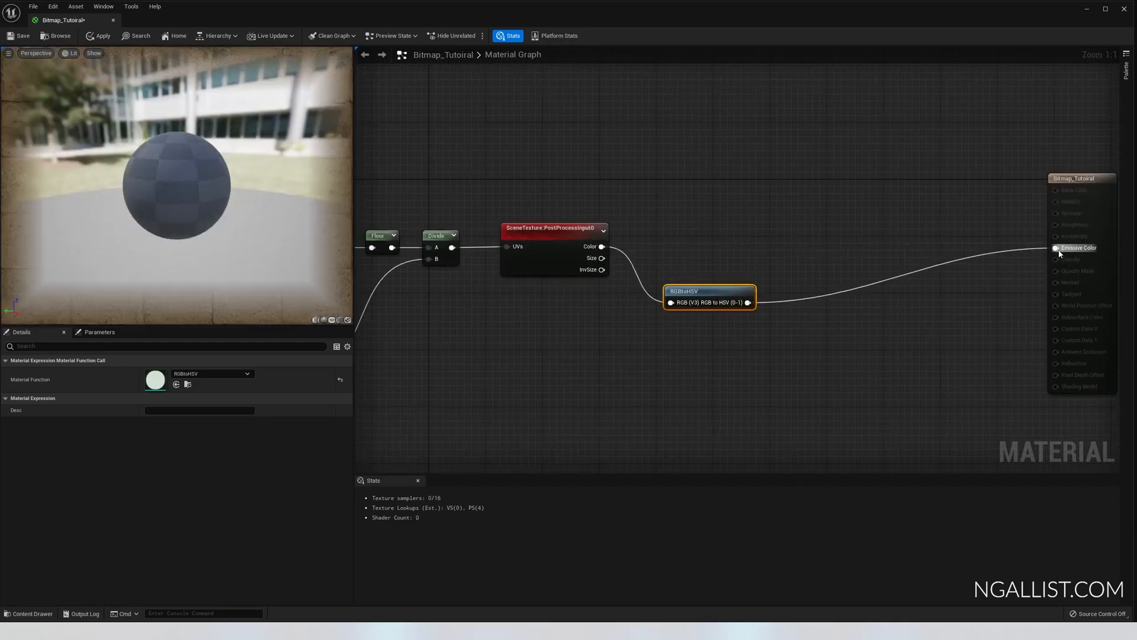
click(98, 35)
text(floa)
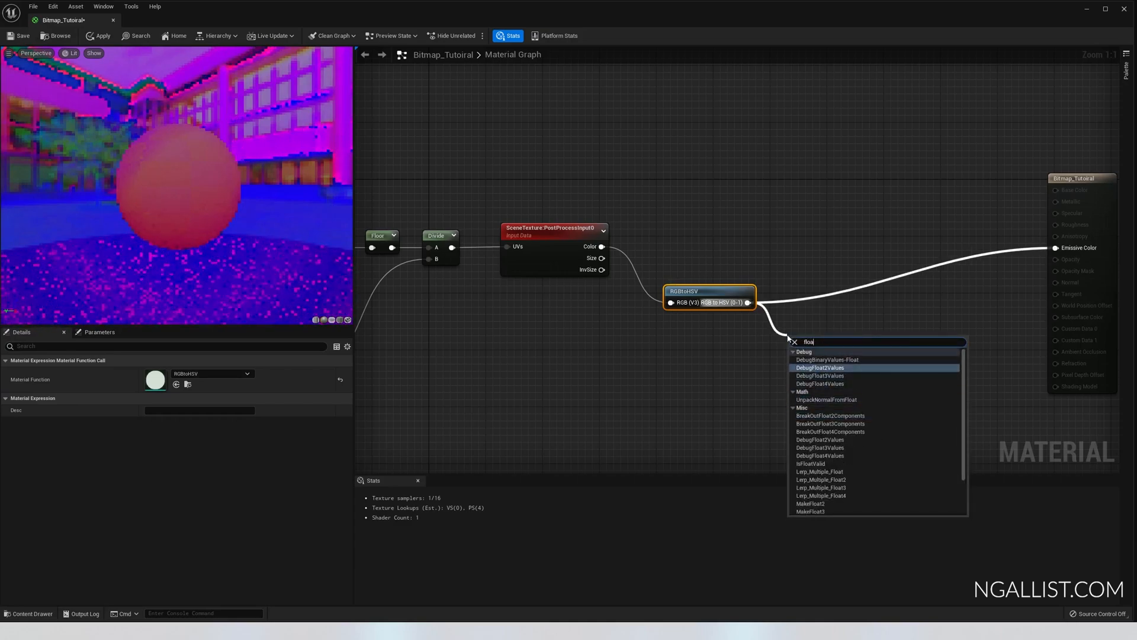
mouse_move(830, 423)
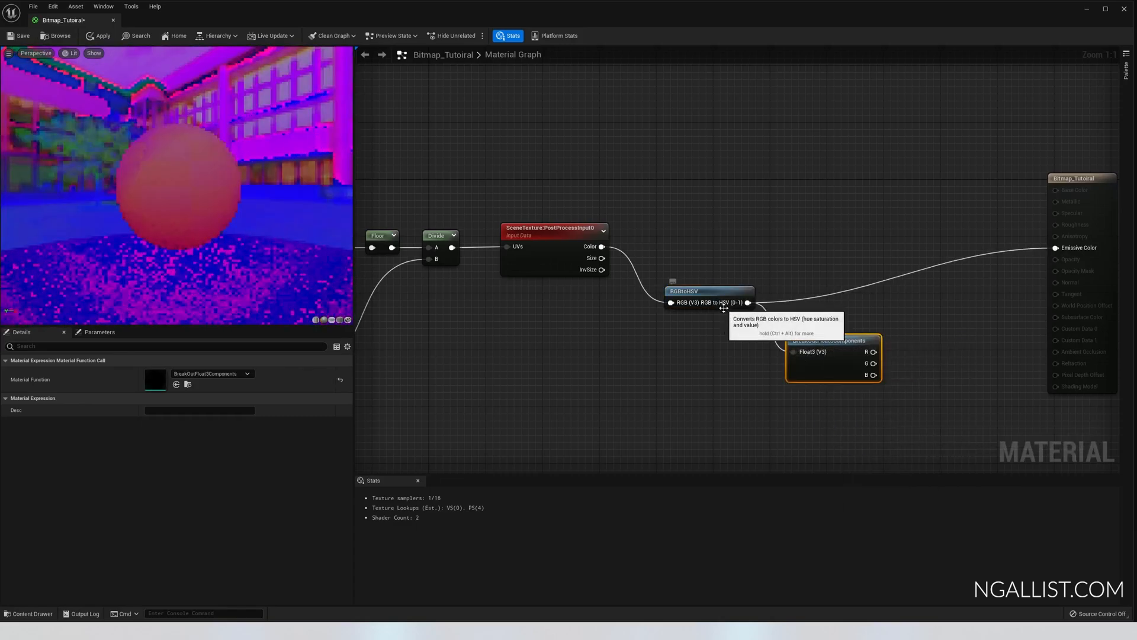
mouse_move(874, 375)
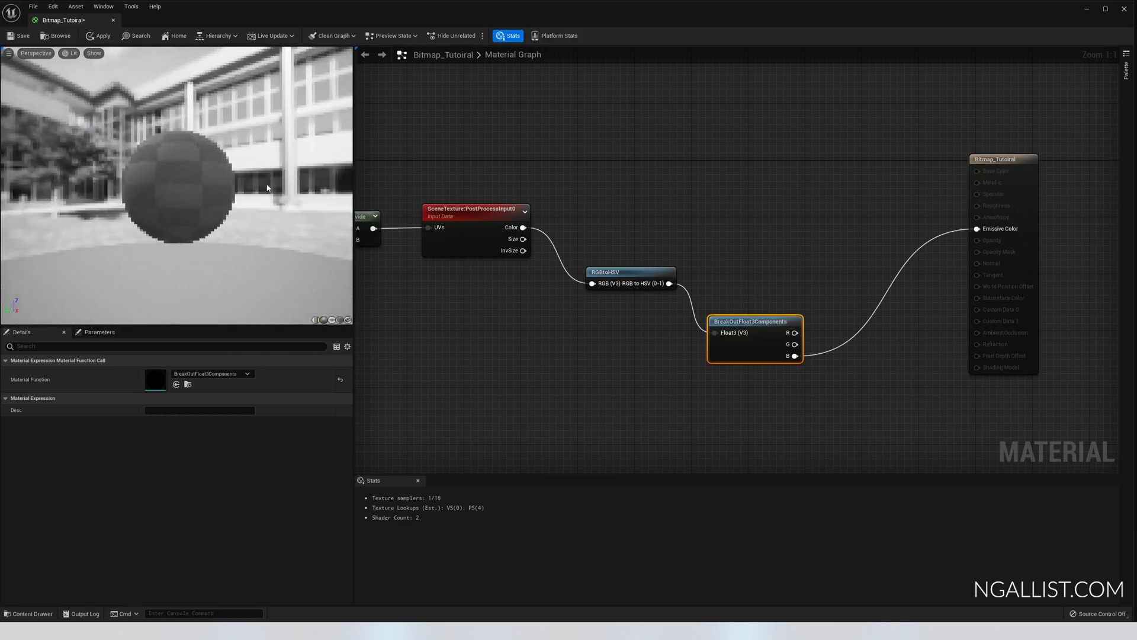
Step: Preview the White texture in Bit_Depth > Forms and return to the Bitmap_Tutoiral graph
scroll(down, 3)
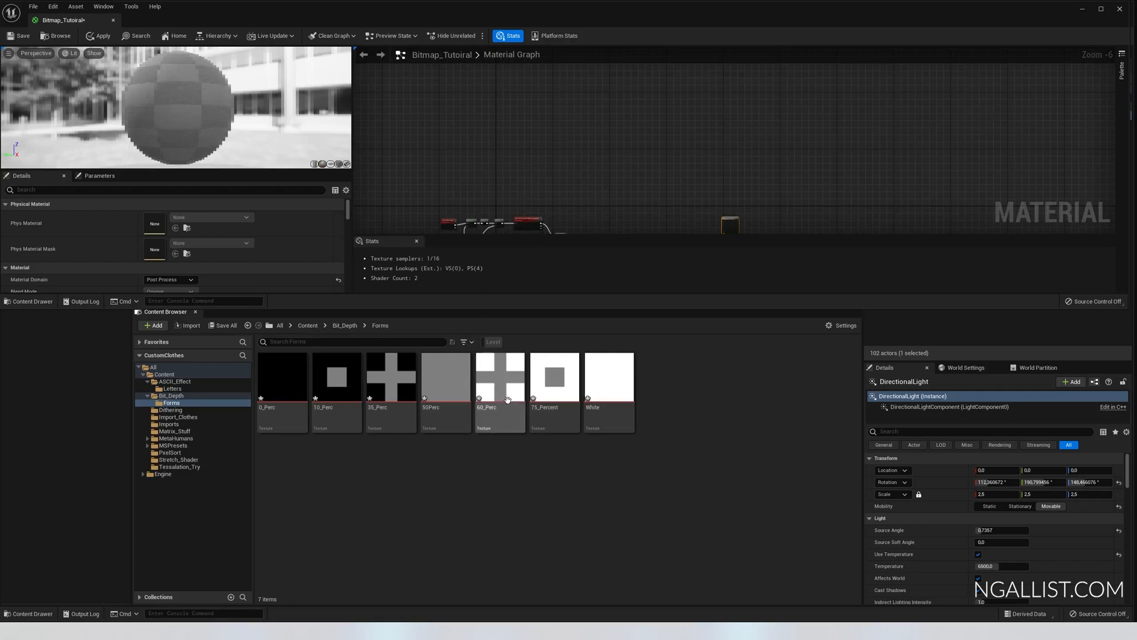
click(445, 375)
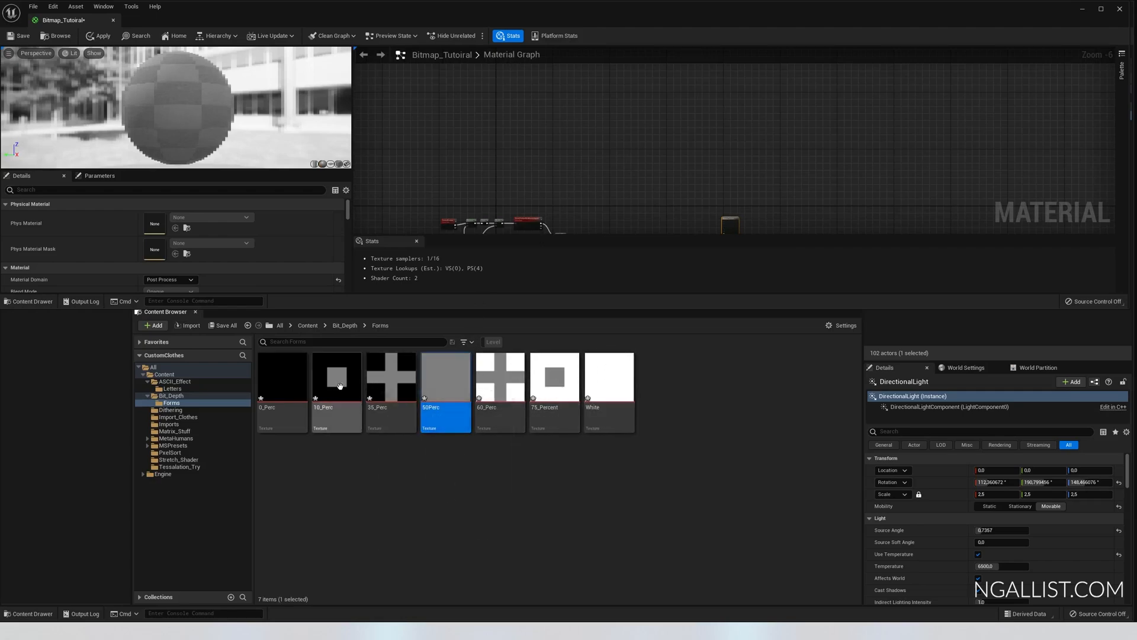
mouse_move(578, 336)
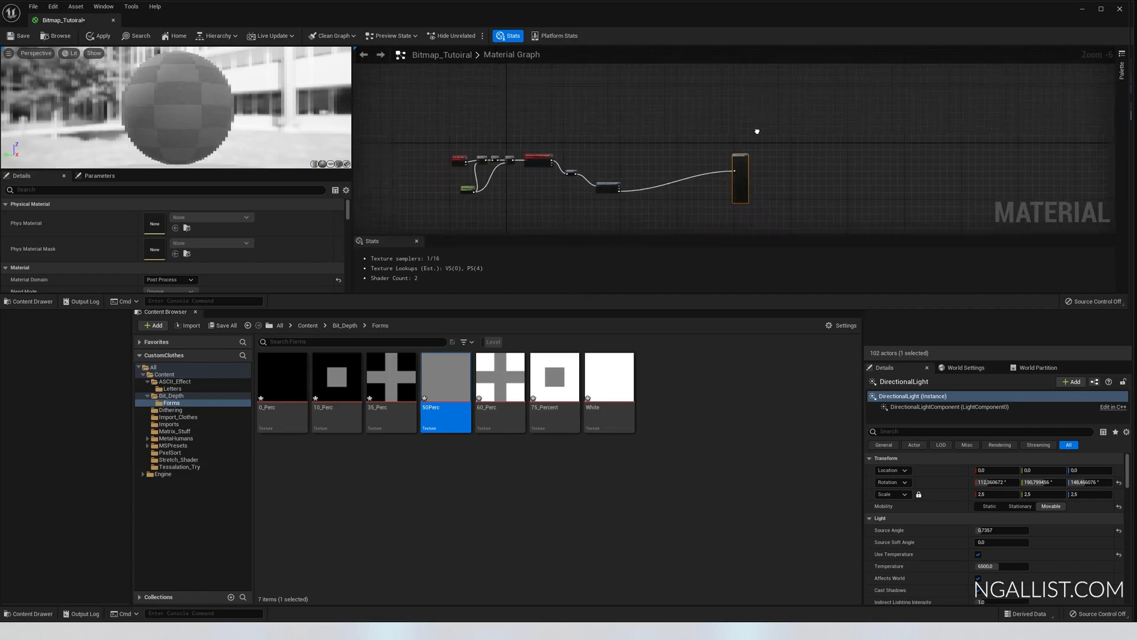
click(608, 377)
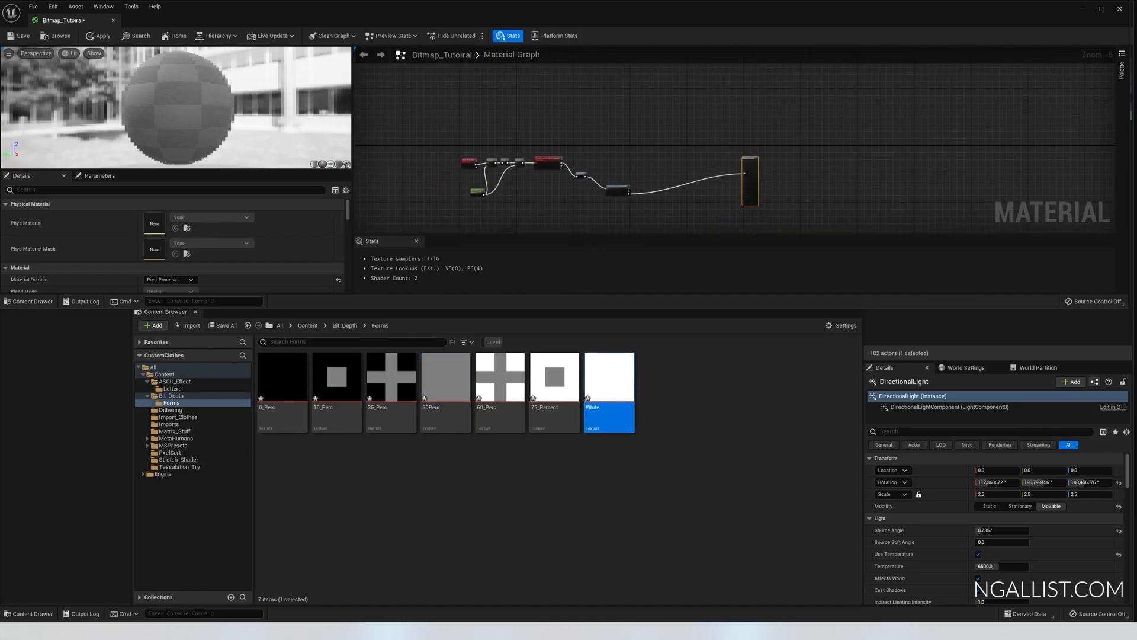
double_click(607, 394)
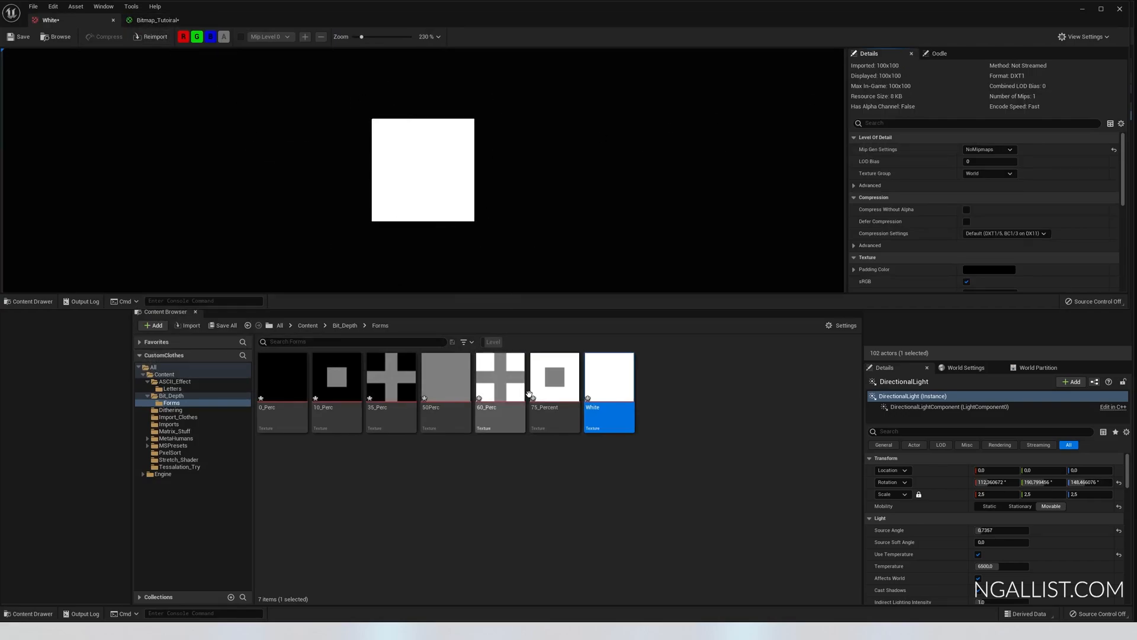
mouse_move(155, 20)
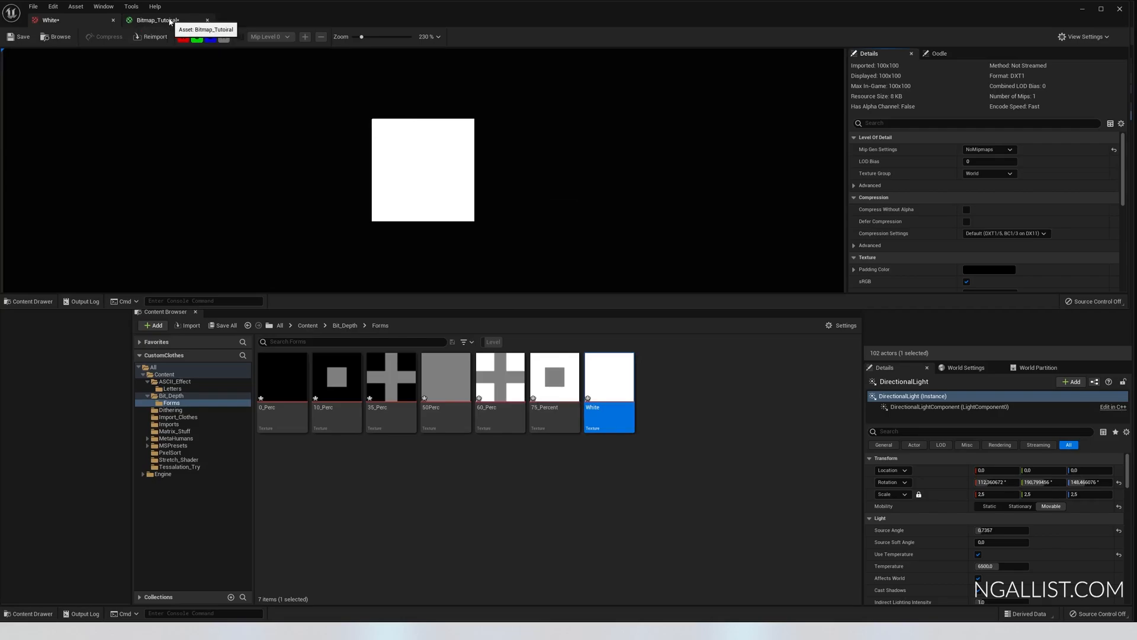
click(156, 20)
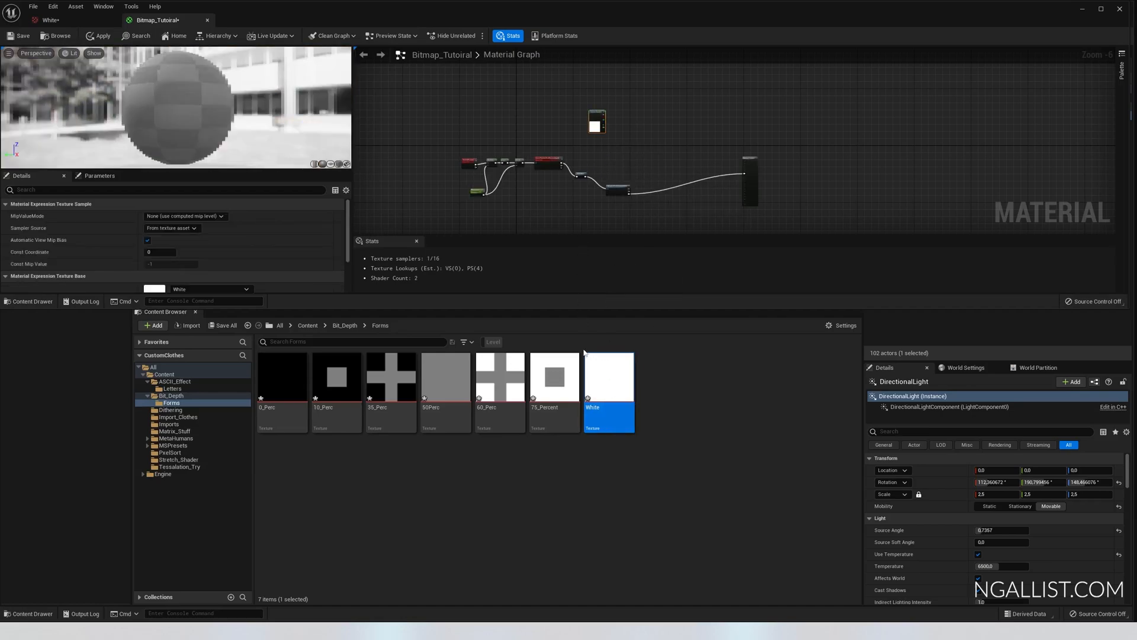
mouse_move(599, 164)
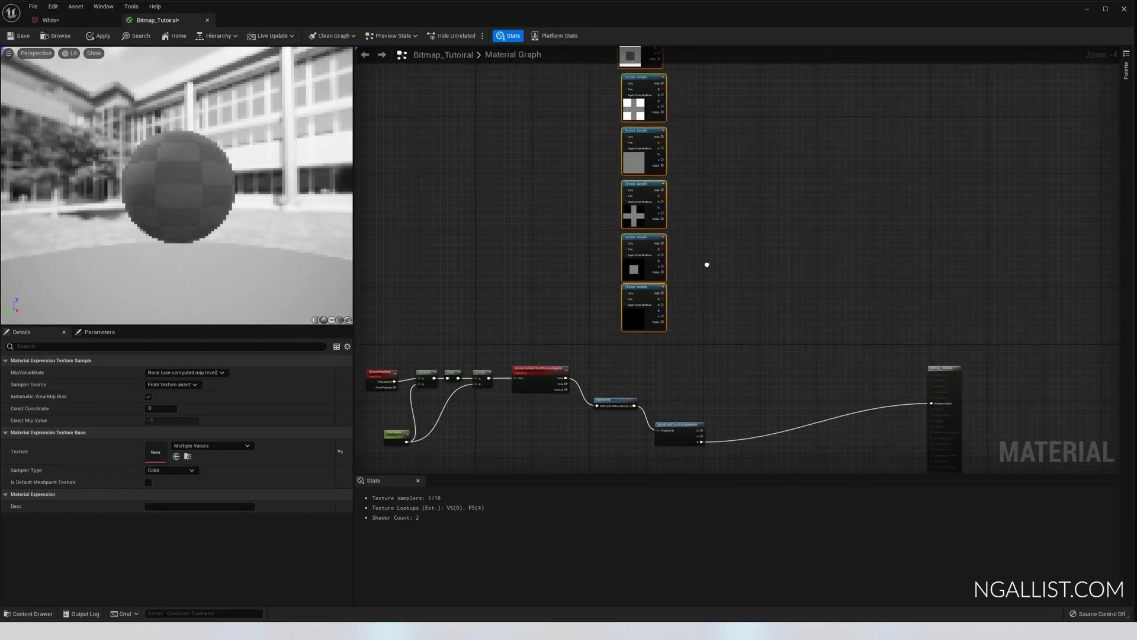
mouse_move(165, 89)
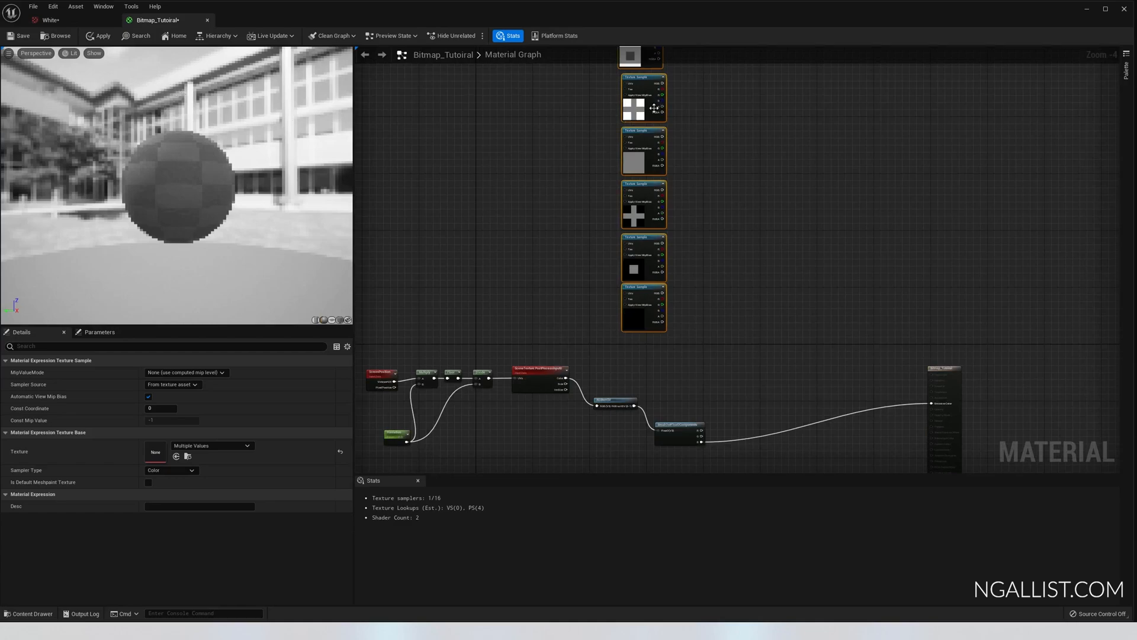
mouse_move(628, 225)
text(if)
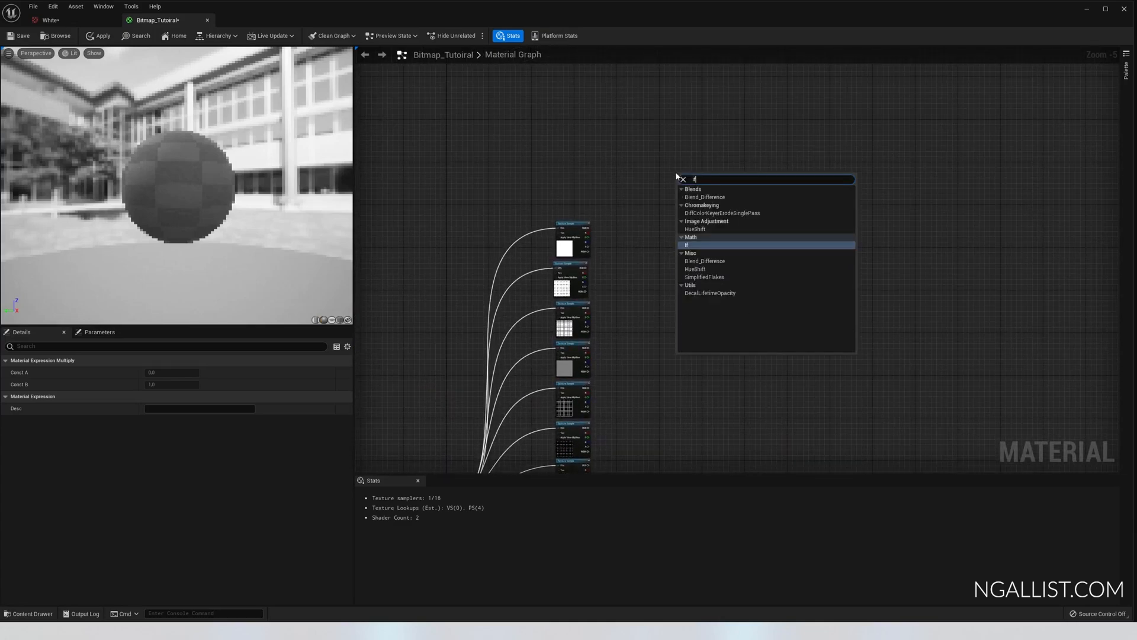
Step: Add an If node fed by a WhiteThreshold parameter (default 0.9, range 0.8–0.95)
click(686, 244)
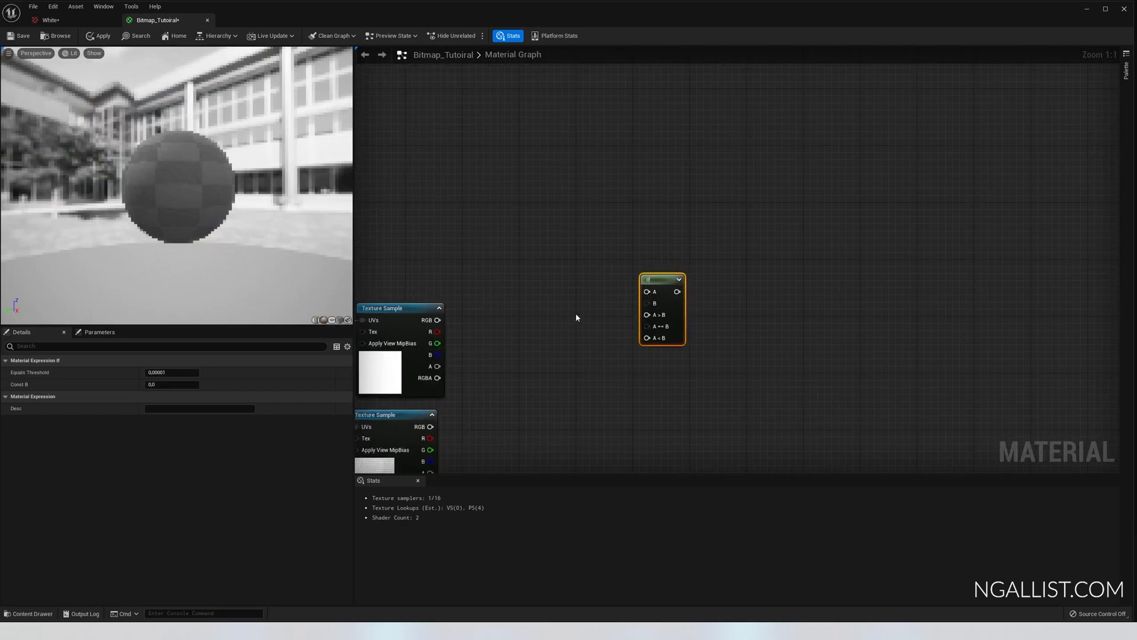
mouse_move(669, 305)
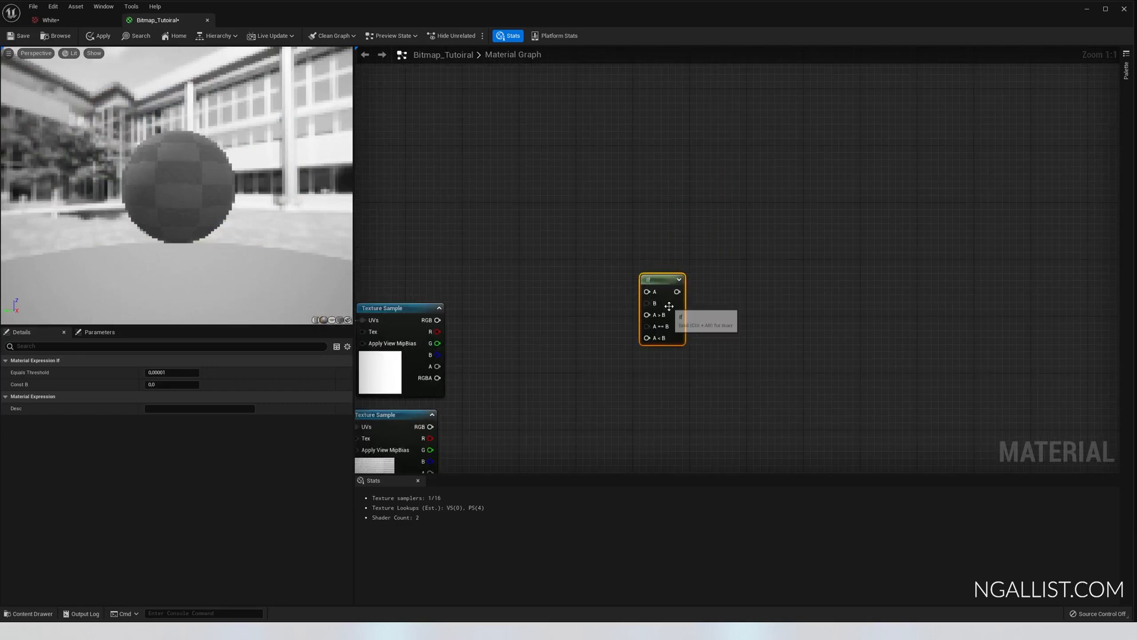
scroll(down, 3)
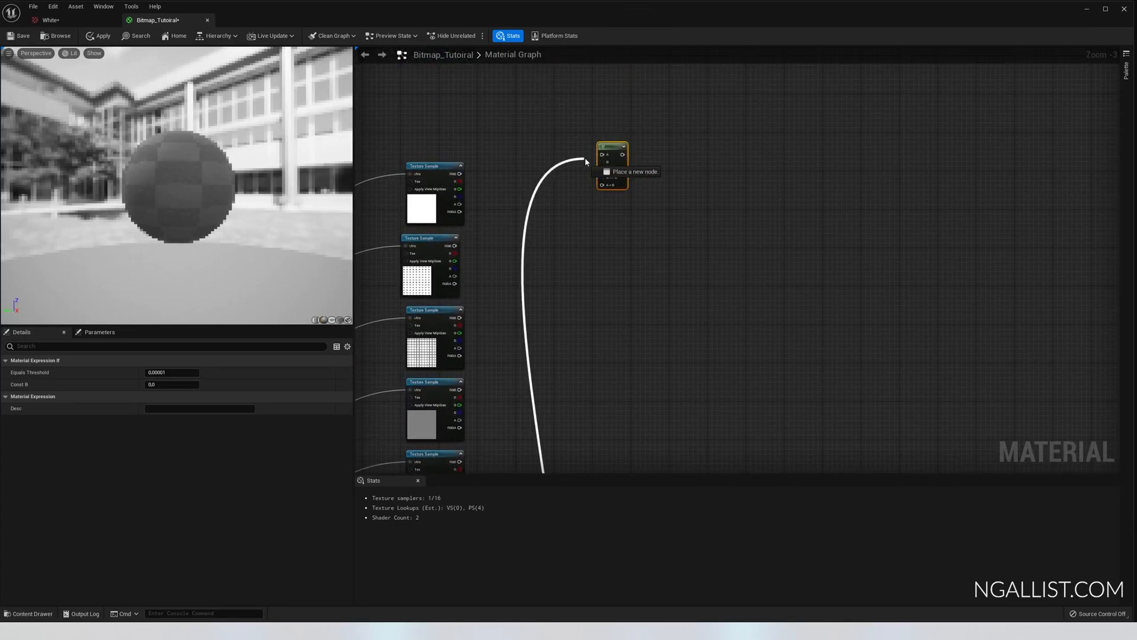
mouse_move(602, 155)
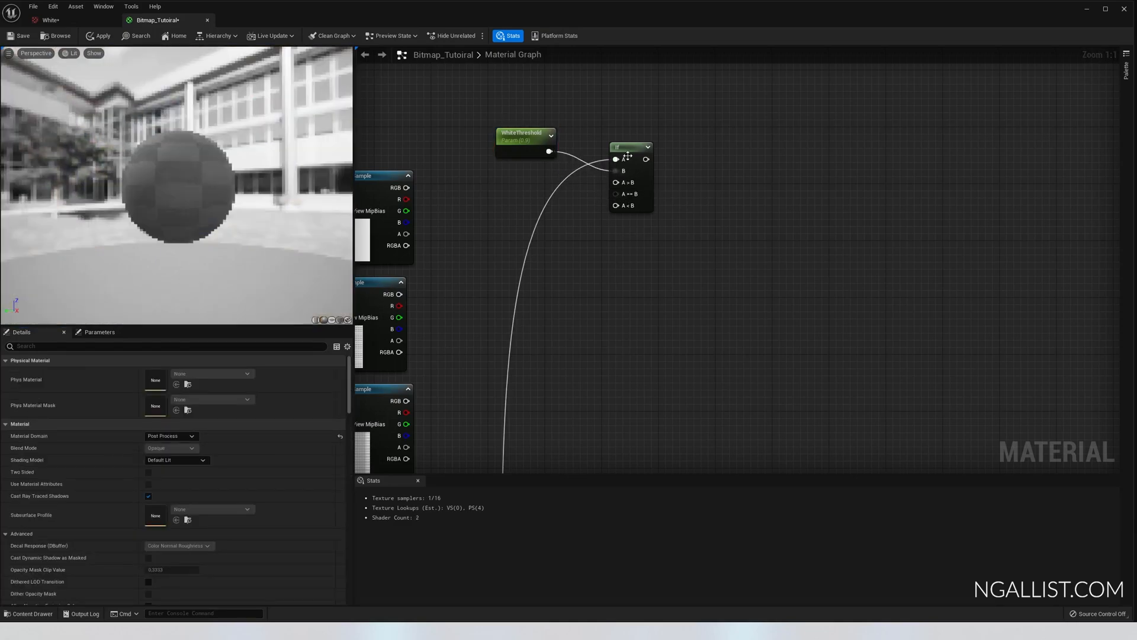
mouse_move(617, 171)
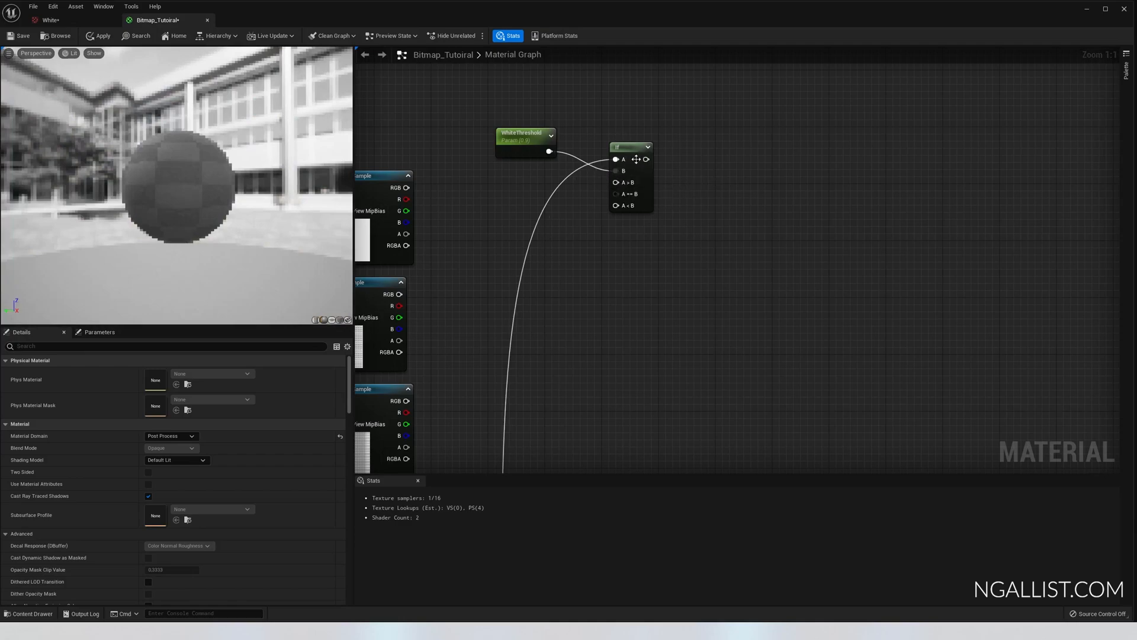
mouse_move(626, 167)
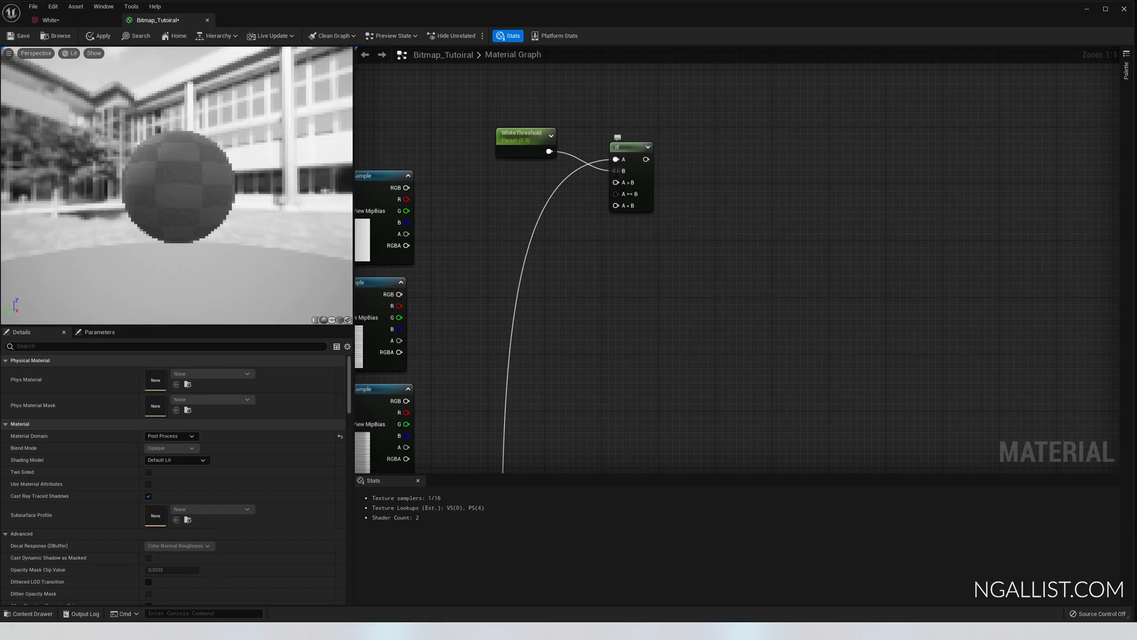
mouse_move(520, 151)
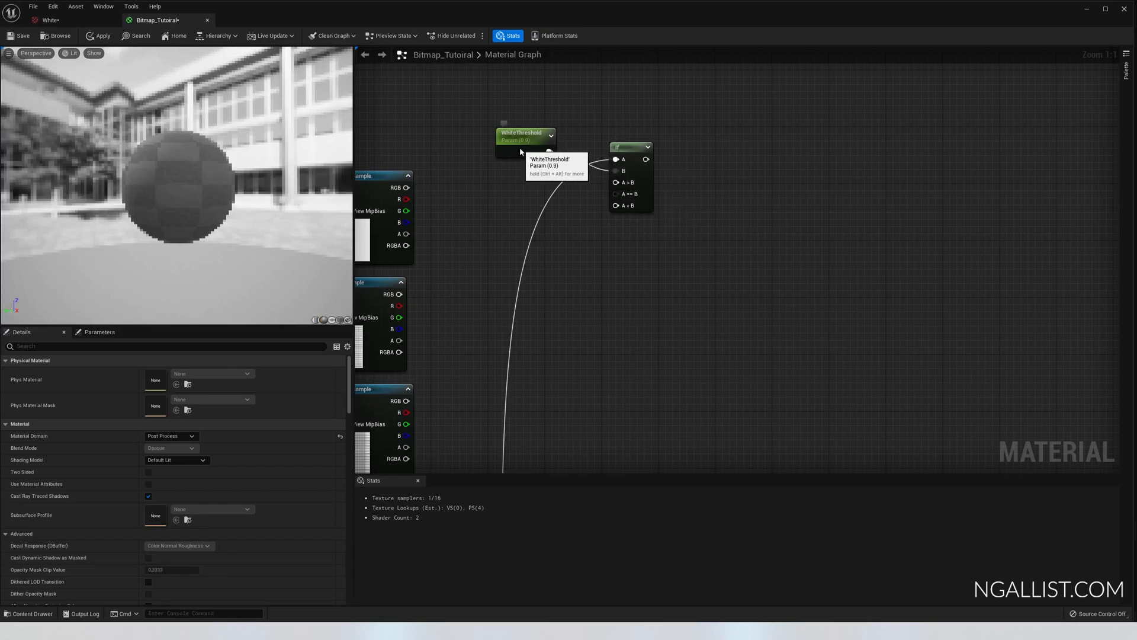
click(526, 136)
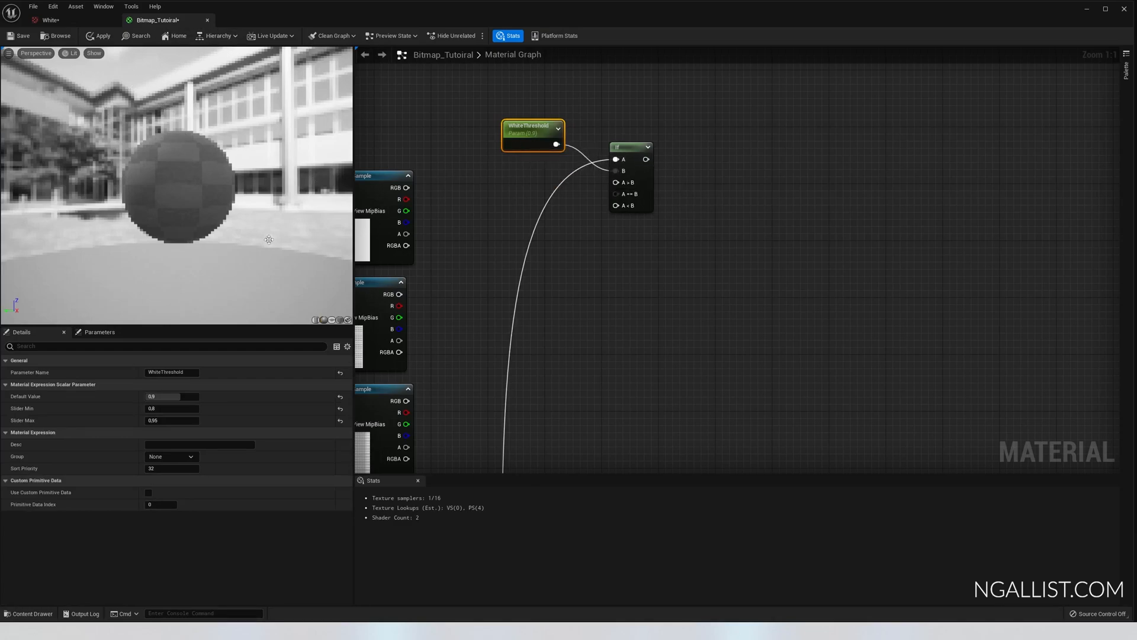
mouse_move(350, 195)
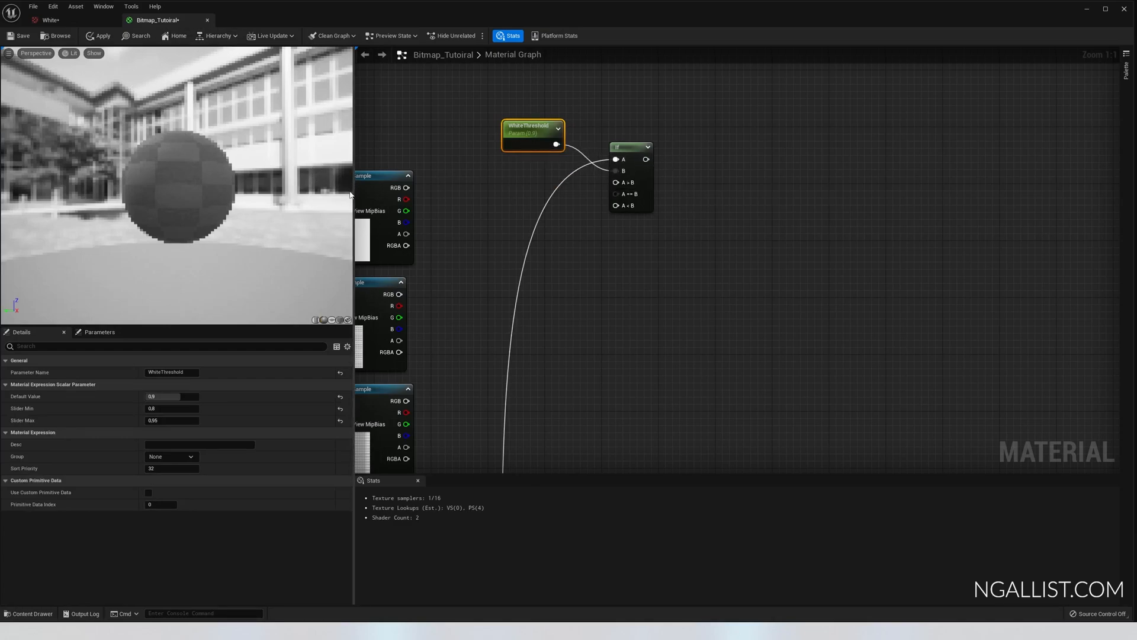
mouse_move(627, 193)
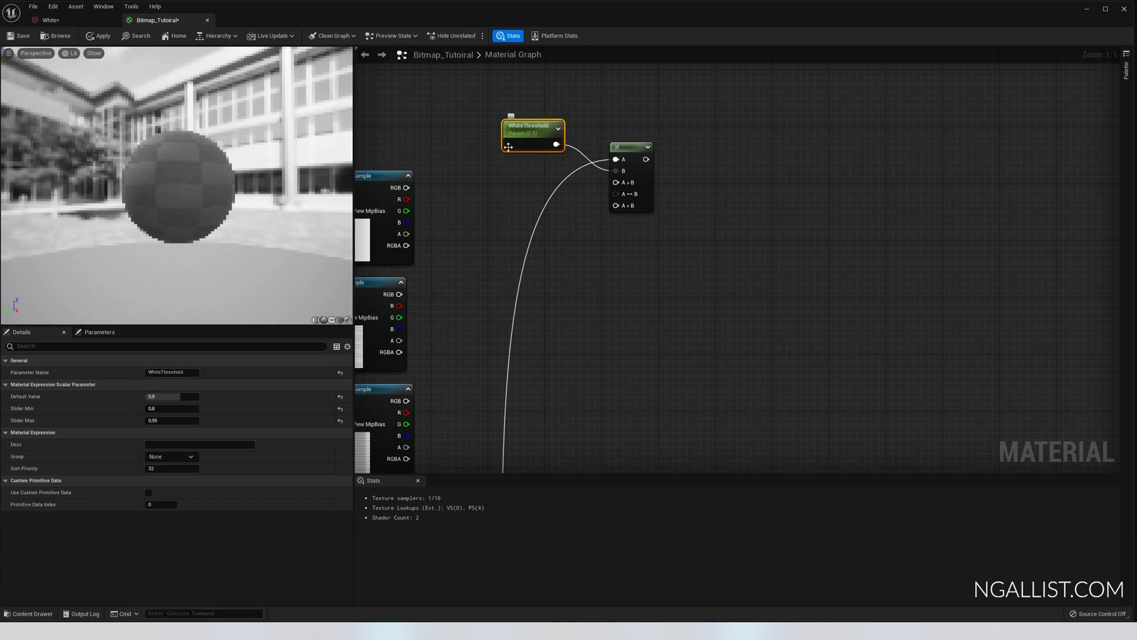
mouse_move(536, 134)
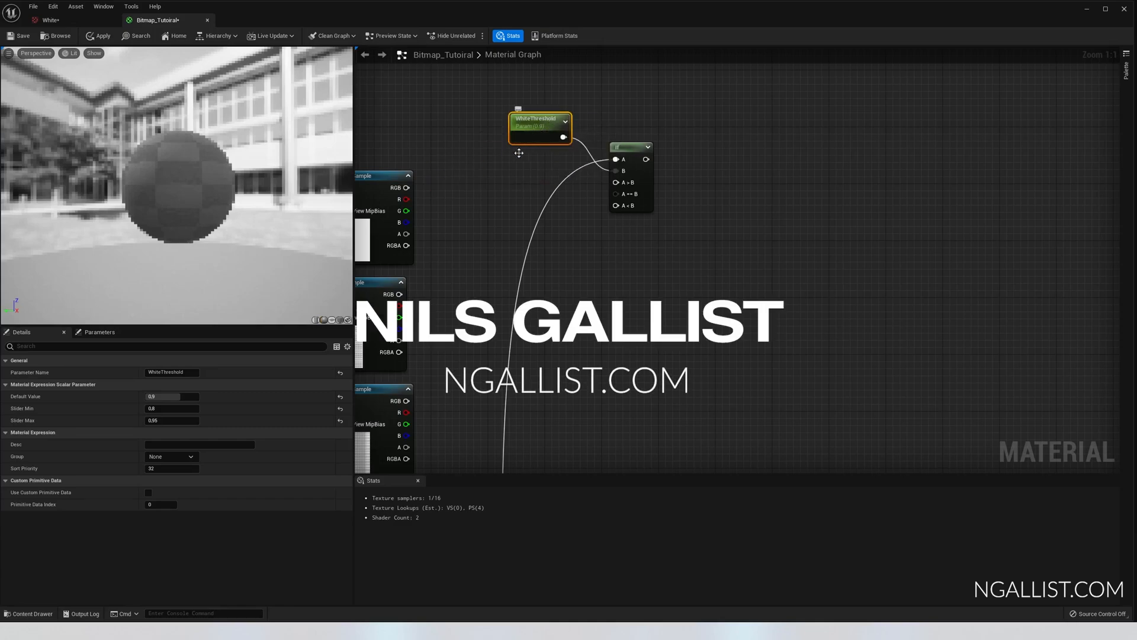
mouse_move(626, 208)
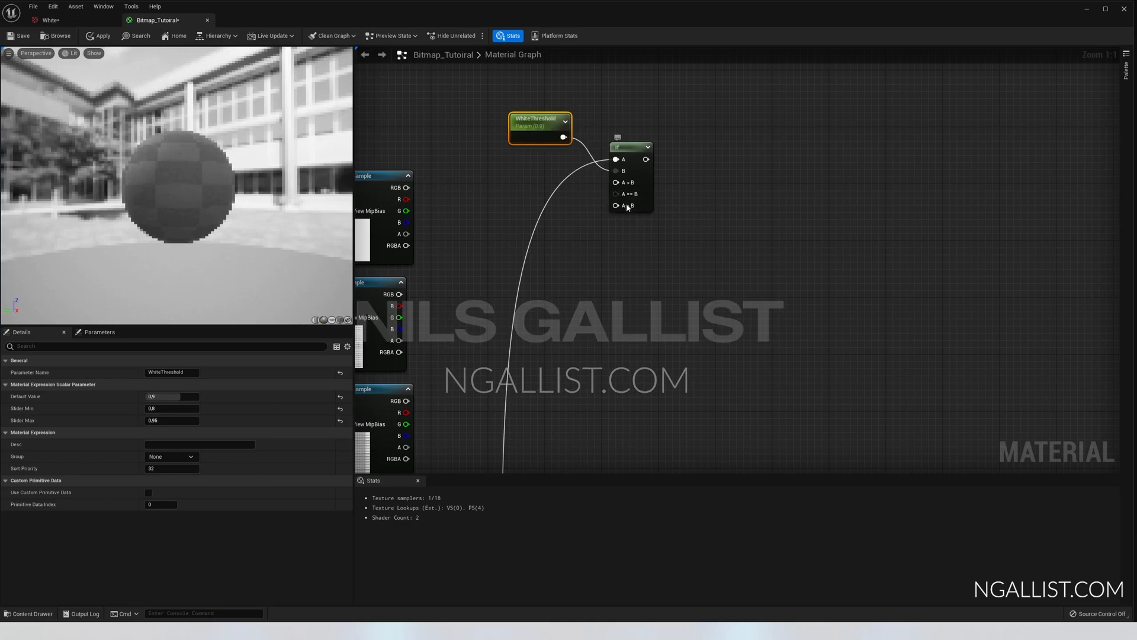
mouse_move(471, 196)
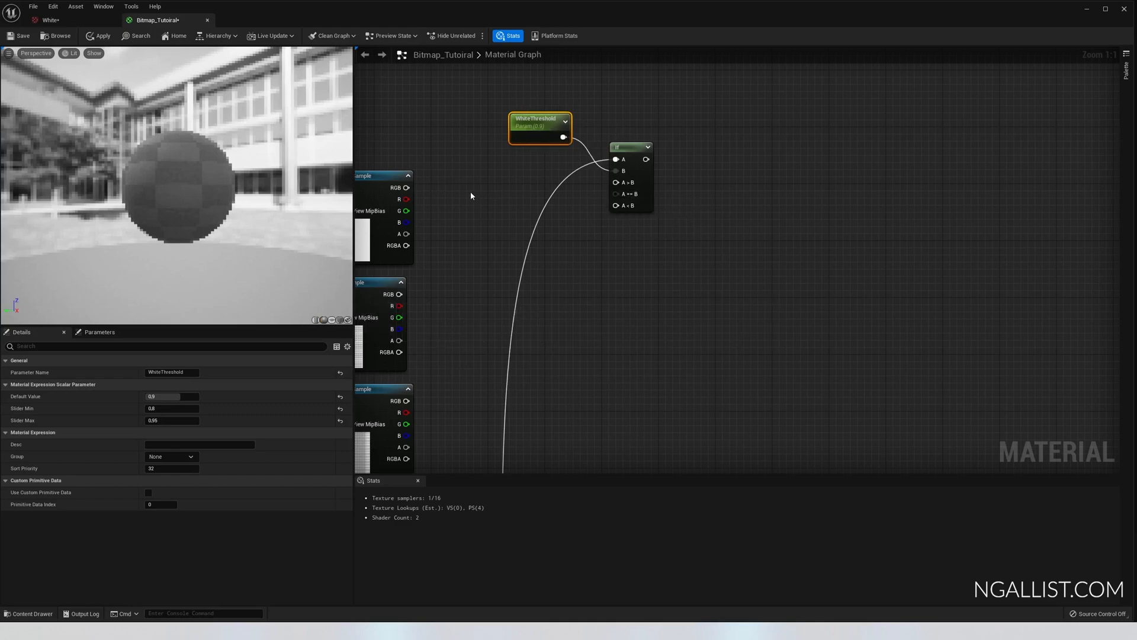
mouse_move(461, 200)
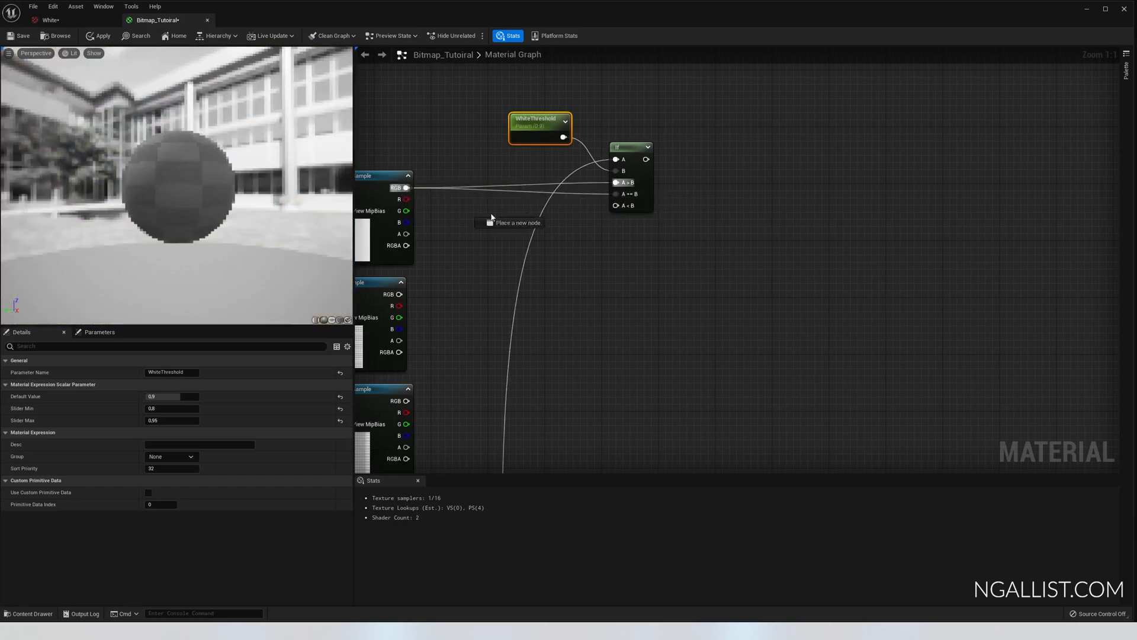
mouse_move(721, 250)
text(0.1)
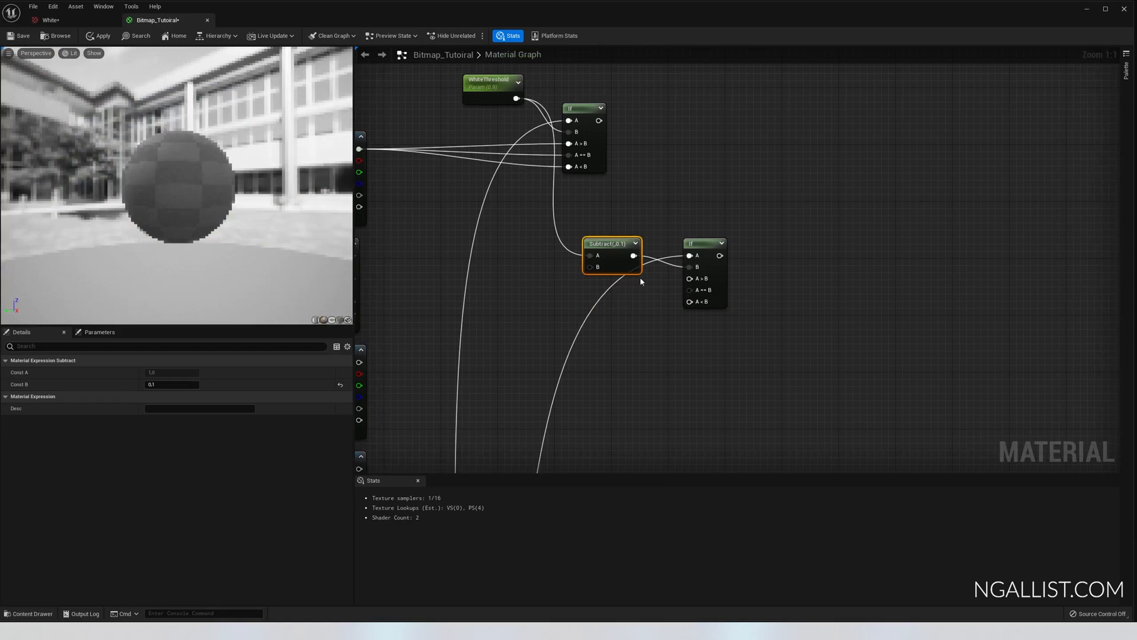
mouse_move(608, 261)
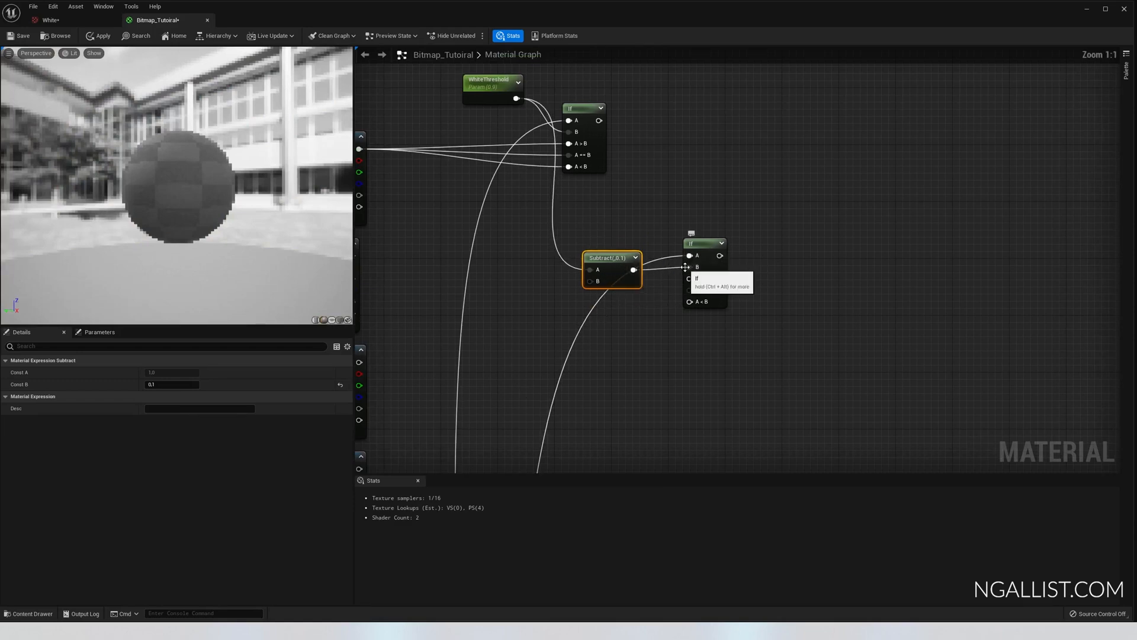
mouse_move(645, 165)
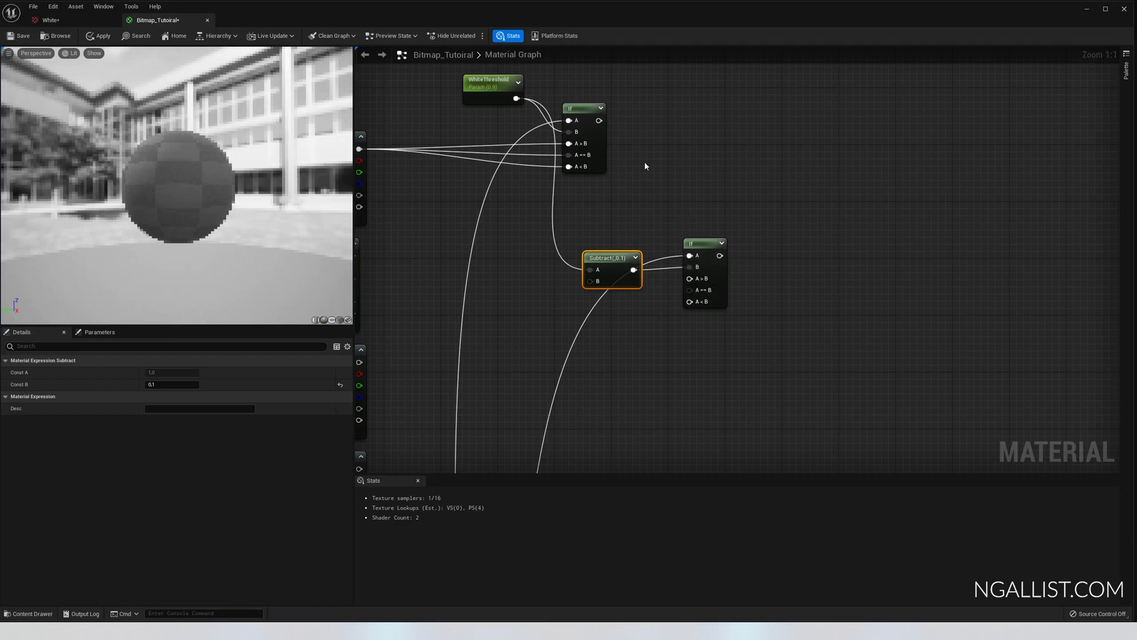
mouse_move(571, 109)
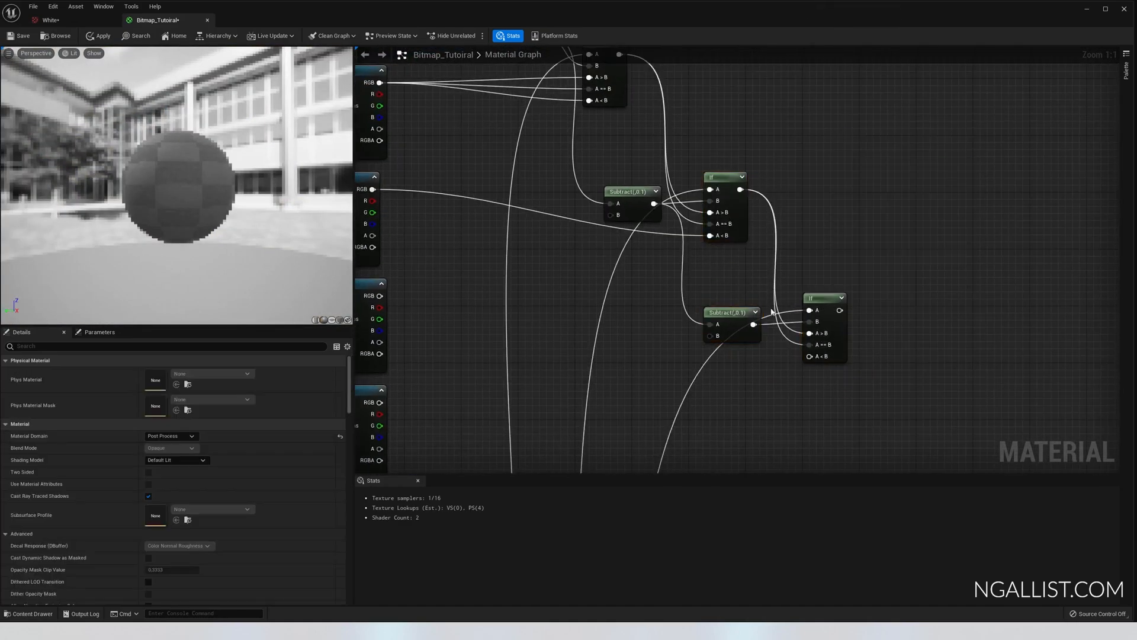
Step: Scroll the graph to review the If chain with its Subtract 0.1 thresholds
scroll(down, 3)
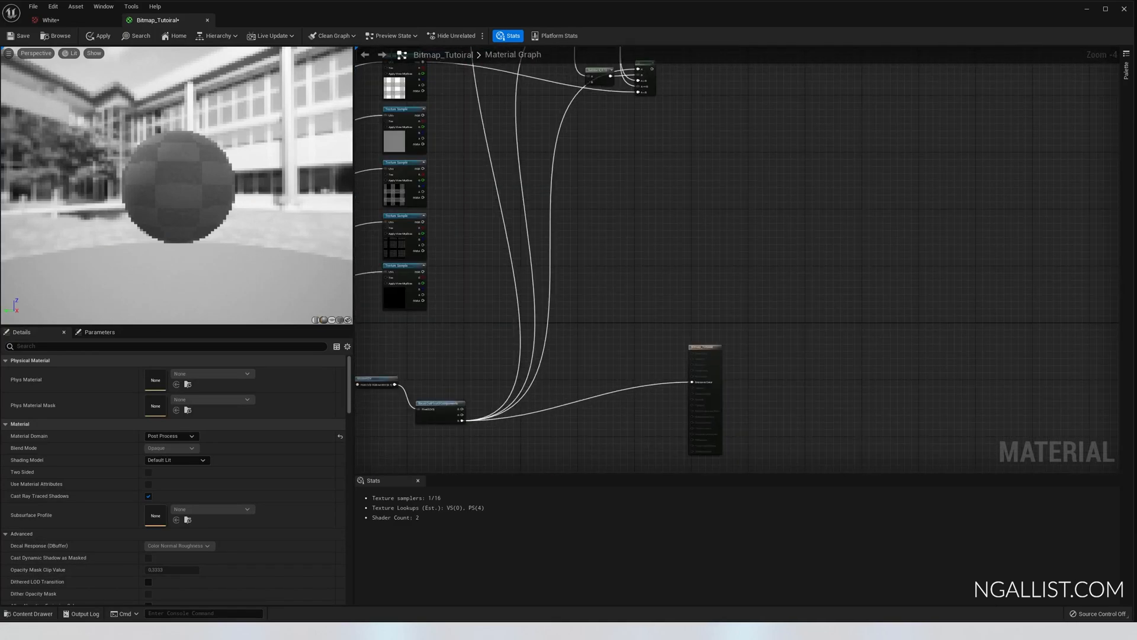
Step: Rename the copied threshold parameter node to MidTones
scroll(down, 3)
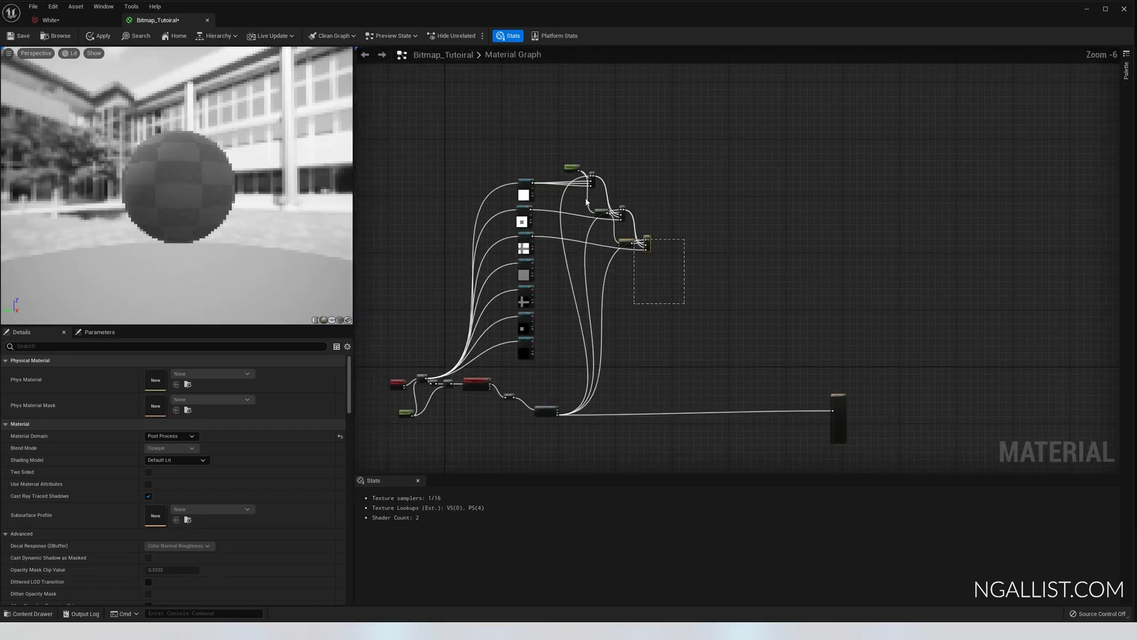
scroll(up, 3)
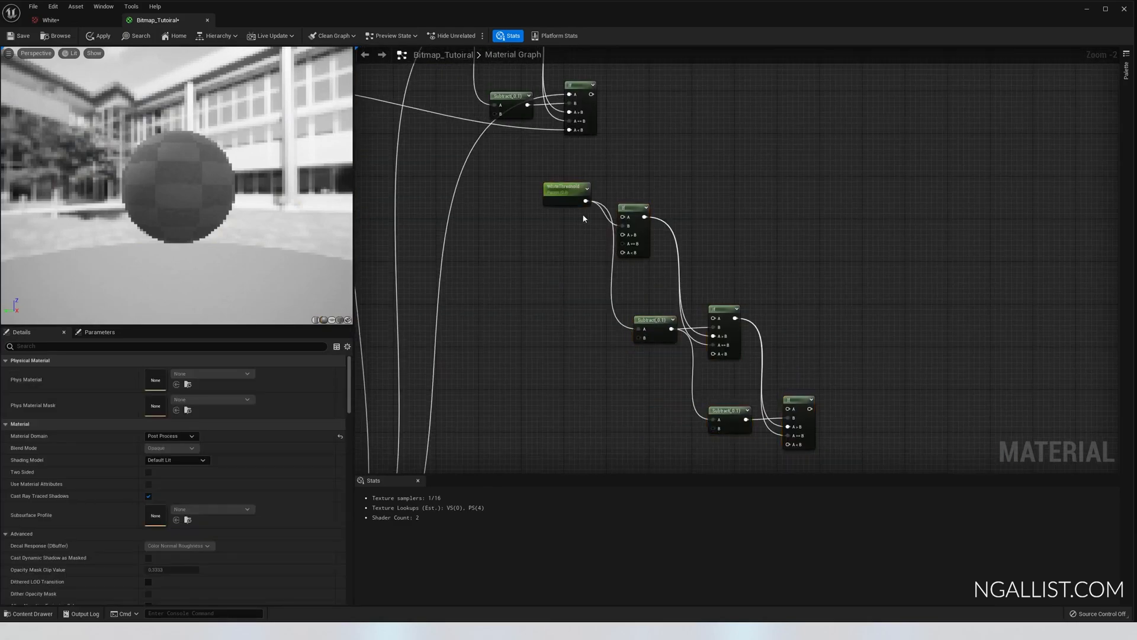
click(546, 240)
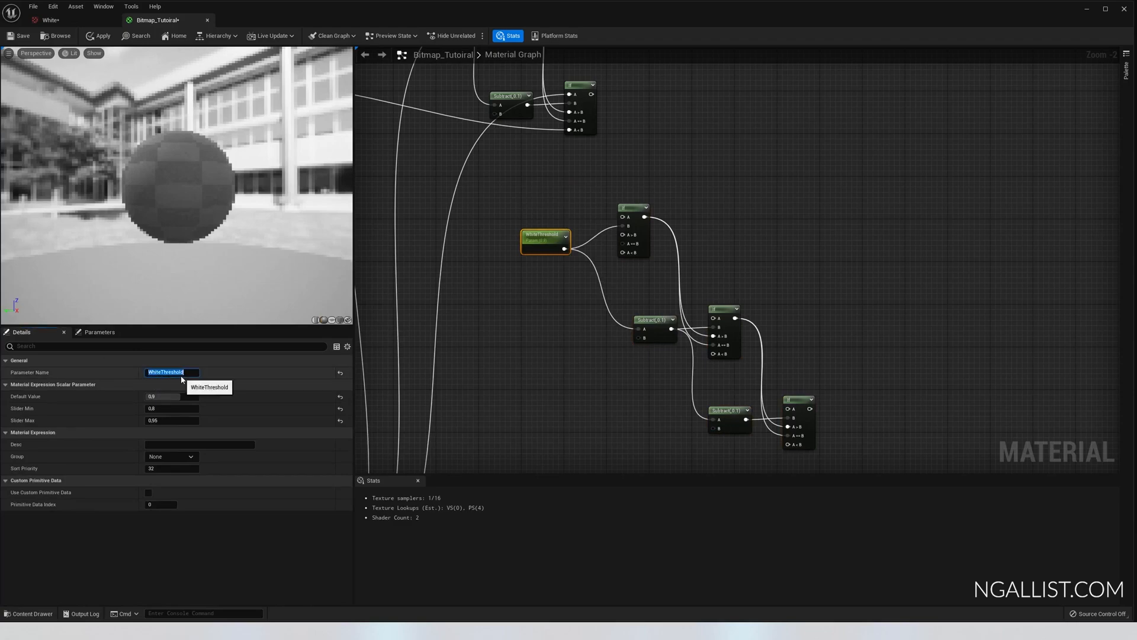
text(MidTones)
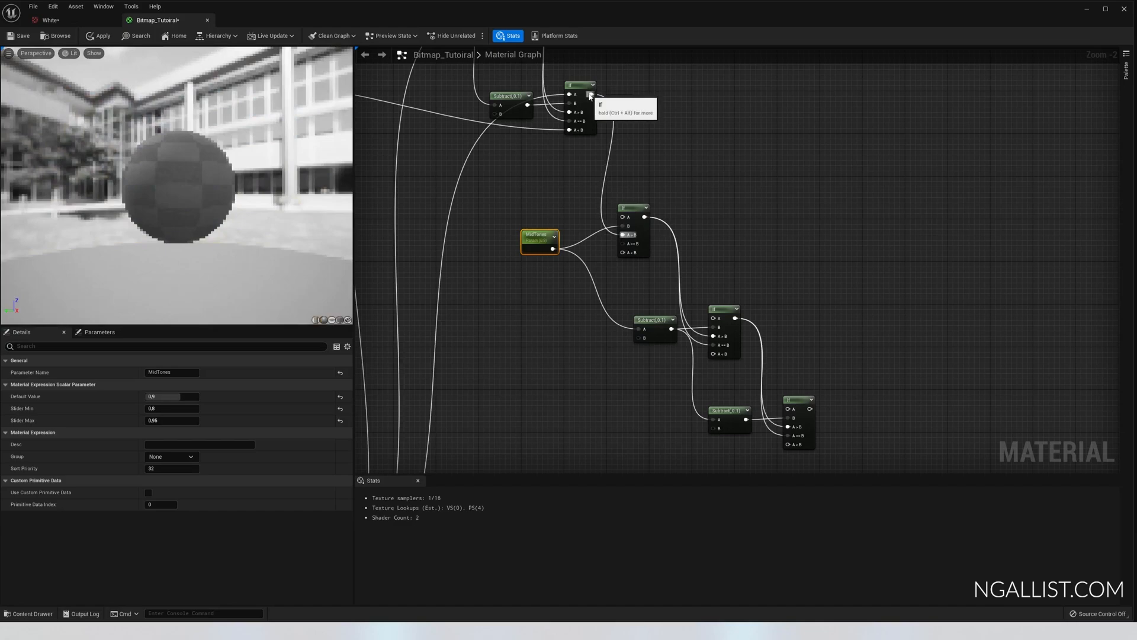
mouse_move(536, 247)
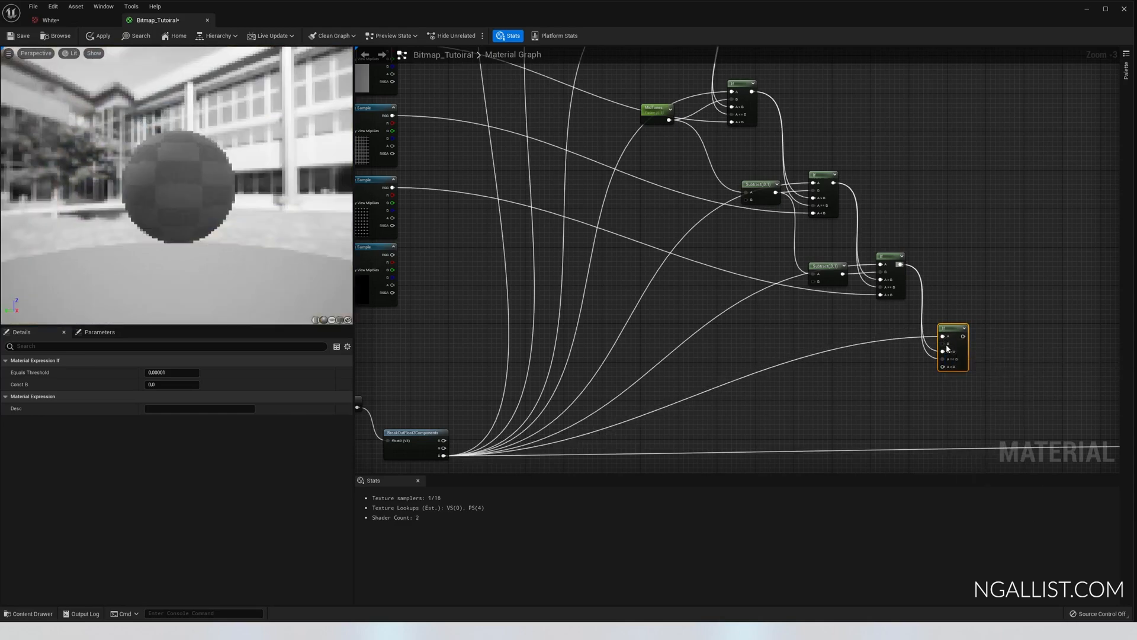
Step: Promote the last If node's B input to a parameter via its right-click menu
right_click(953, 347)
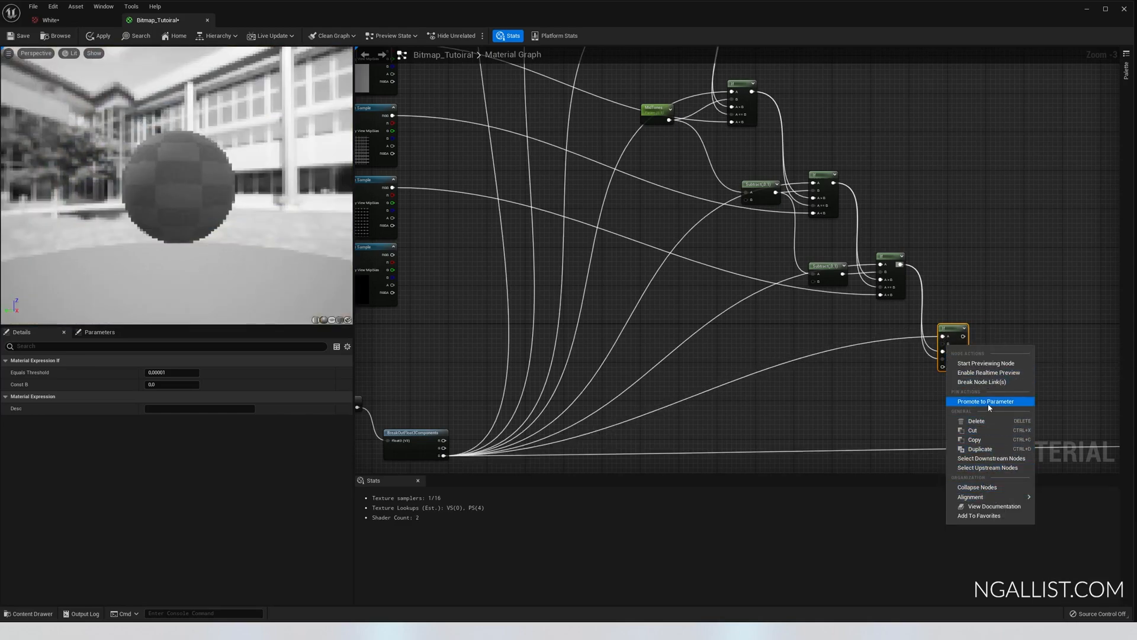
click(985, 401)
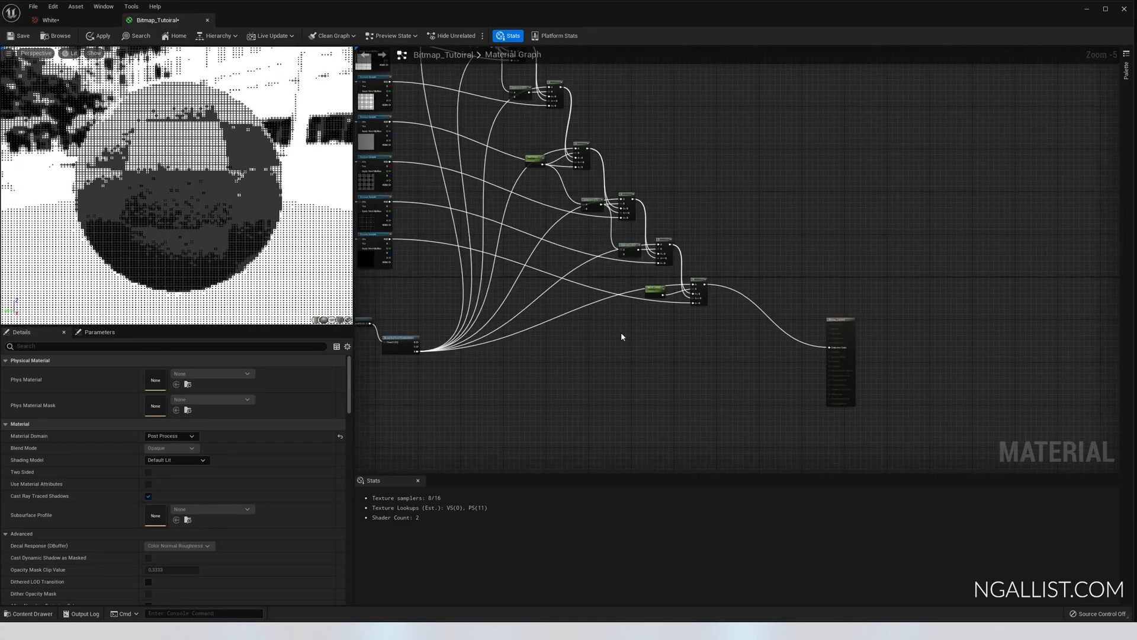
Step: Open the material graph's context menu beside the If chain to add the next node
right_click(725, 320)
text(ce)
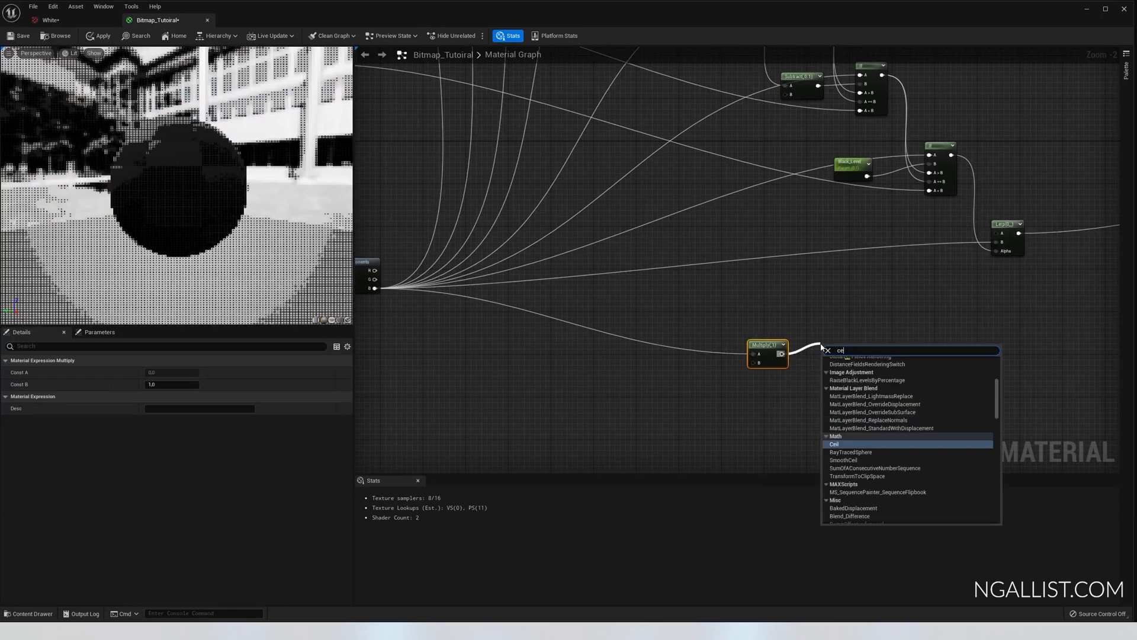
Step: Add a Ceil after the Multiply and promote its multiplier to a ColorDepth parameter
click(834, 444)
text(divi)
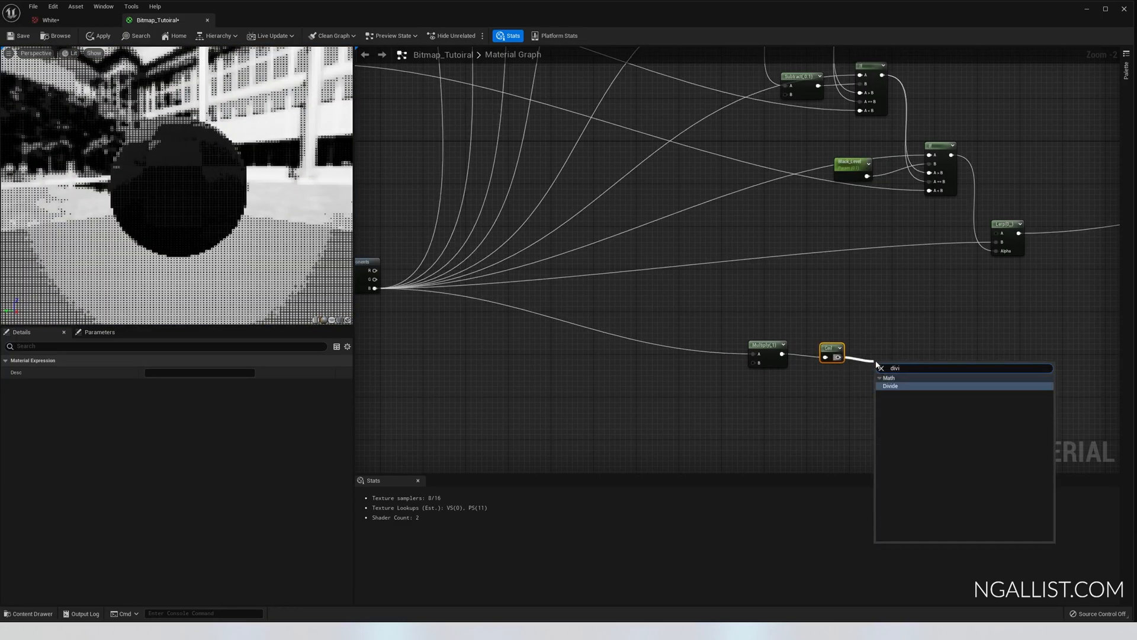
right_click(747, 343)
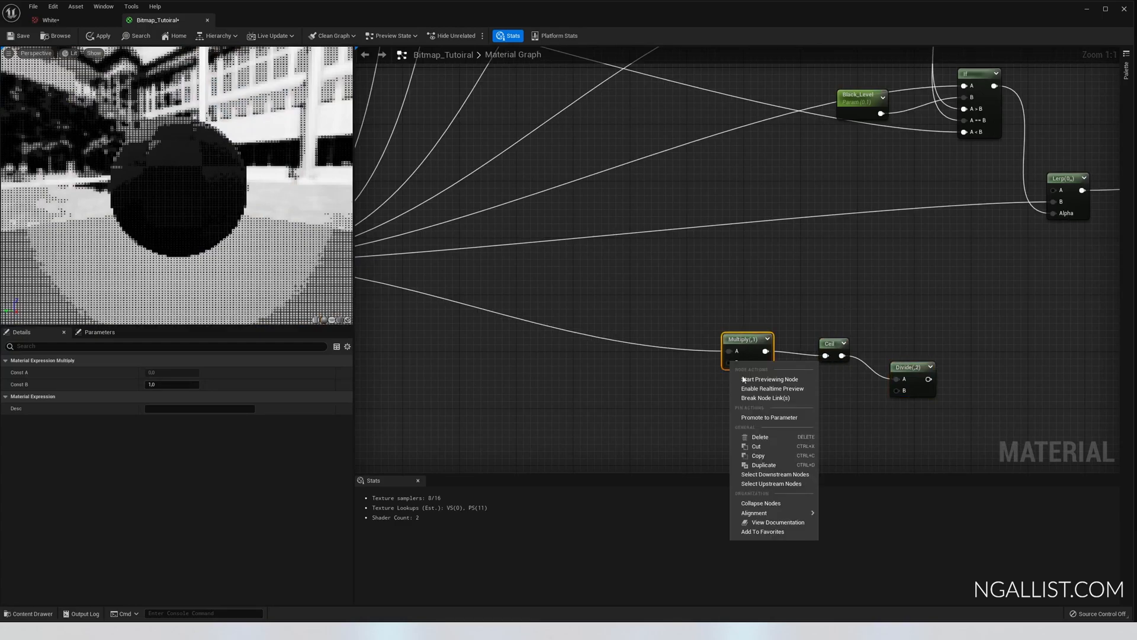
click(768, 417)
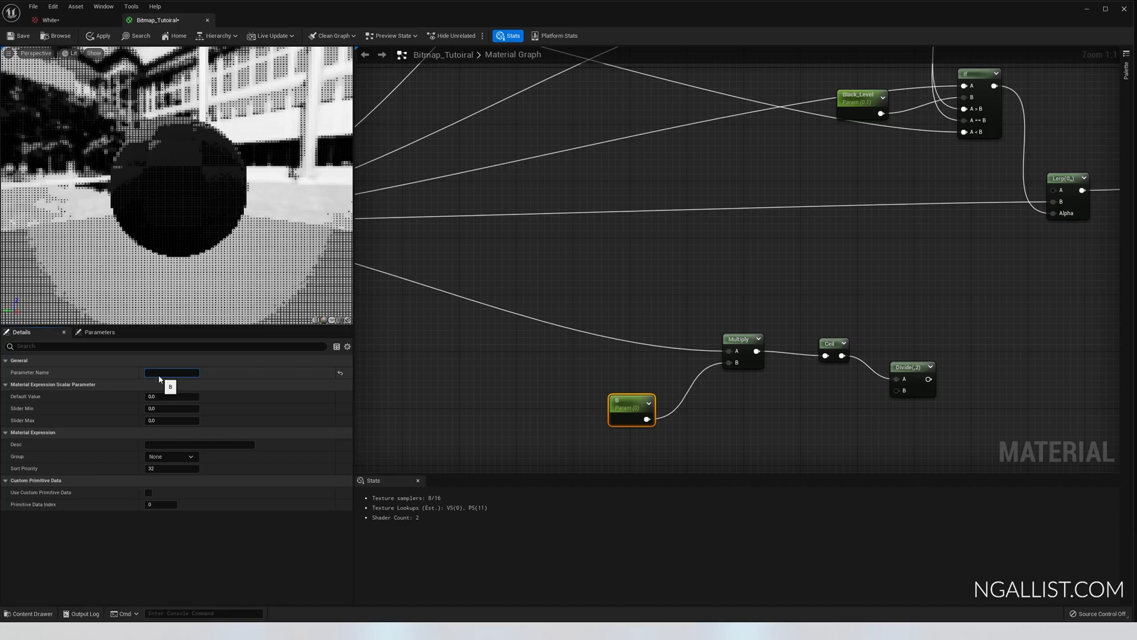
text(ColorDepth)
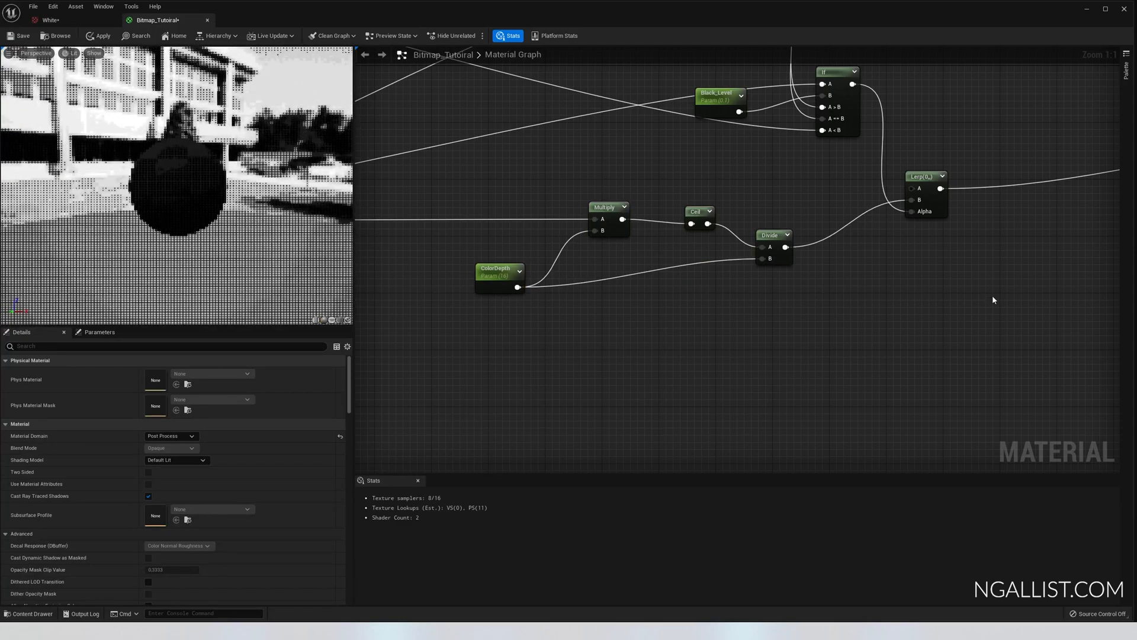
Step: Set the MidTones parameter default to 0.38 and adjust the WhiteThreshold parameter
scroll(down, 3)
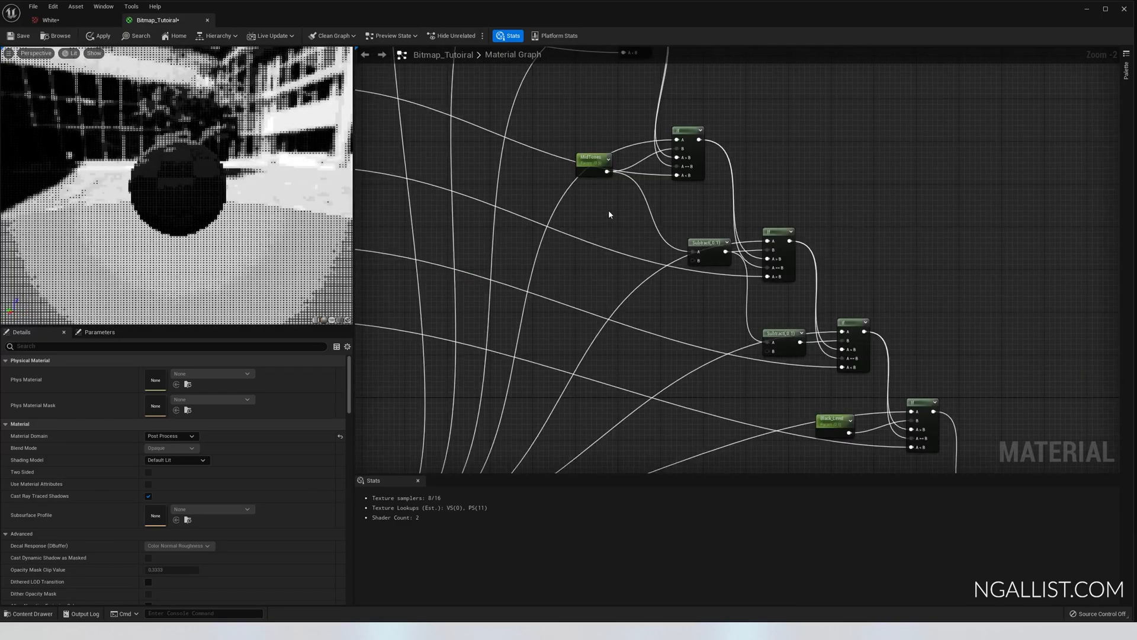
click(594, 161)
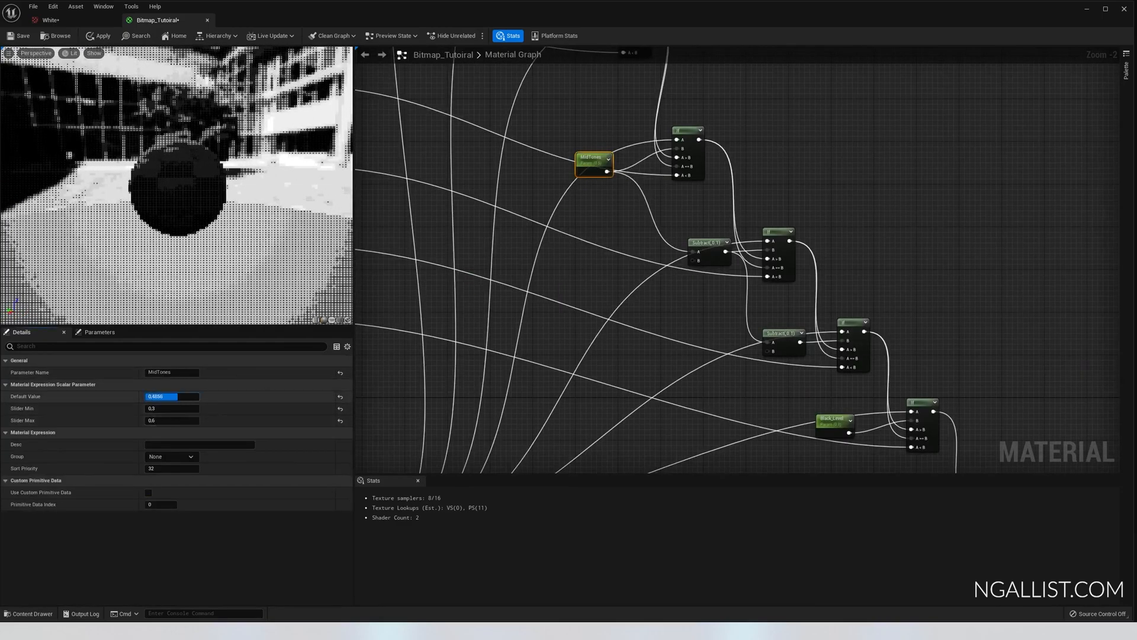
text(0.38)
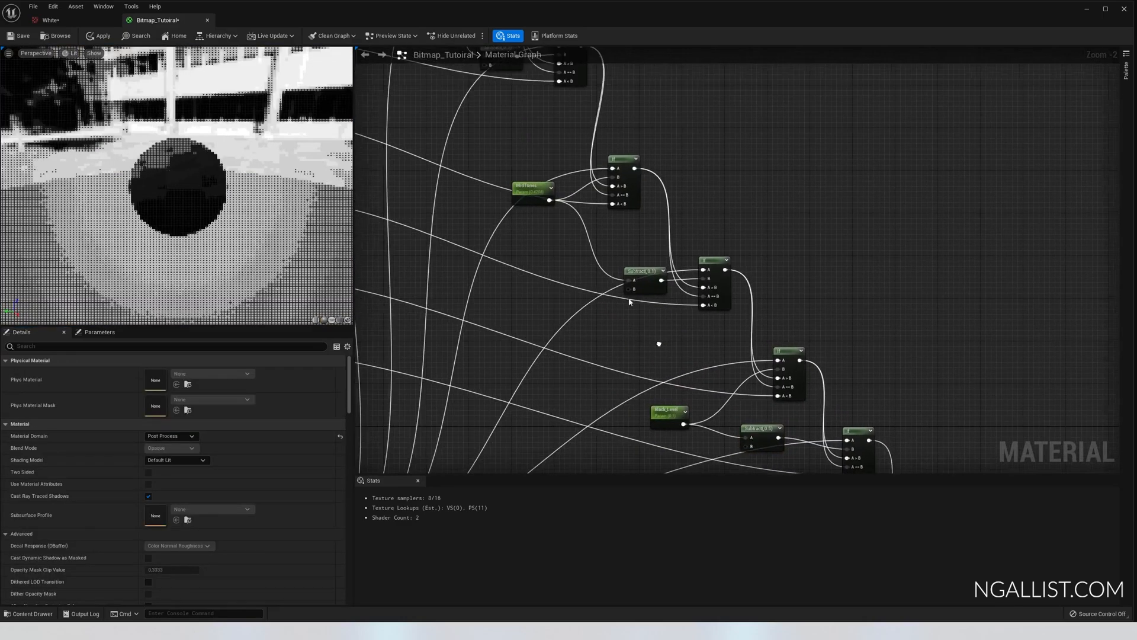
click(532, 191)
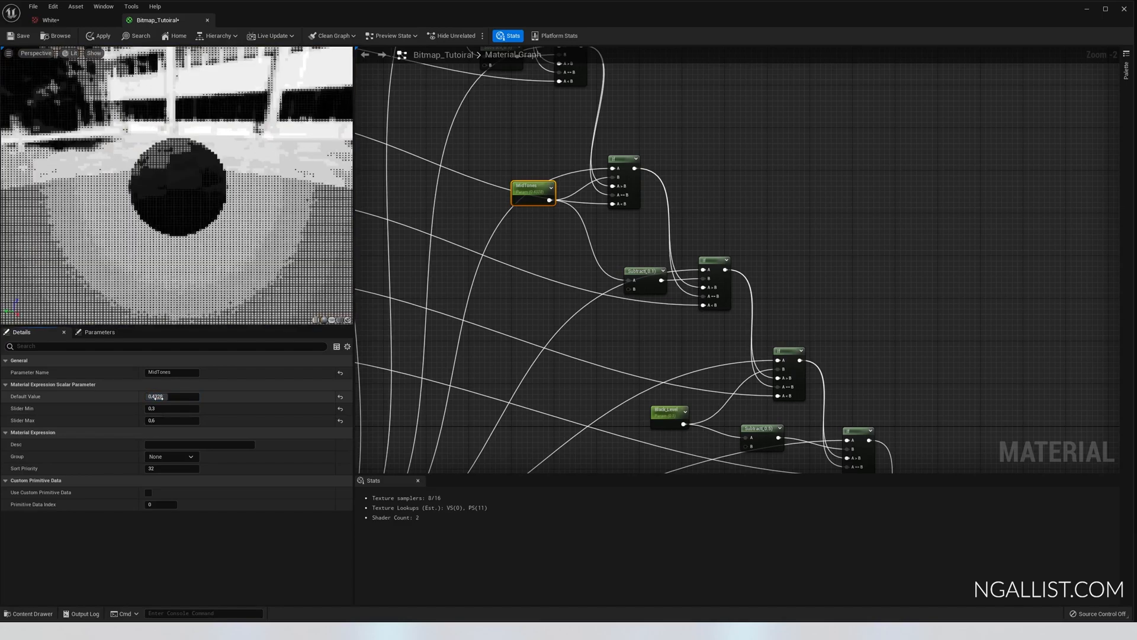
triple_click(172, 397)
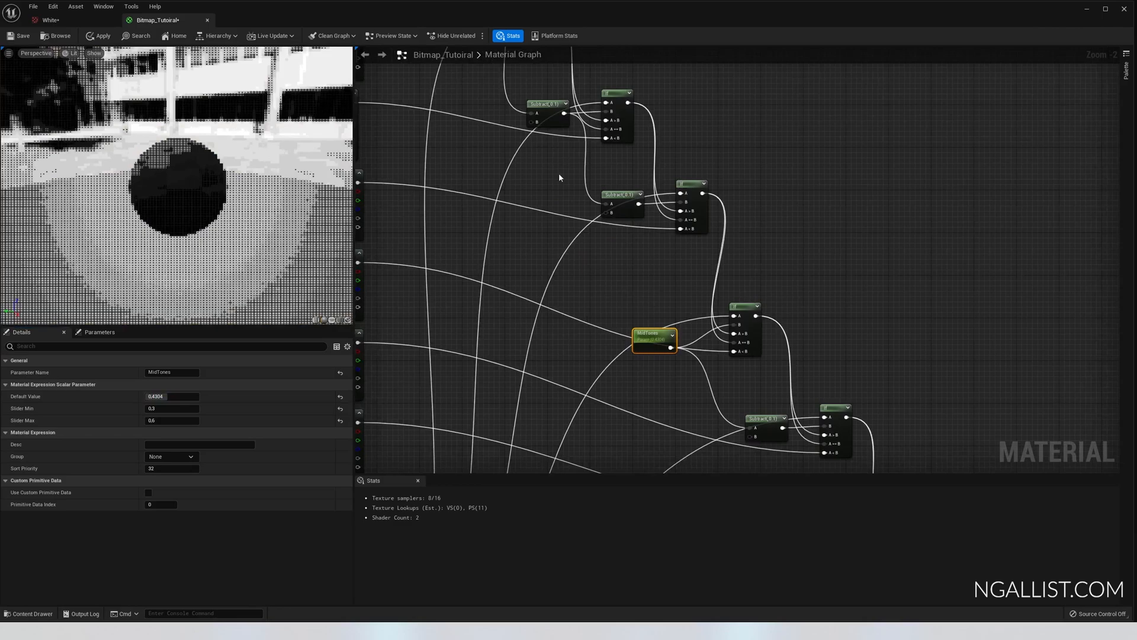
click(521, 101)
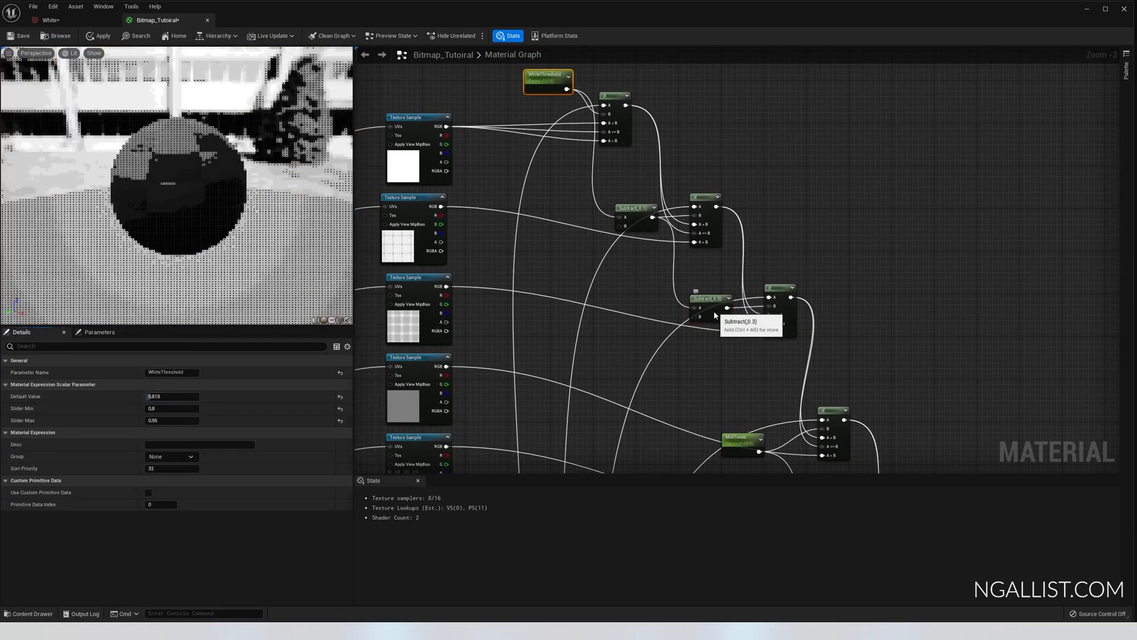
click(620, 210)
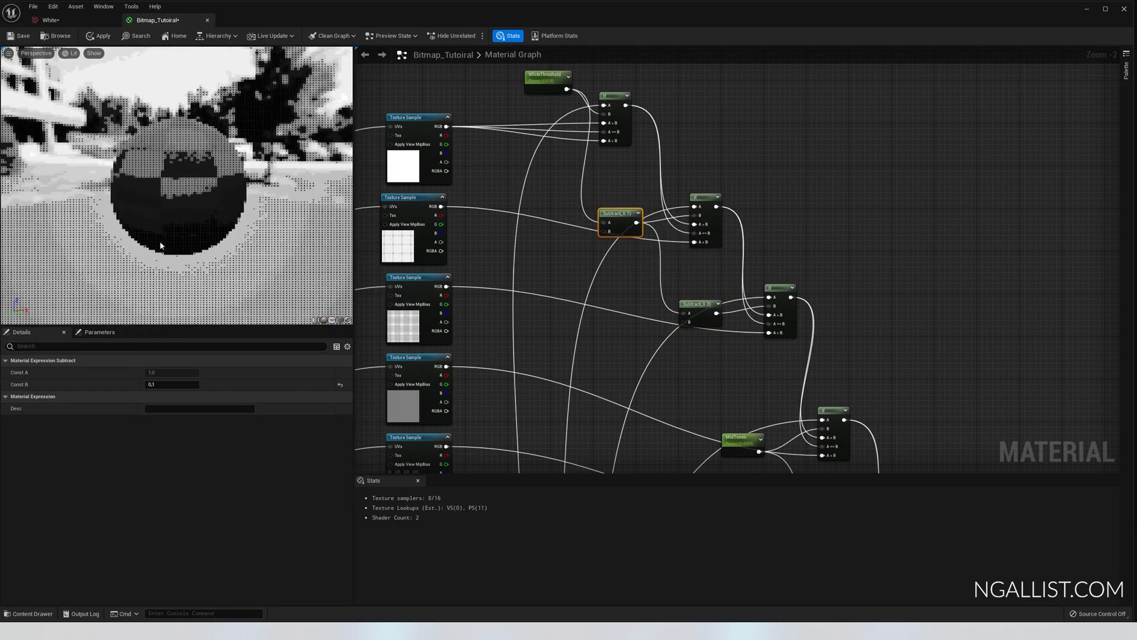
scroll(down, 3)
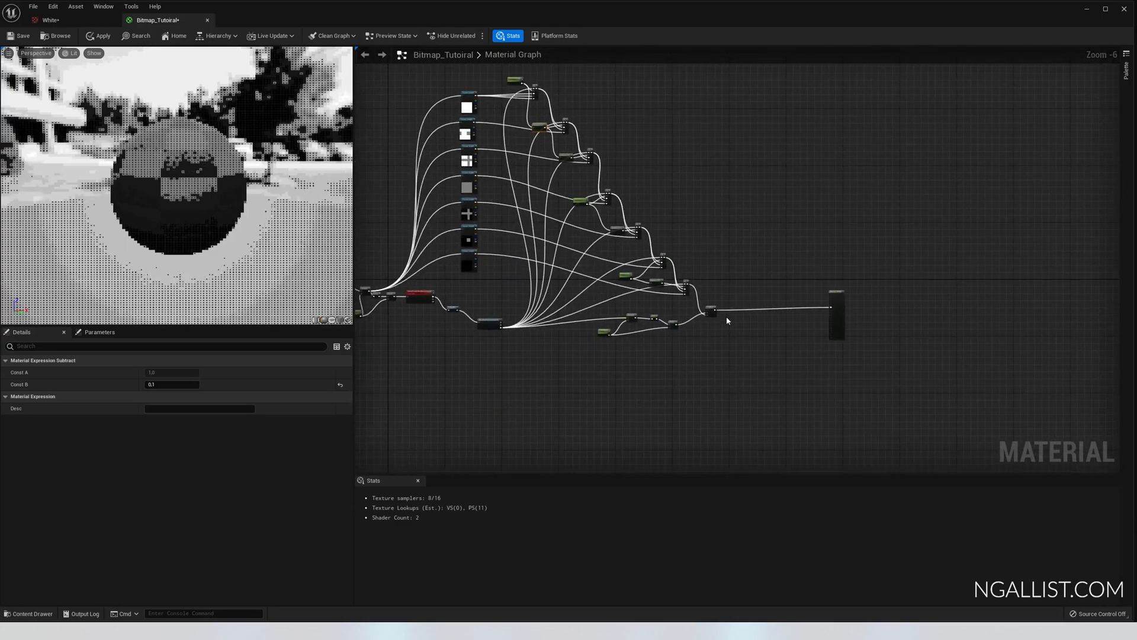
Step: Place a second LinearInterpolate node next to the first Lerp
scroll(up, 3)
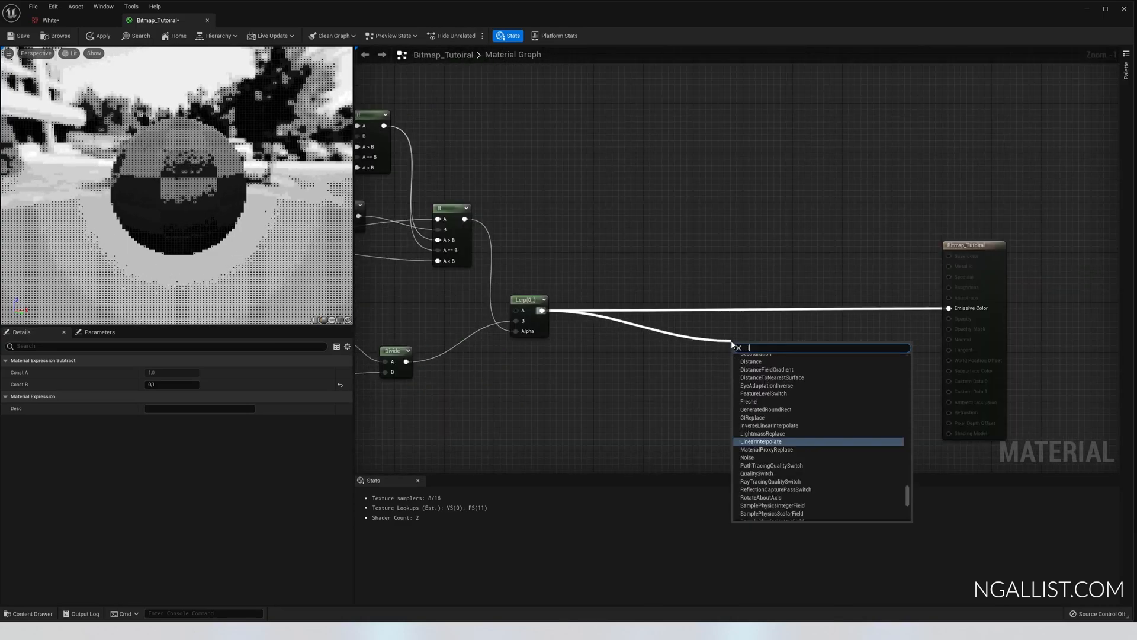
click(760, 440)
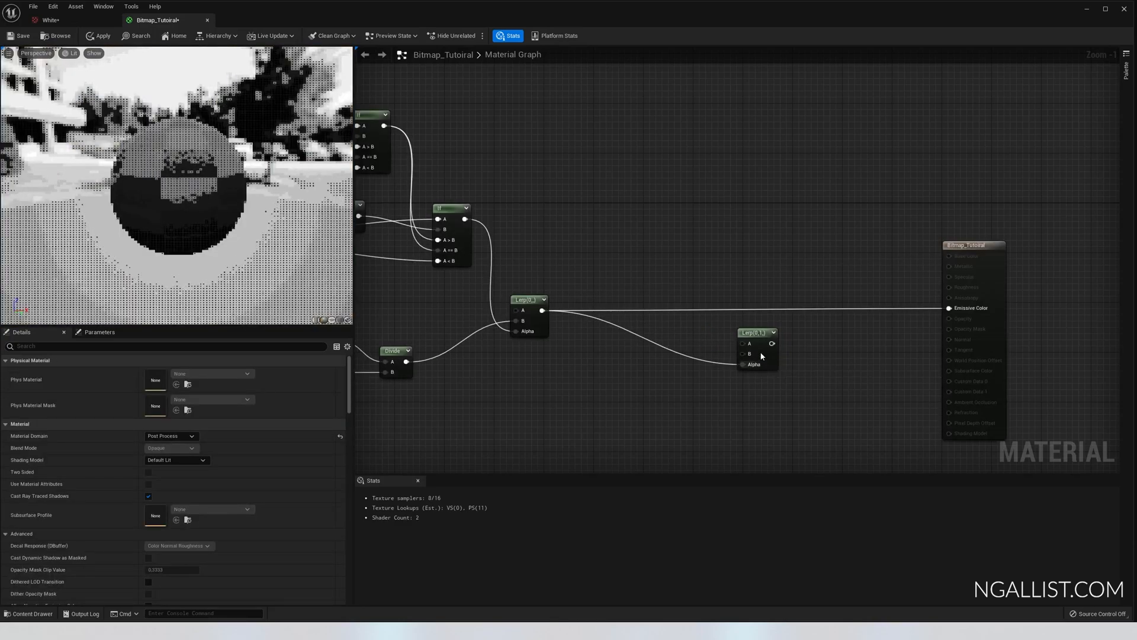
mouse_move(759, 344)
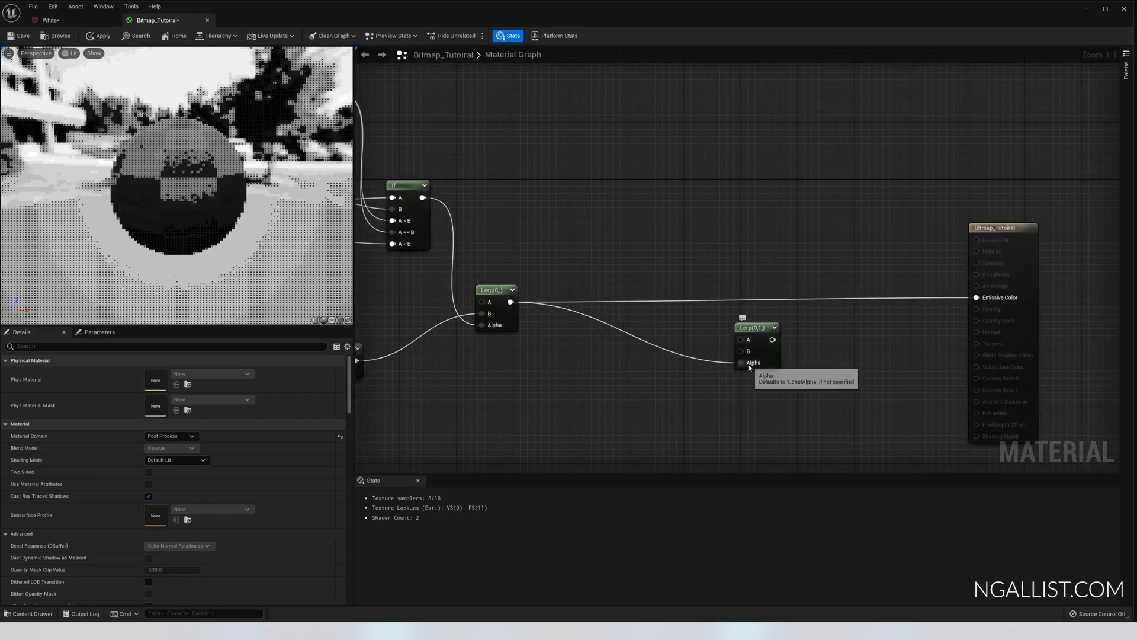
mouse_move(749, 352)
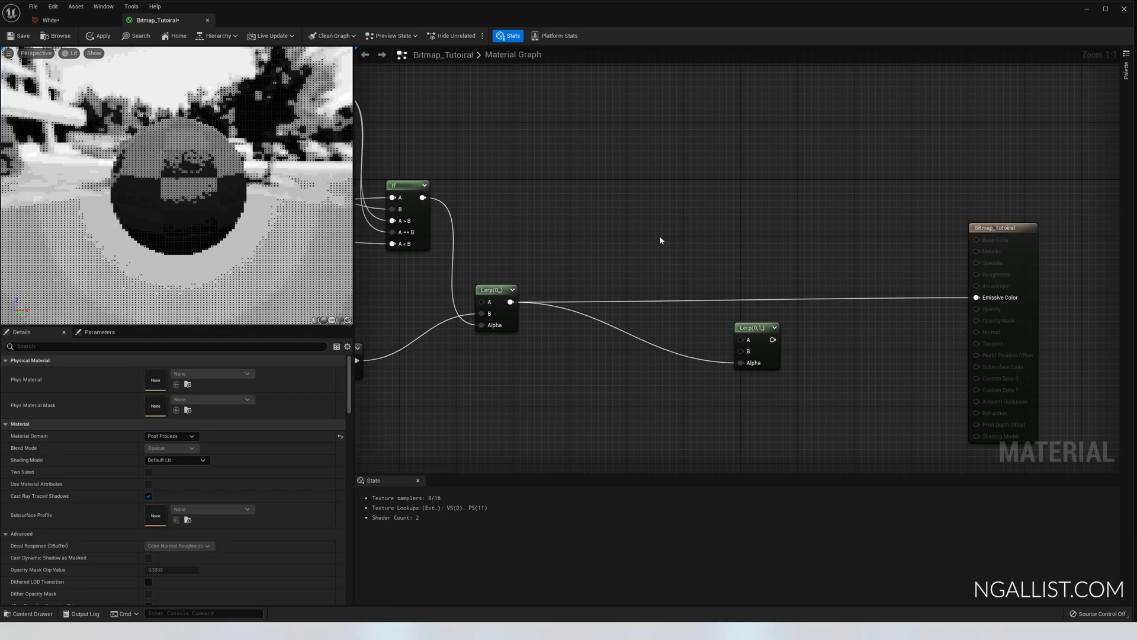
Step: Feed purple and pale yellow constants into the new Lerp and connect it to Emissive Color
click(649, 237)
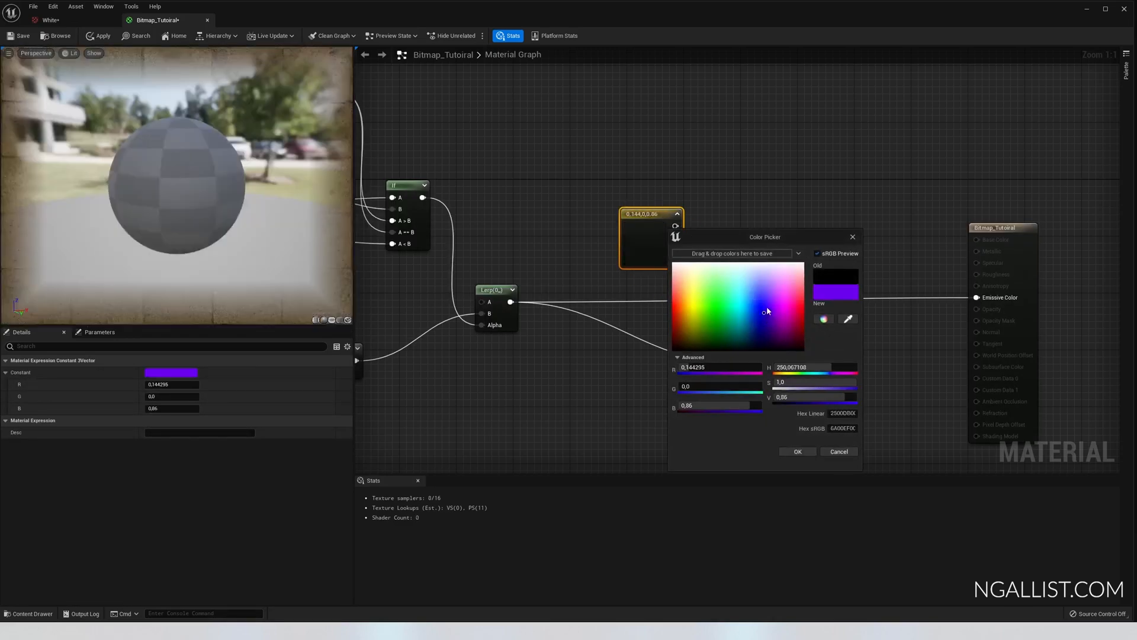
click(797, 452)
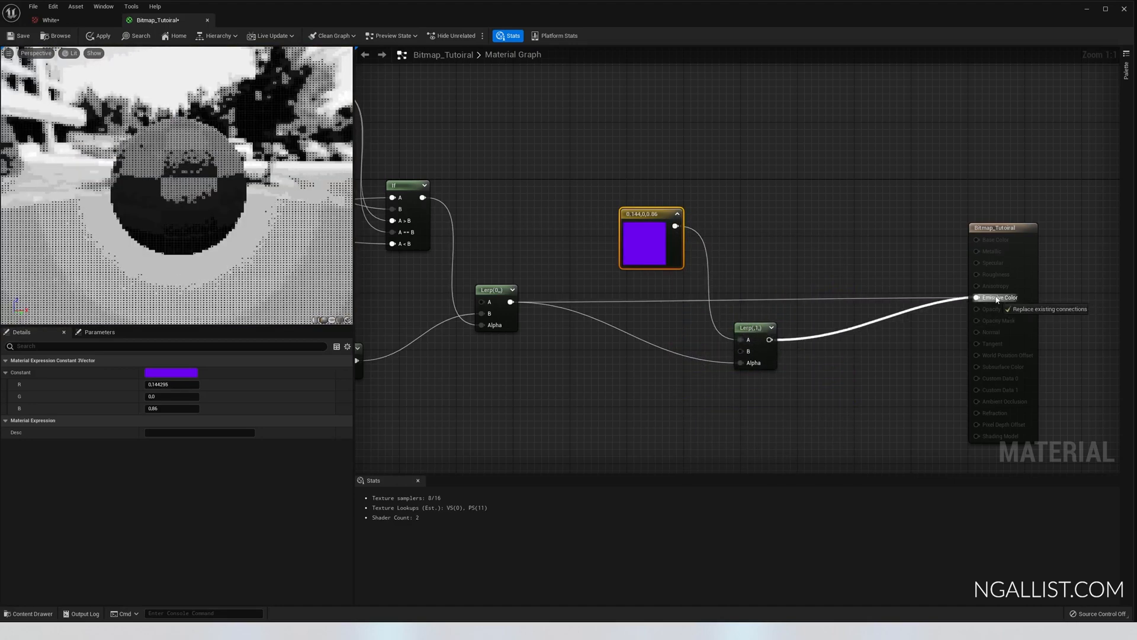
click(977, 298)
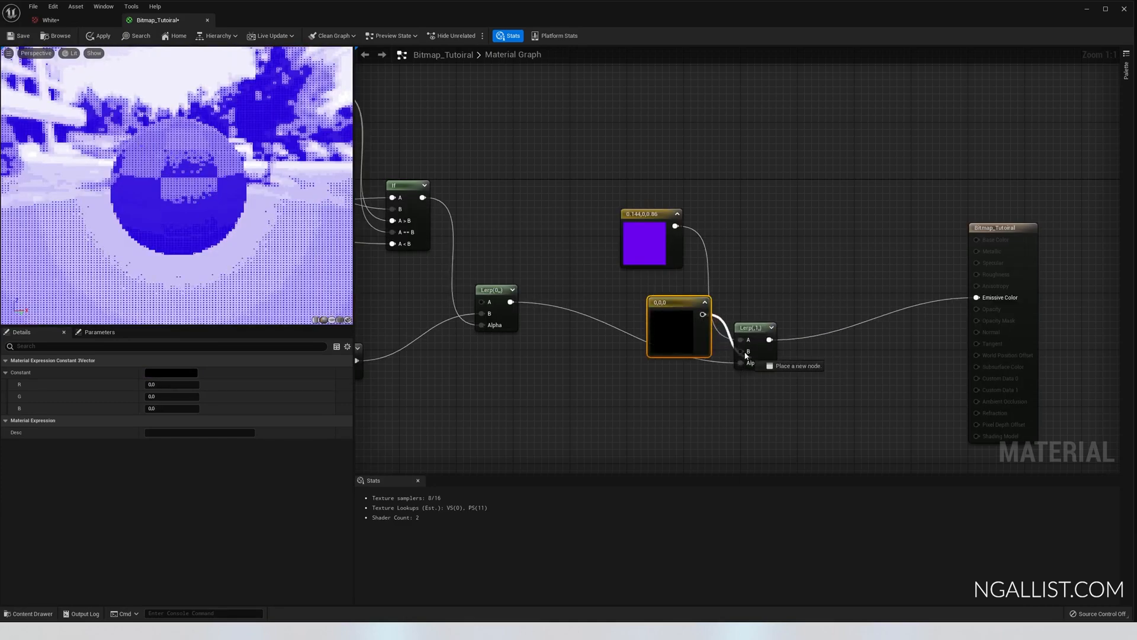
double_click(678, 327)
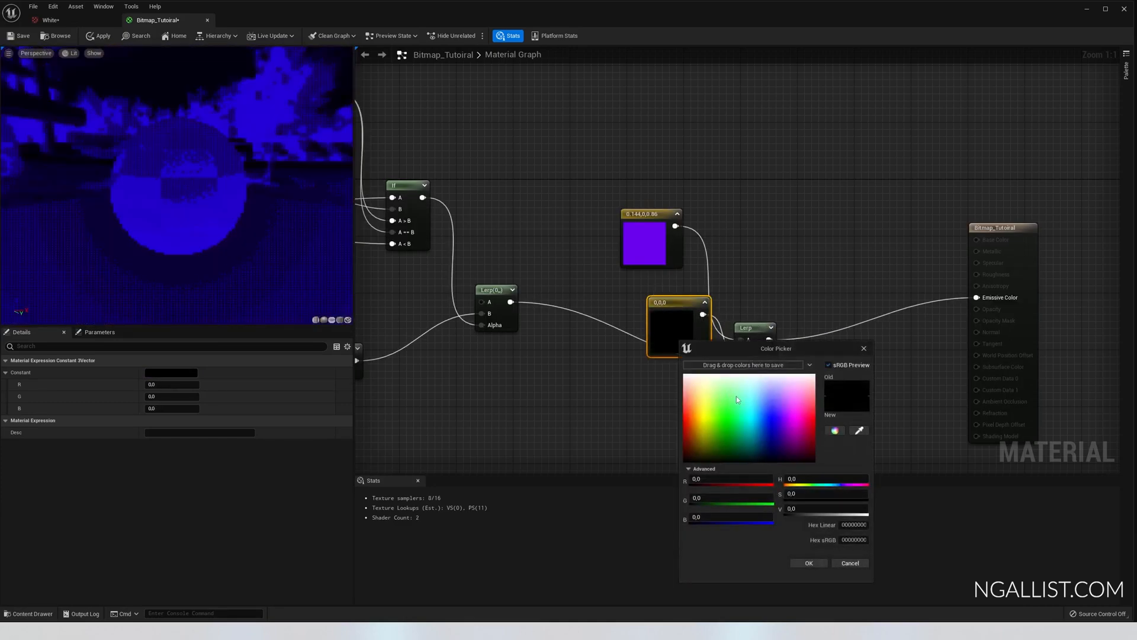
click(711, 386)
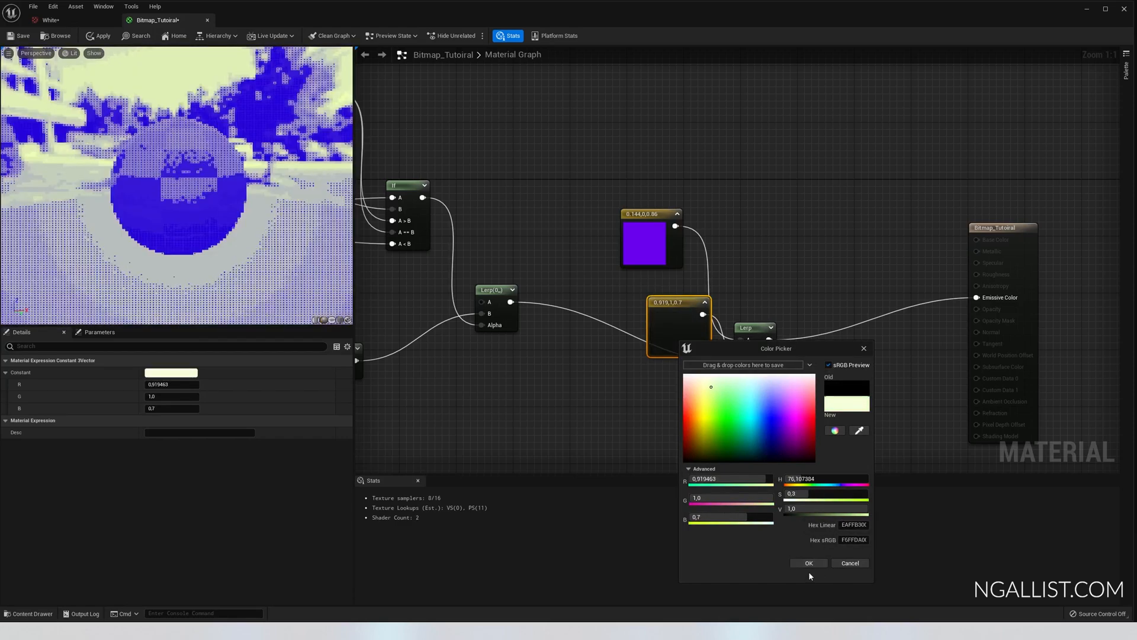
click(808, 563)
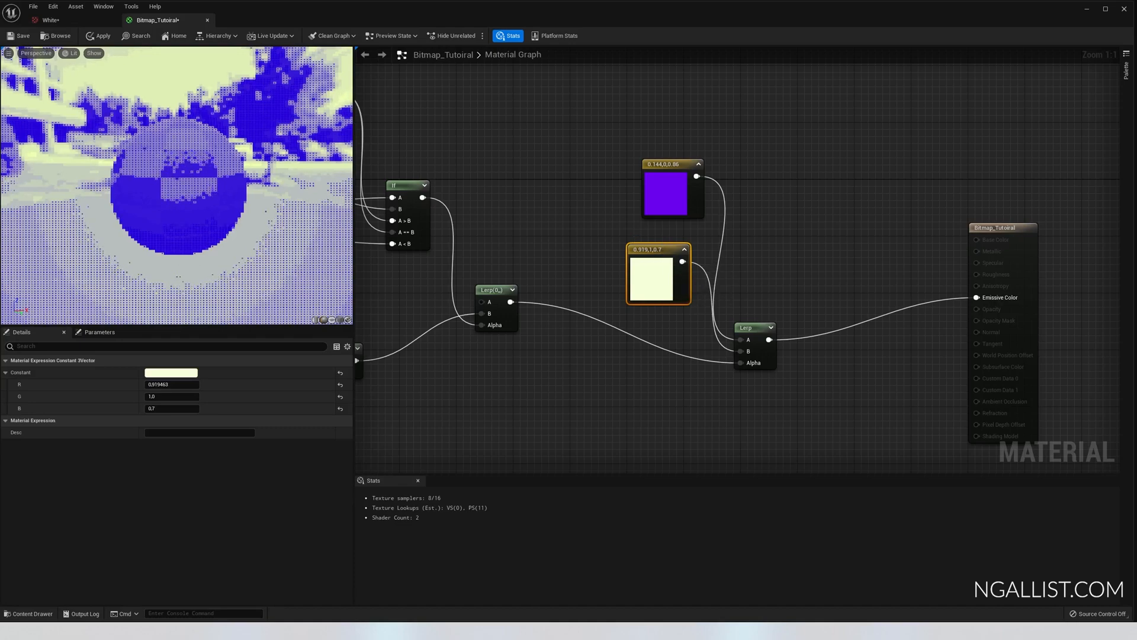
Step: Set the purple constant's red to 0.0 and a pale constant value to 0.85
click(666, 191)
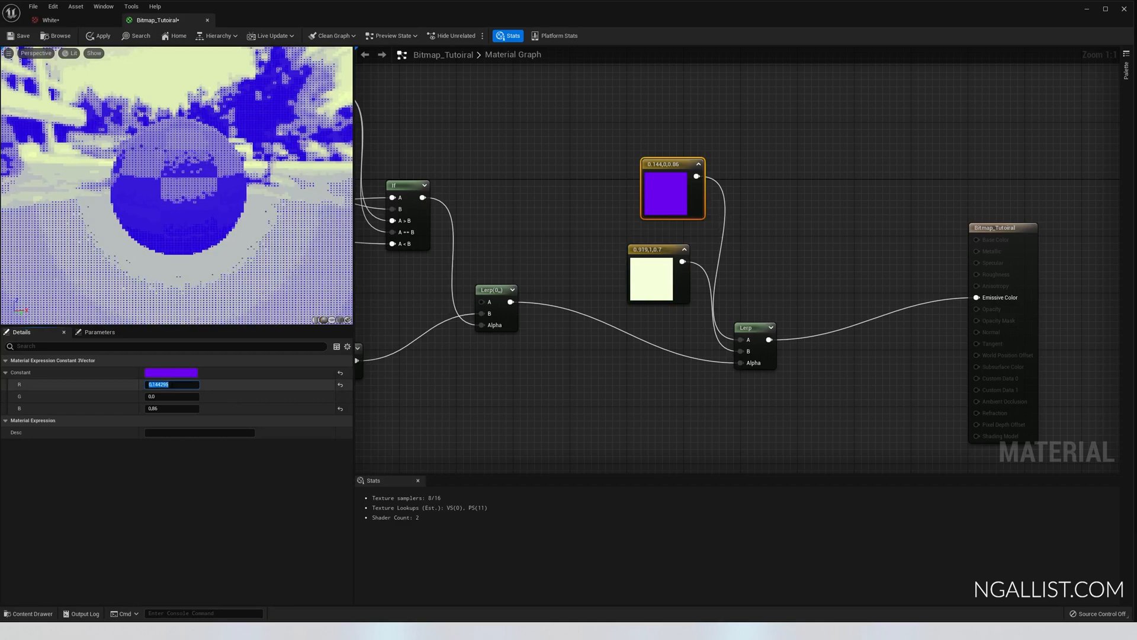
text(0.089)
click(172, 408)
text(0.118)
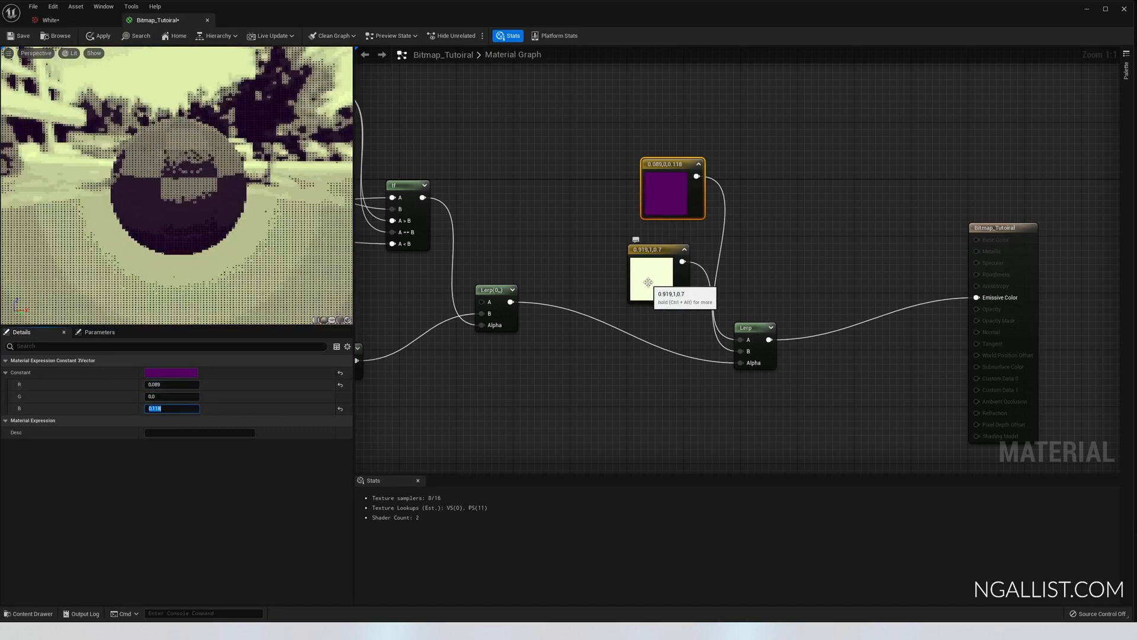
click(656, 274)
text(0.9)
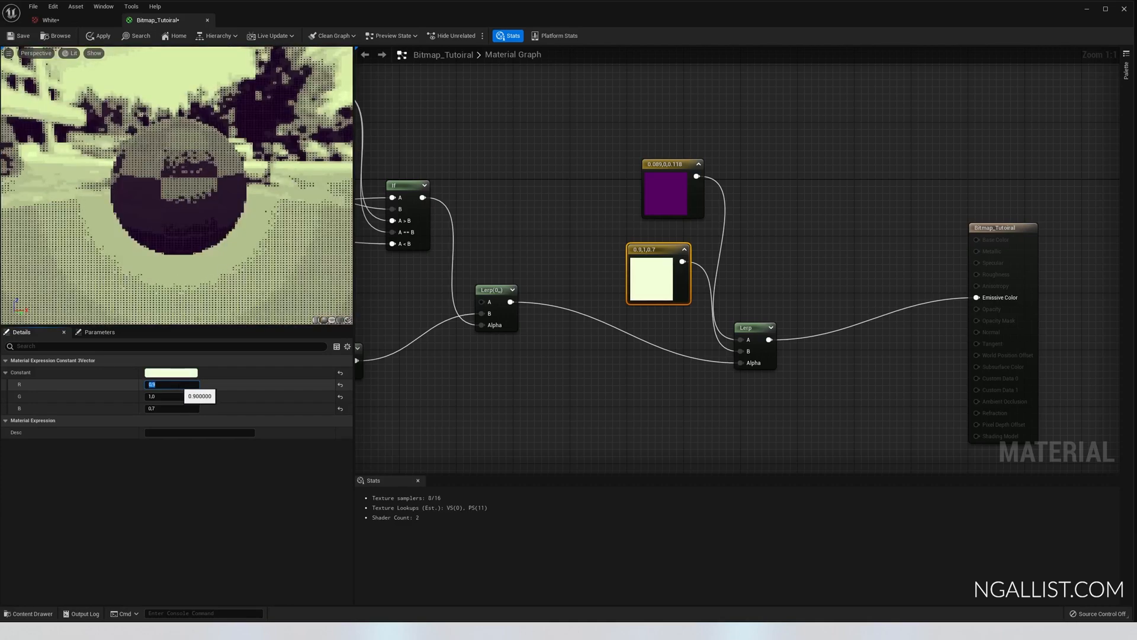
text(0.85)
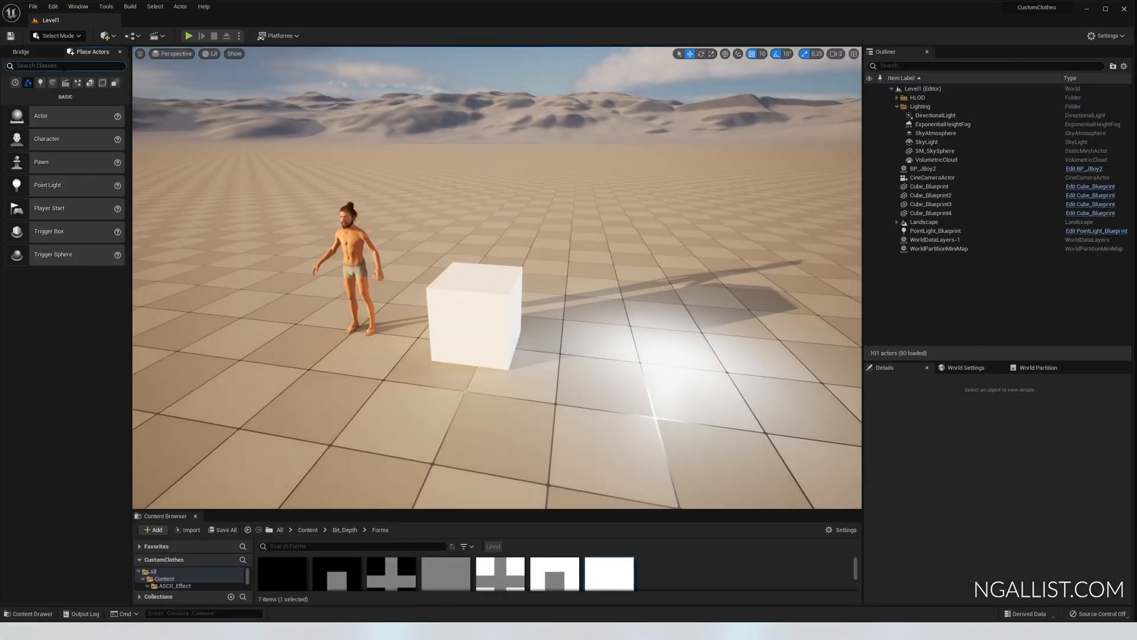
Step: Place an unbound PostProcessVolume with one asset-reference post-process material slot
text(post)
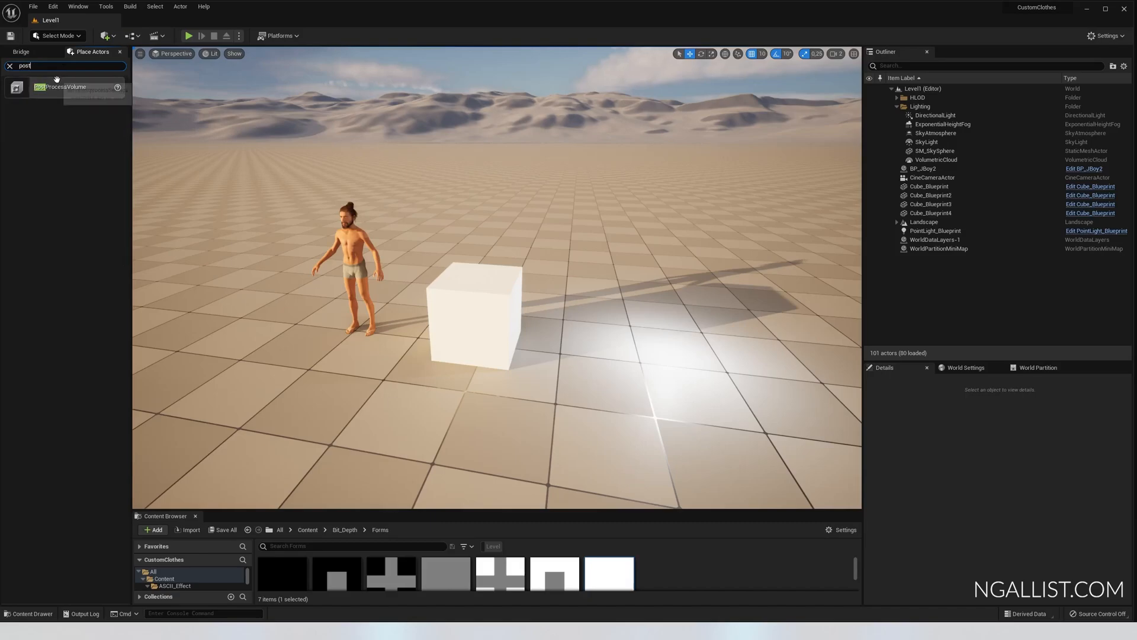
click(65, 87)
text(unbound)
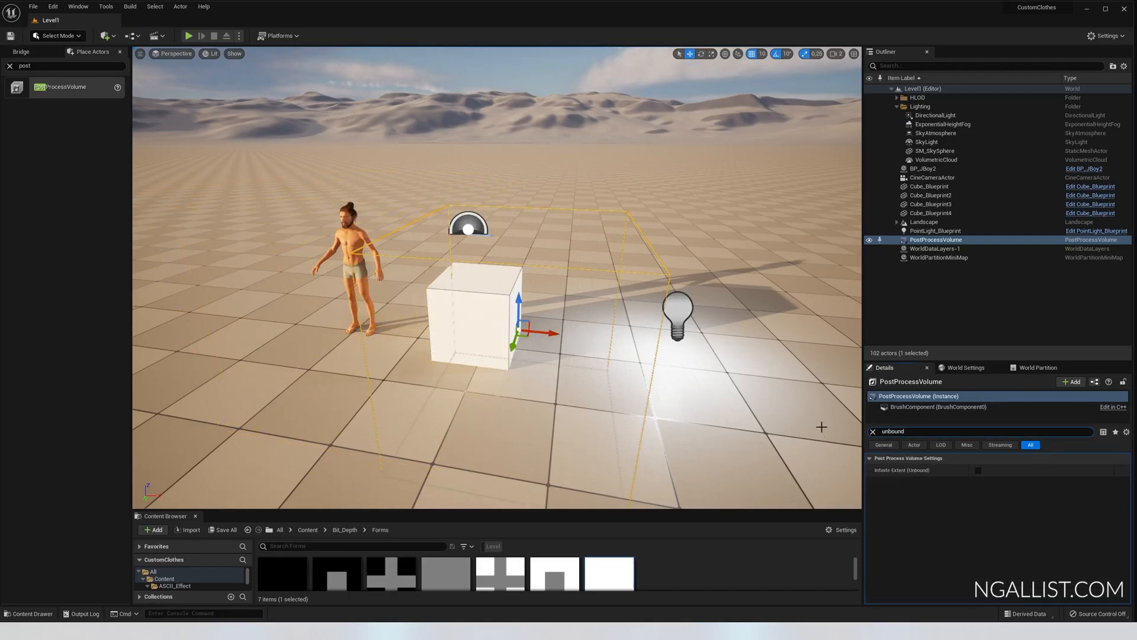
click(978, 470)
text(post)
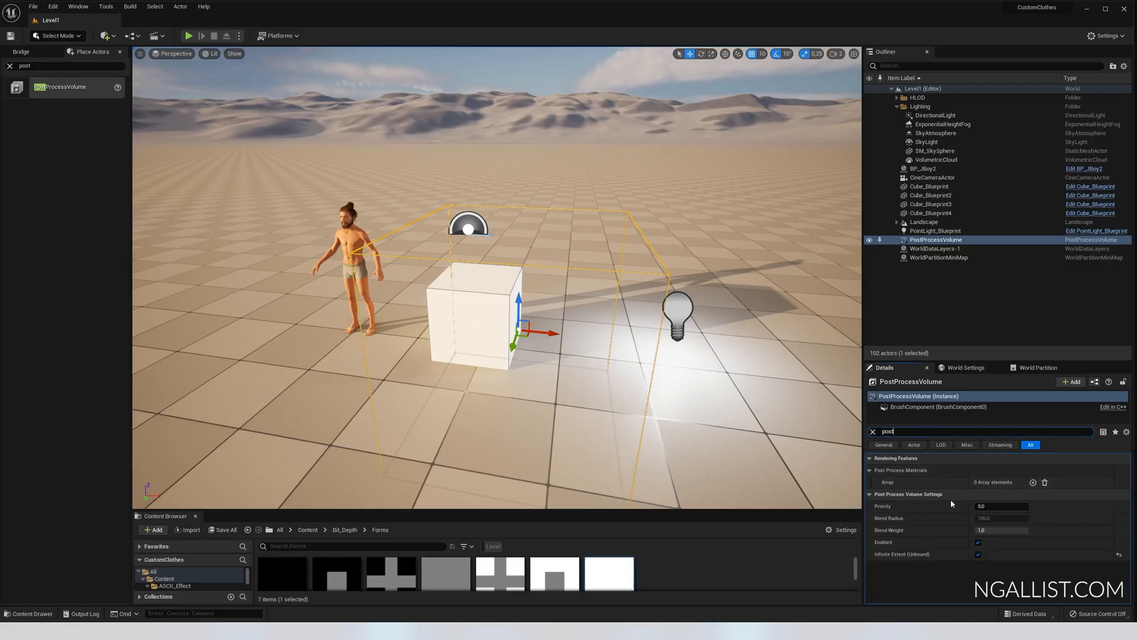
click(1033, 482)
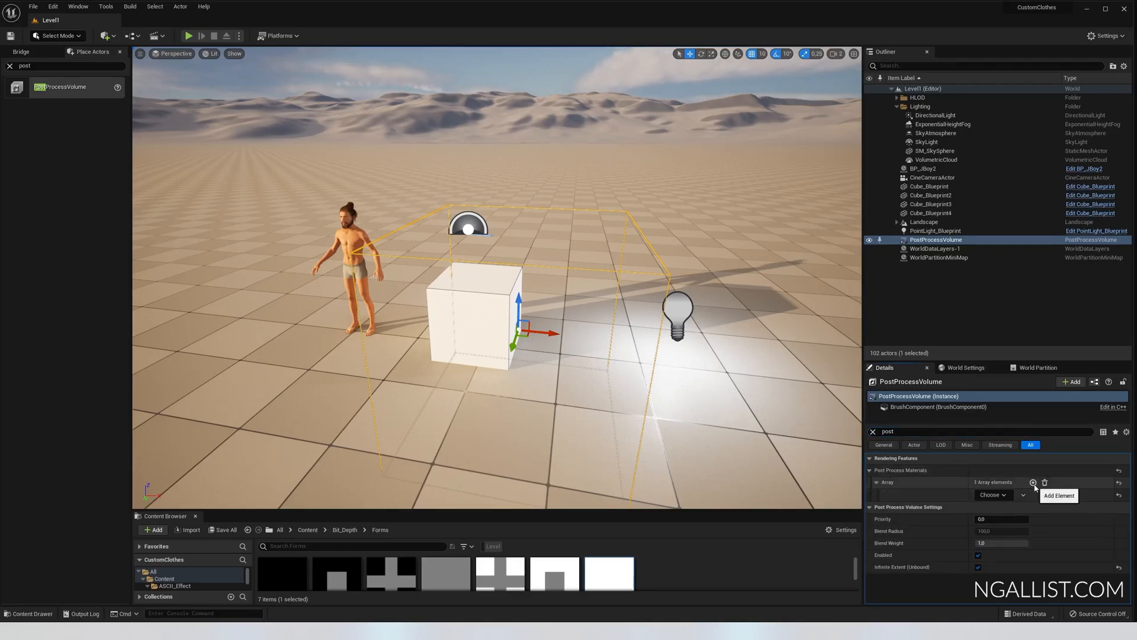
click(1033, 482)
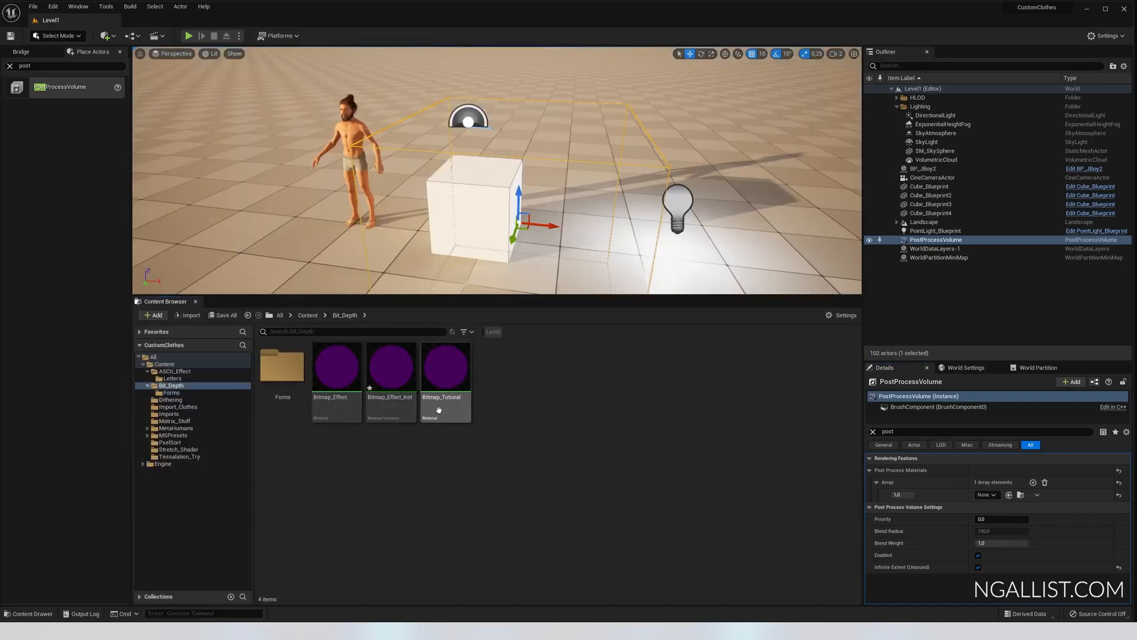
Step: Create Bitmap_Tutoiral_Inst, assign it to the volume's slot, and open its editor maximized
click(445, 365)
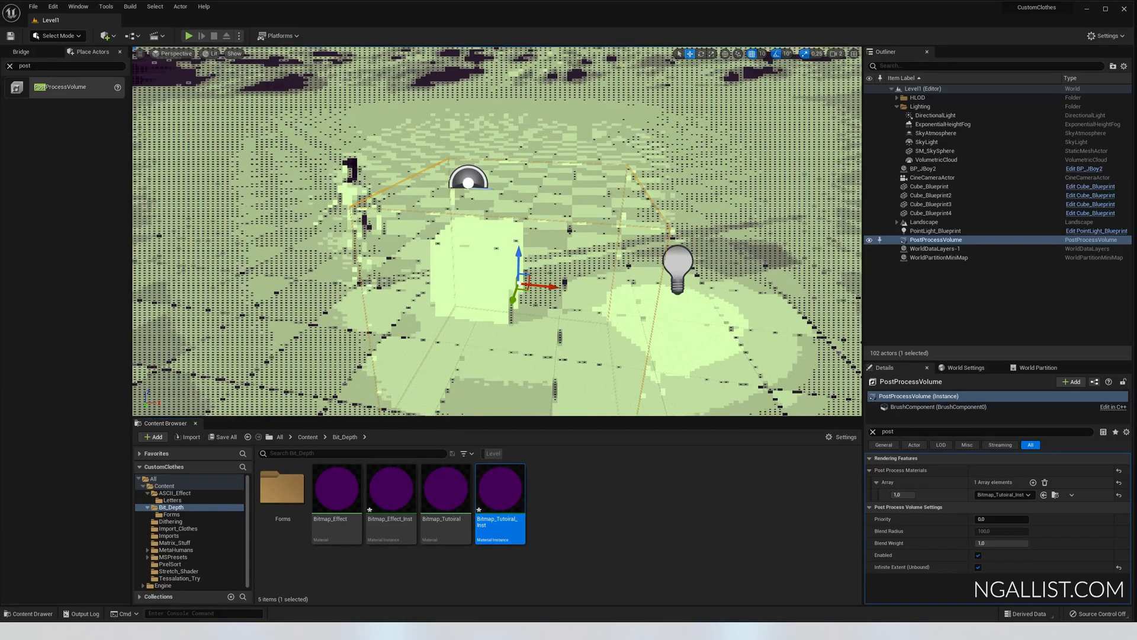
double_click(500, 485)
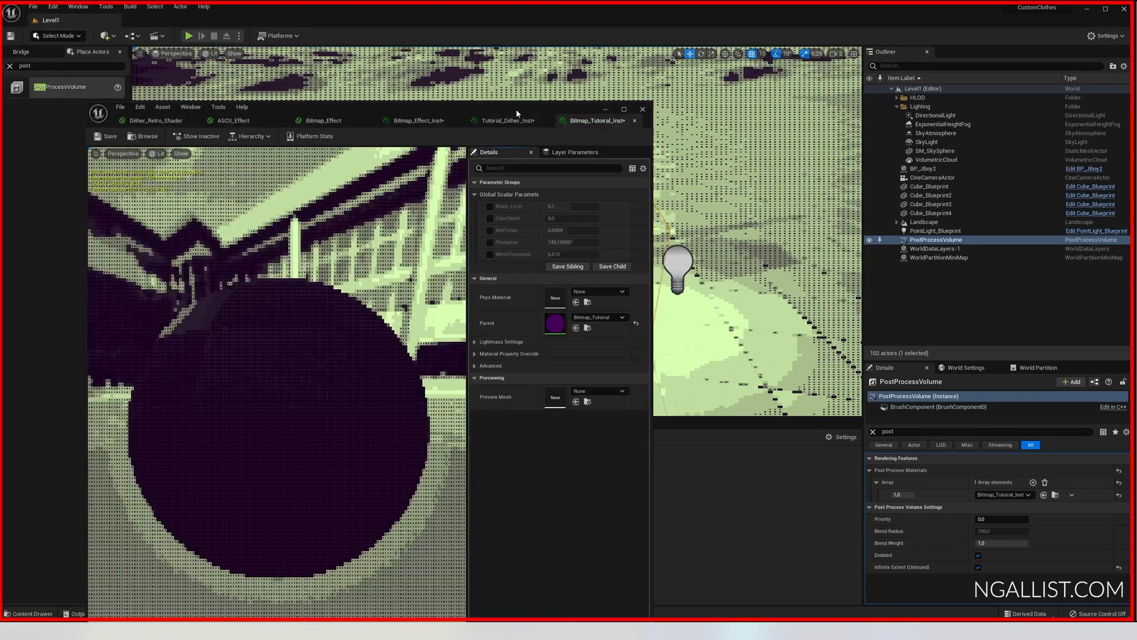
click(623, 109)
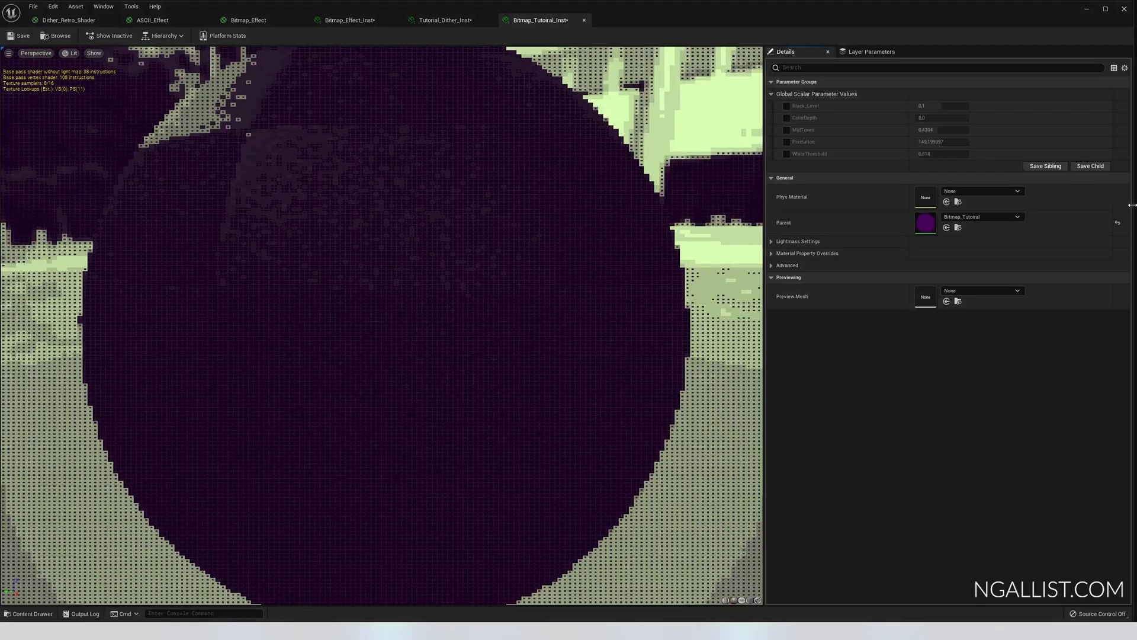